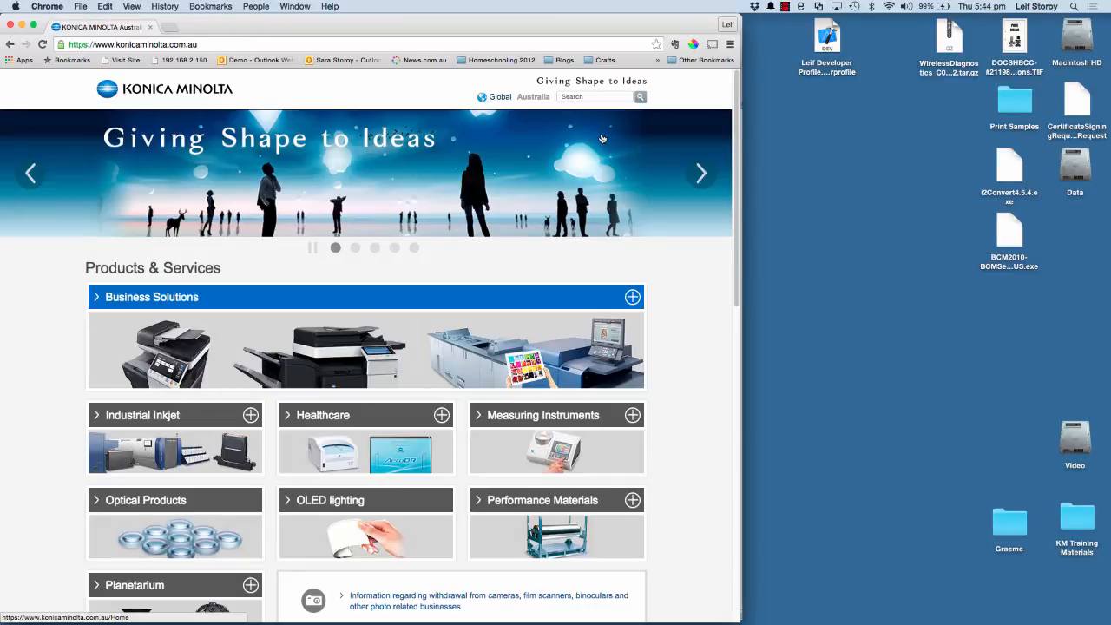
mouse_move(595, 147)
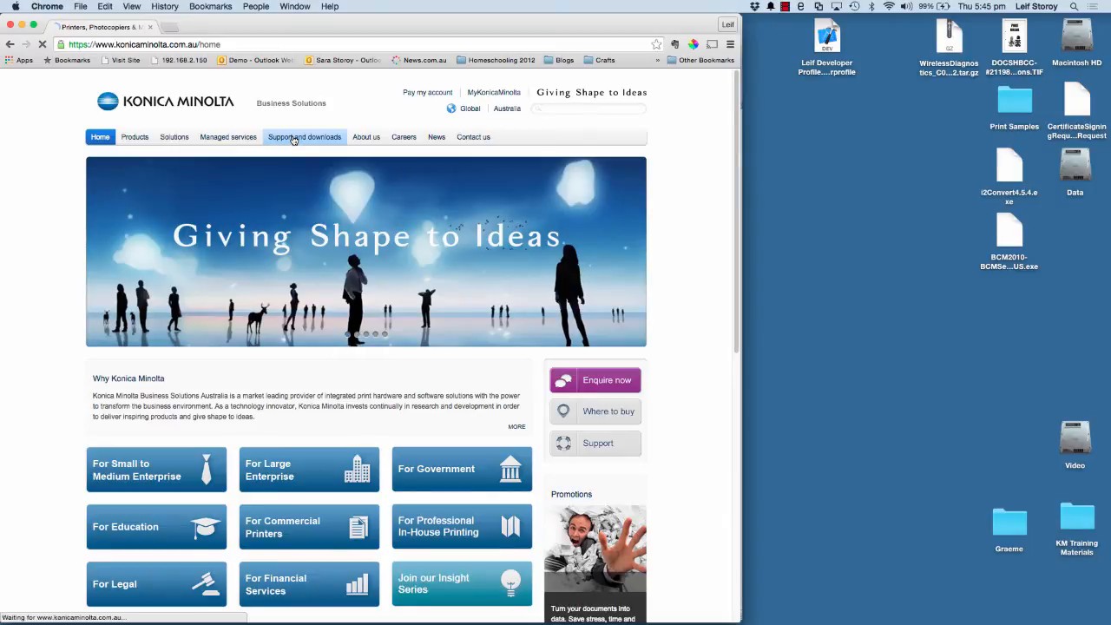
Step: Go from Konica Minolta Australia's Business Solutions home to the Support and Downloads page
left_click(305, 136)
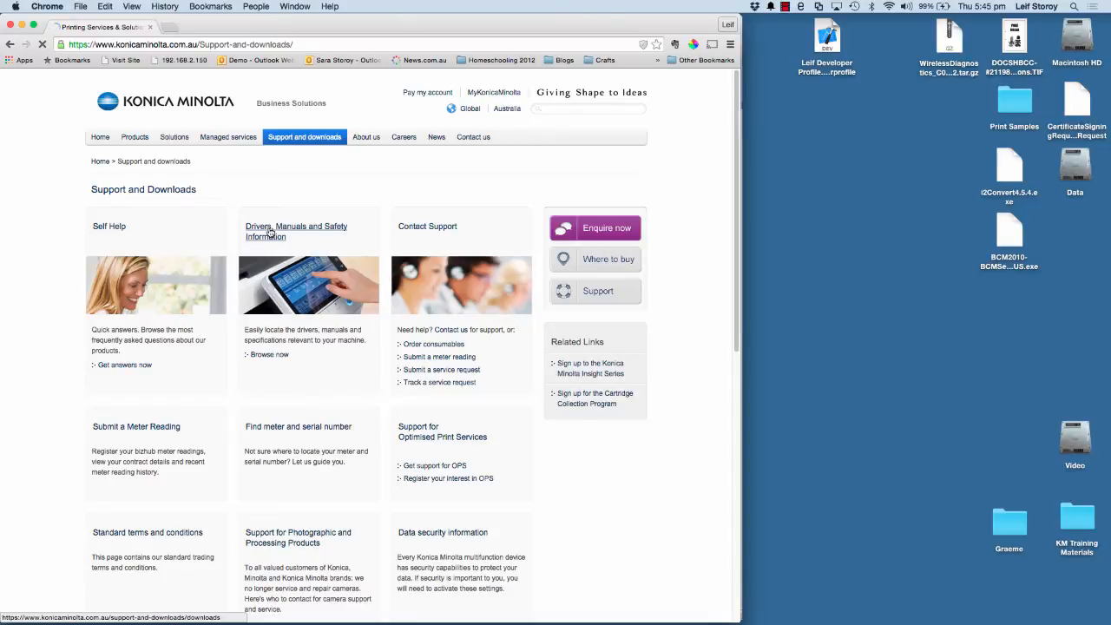
Step: Pick Office, bizhub C224e and Mac OS X 10.10, then download PostScript driver v5.2.1
left_click(296, 231)
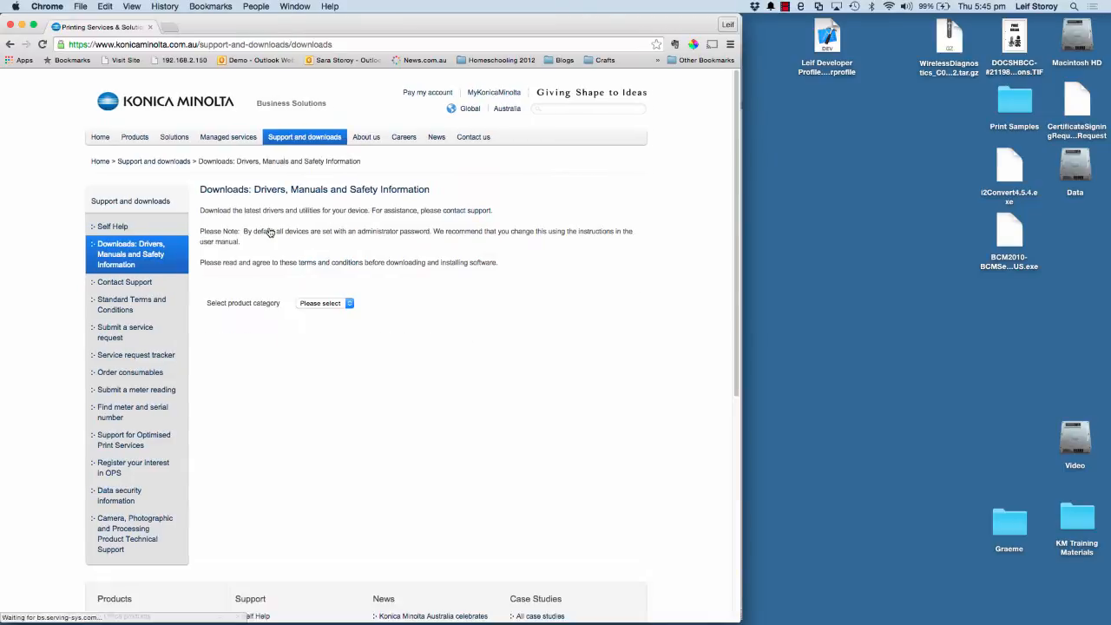
left_click(326, 302)
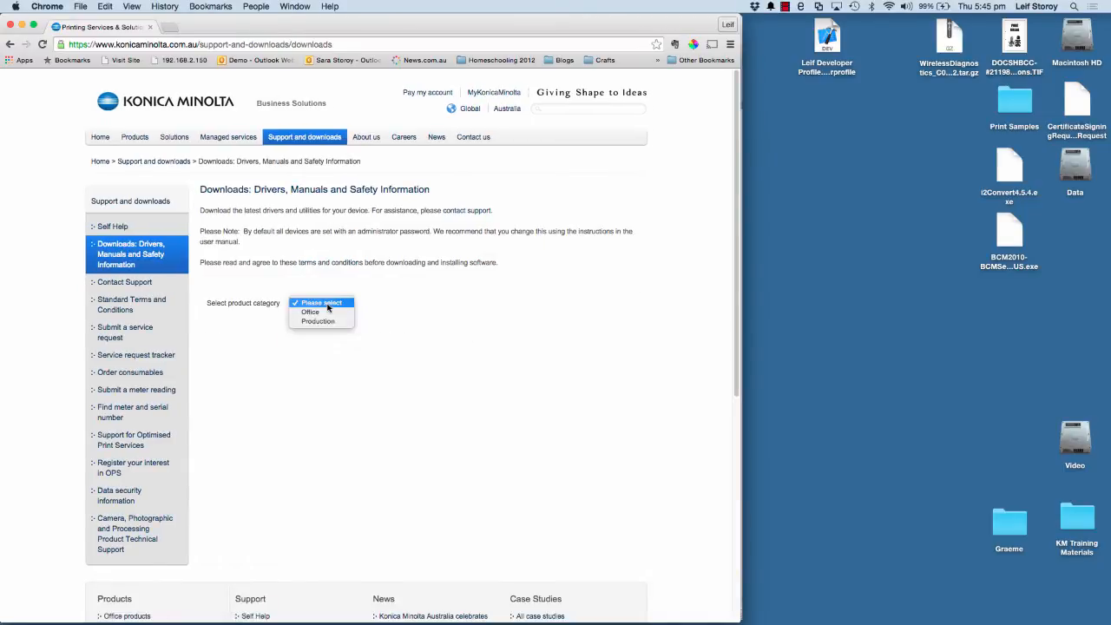
mouse_move(311, 312)
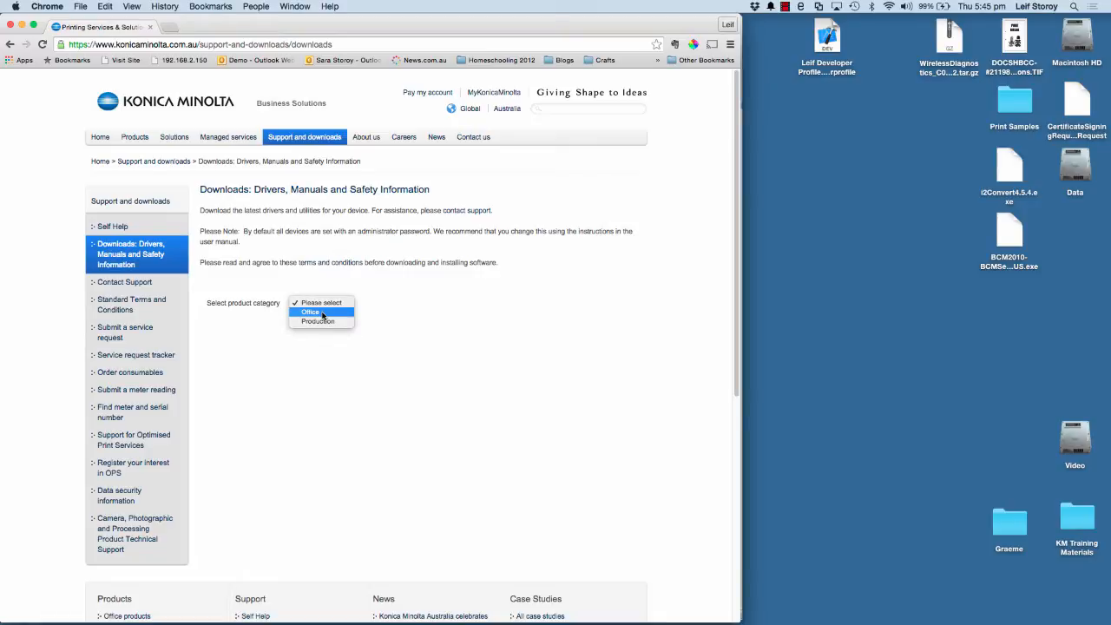
left_click(310, 312)
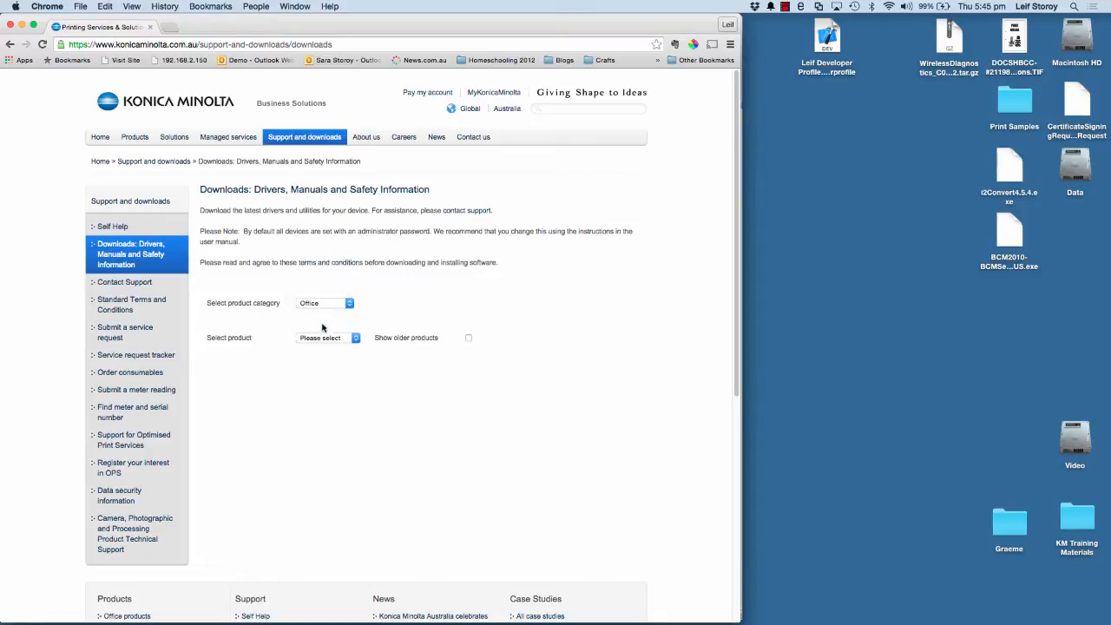
left_click(327, 337)
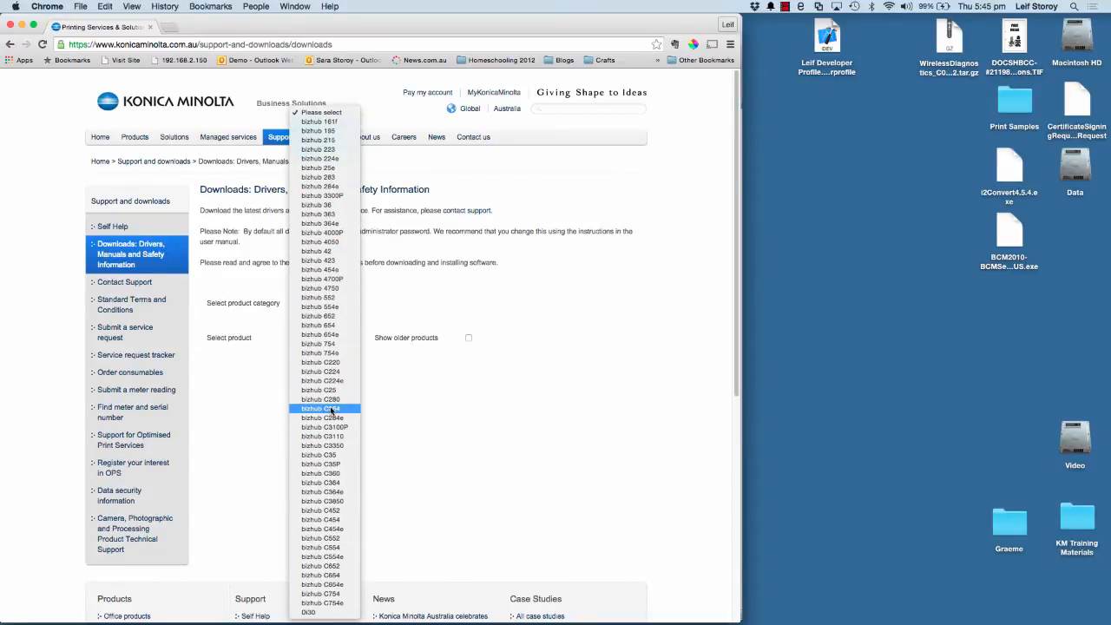
mouse_move(321, 380)
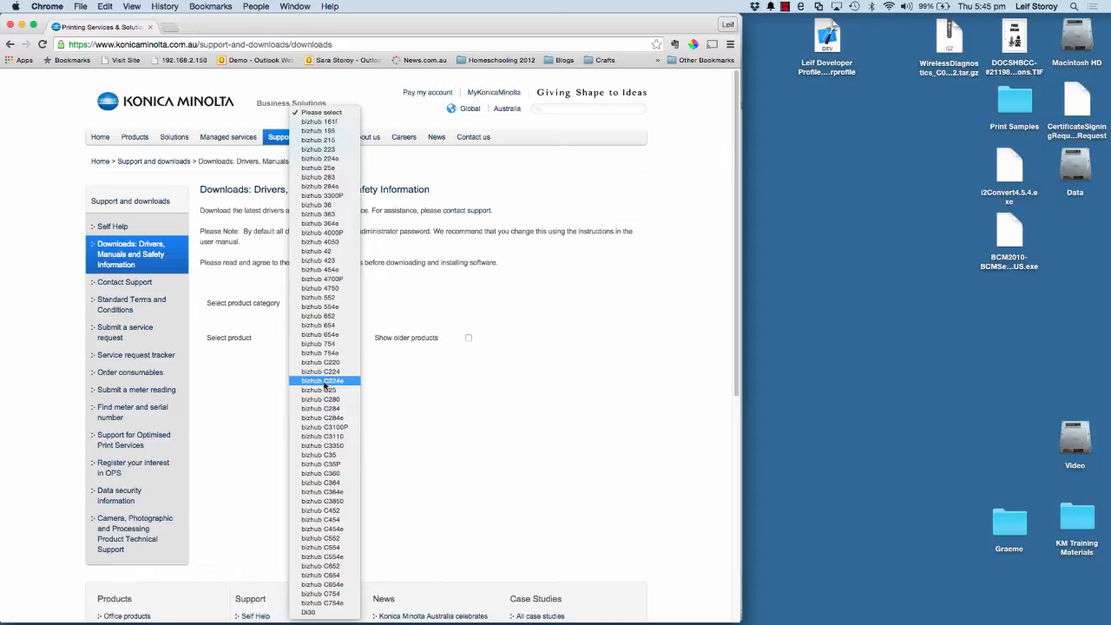
left_click(322, 380)
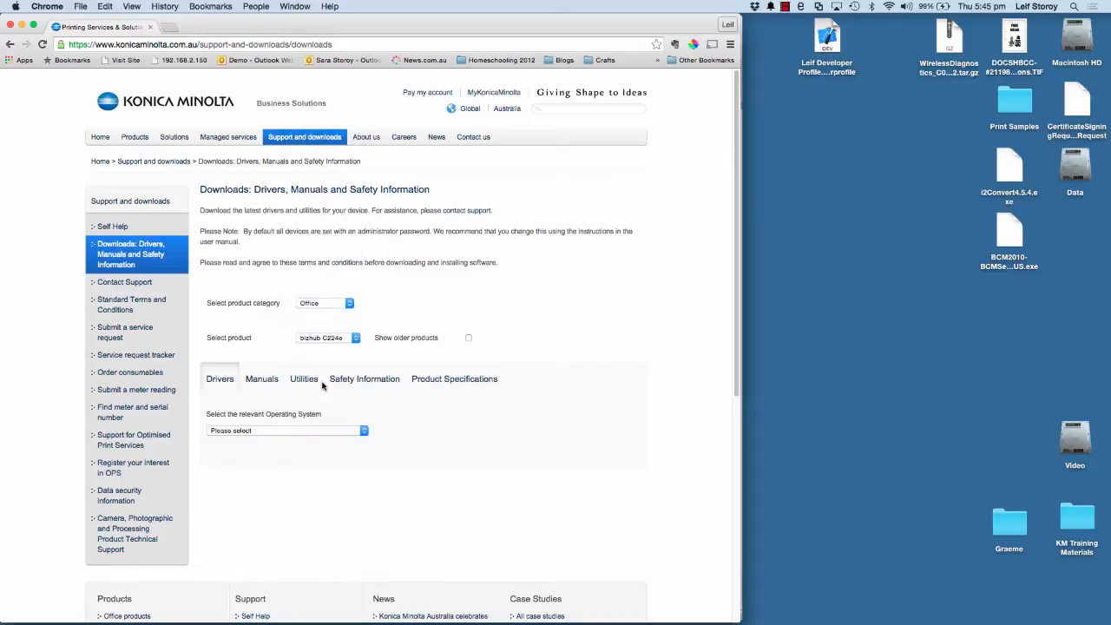
mouse_move(257, 435)
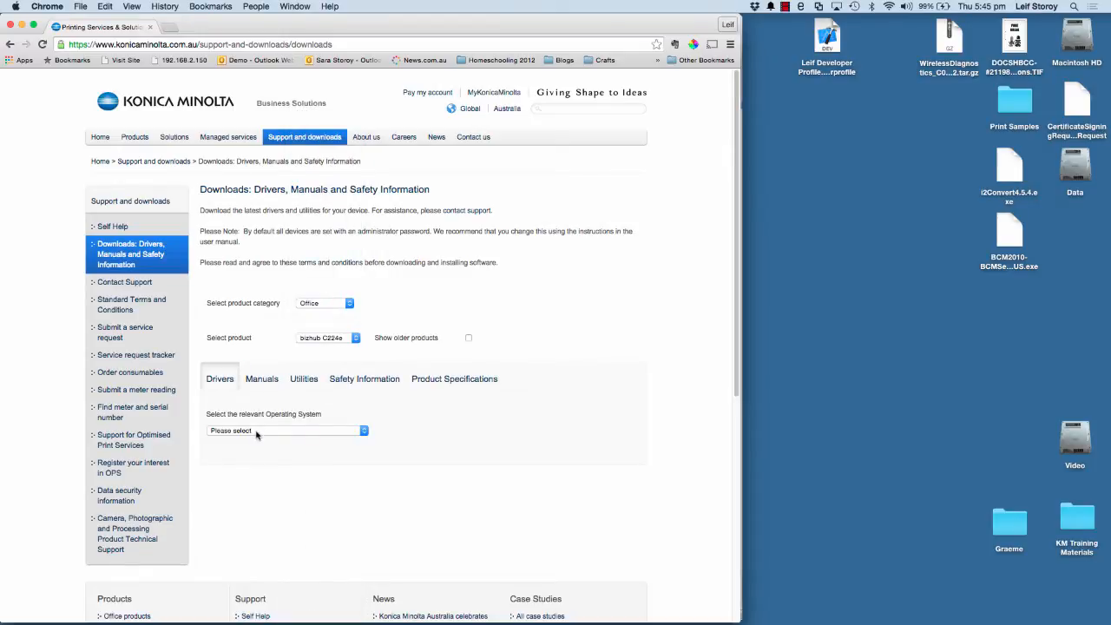
left_click(285, 430)
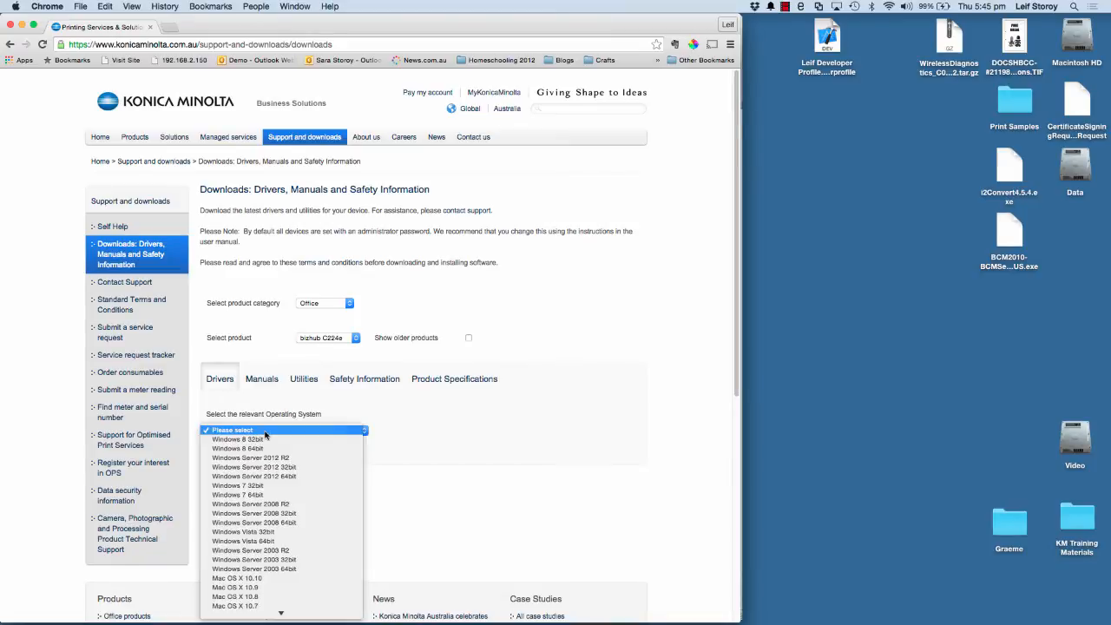
mouse_move(258, 485)
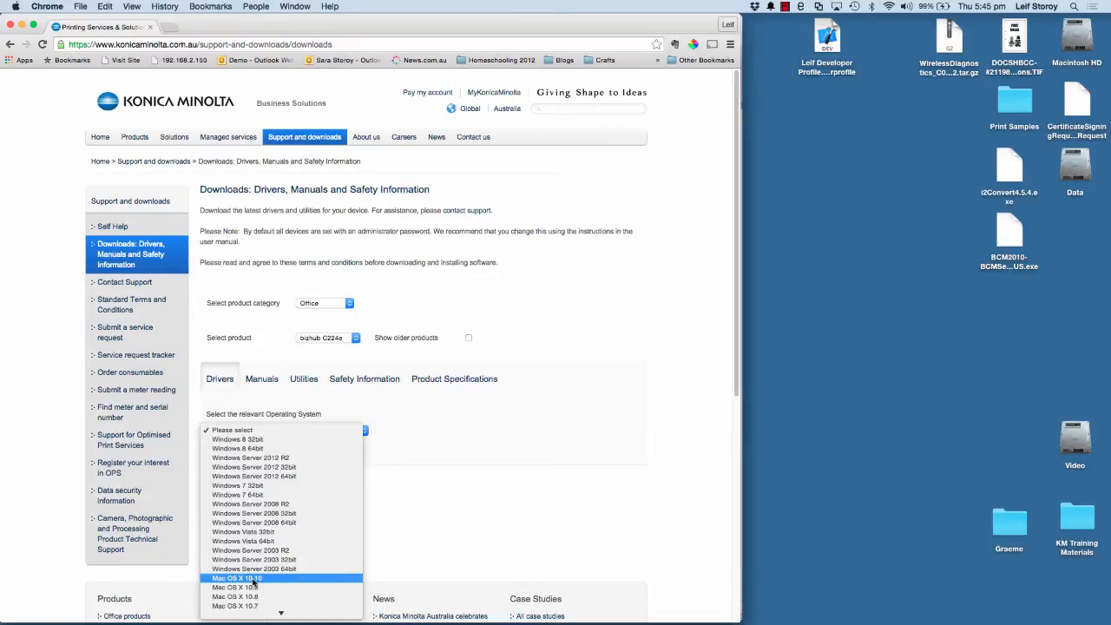
left_click(236, 579)
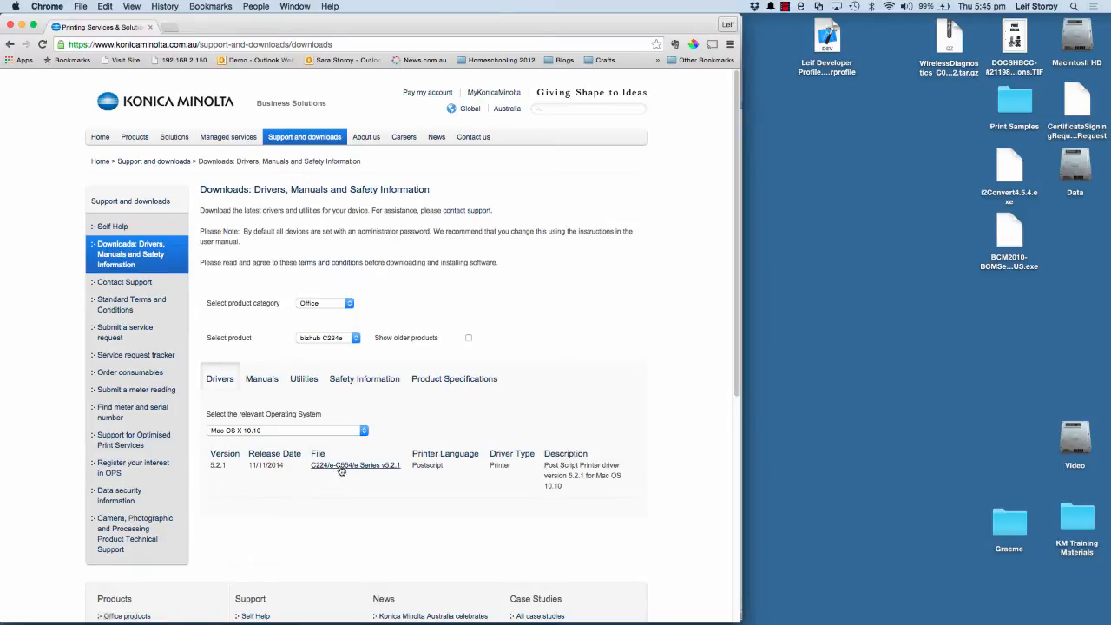
mouse_move(354, 466)
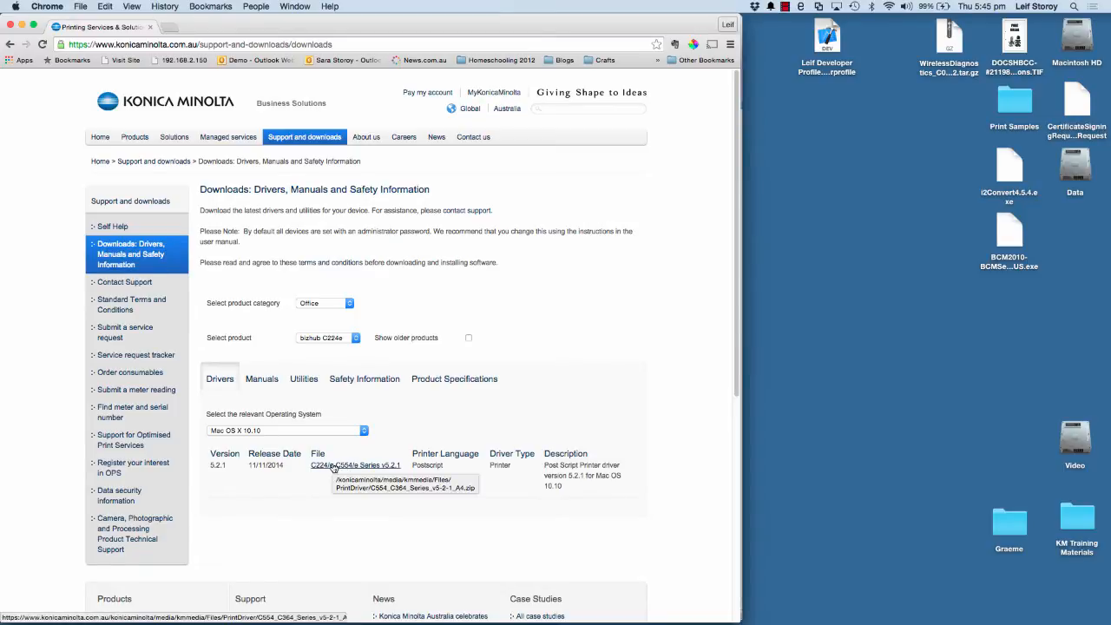
left_click(352, 464)
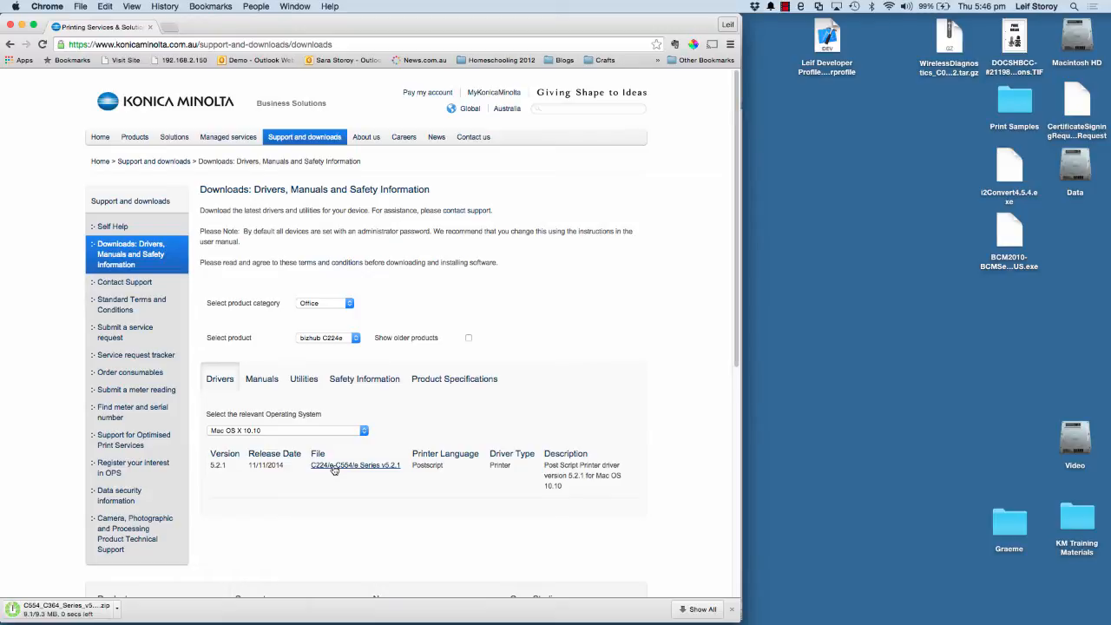
Step: Unzip the finished download and show bizhub_C554_C364_109 2.pkg in Finder's Downloads folder
left_click(354, 464)
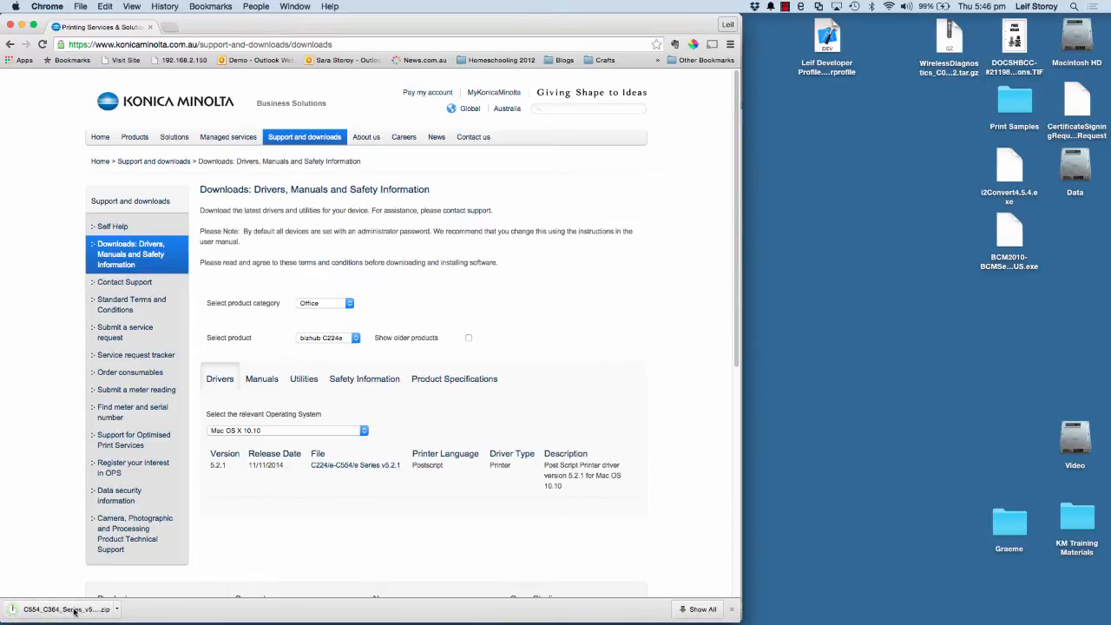
left_click(66, 608)
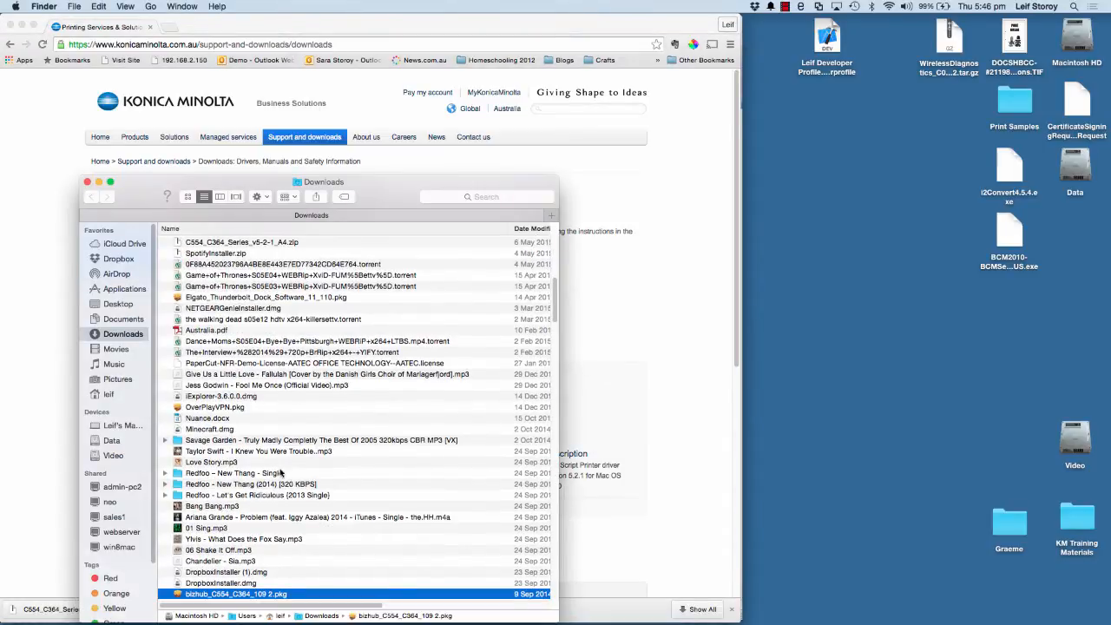
scroll("down", 3)
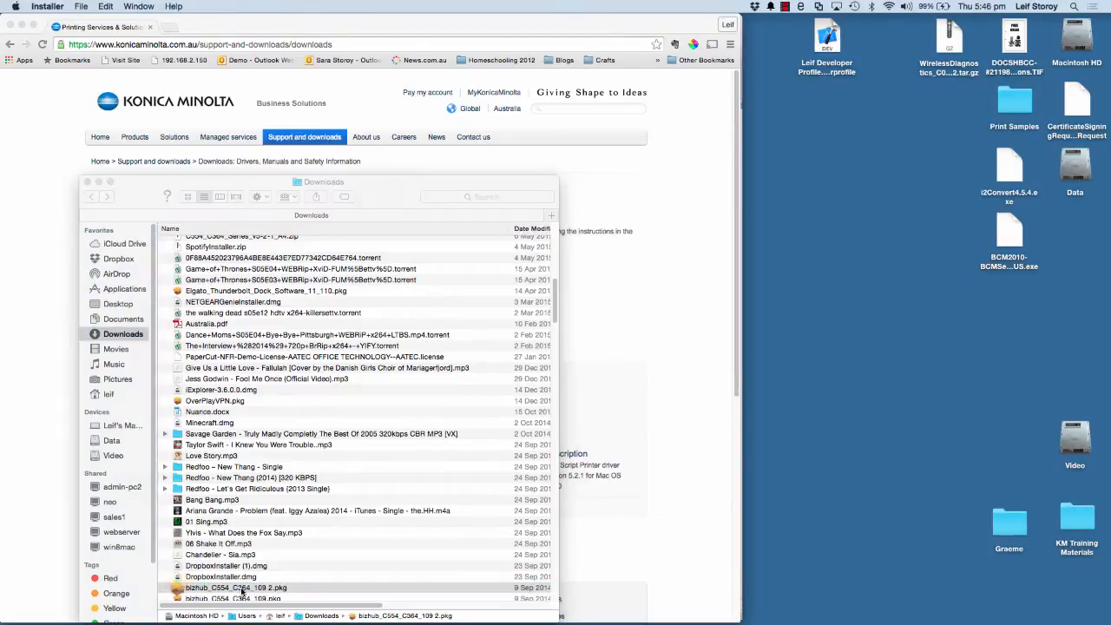
Step: Launch the C554/C364 PS installer package and agree to its licence
double_click(235, 587)
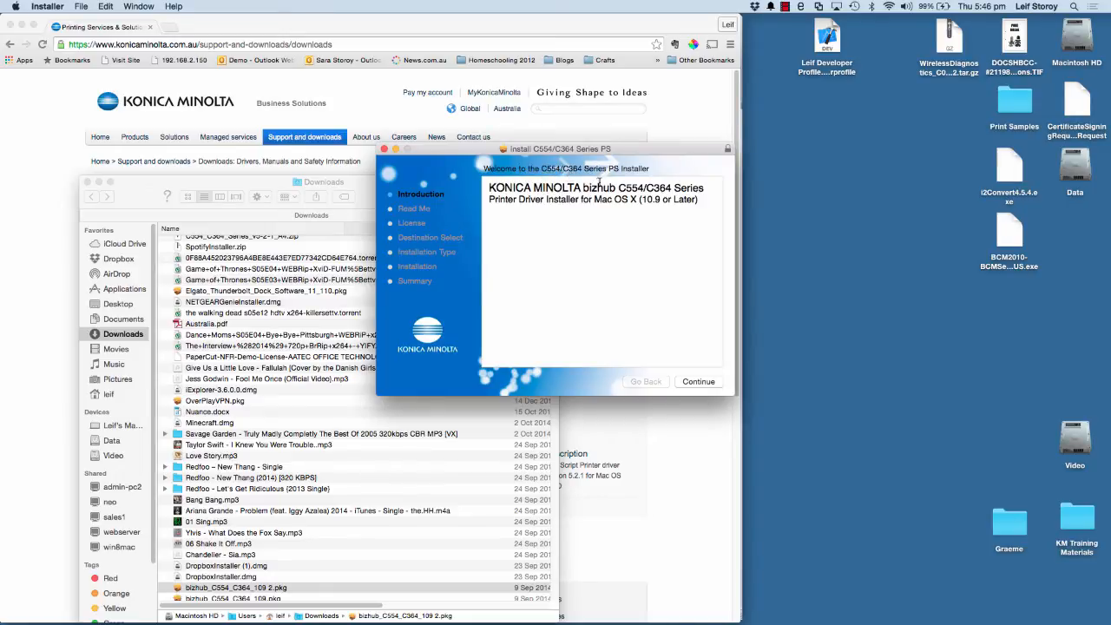
mouse_move(642, 178)
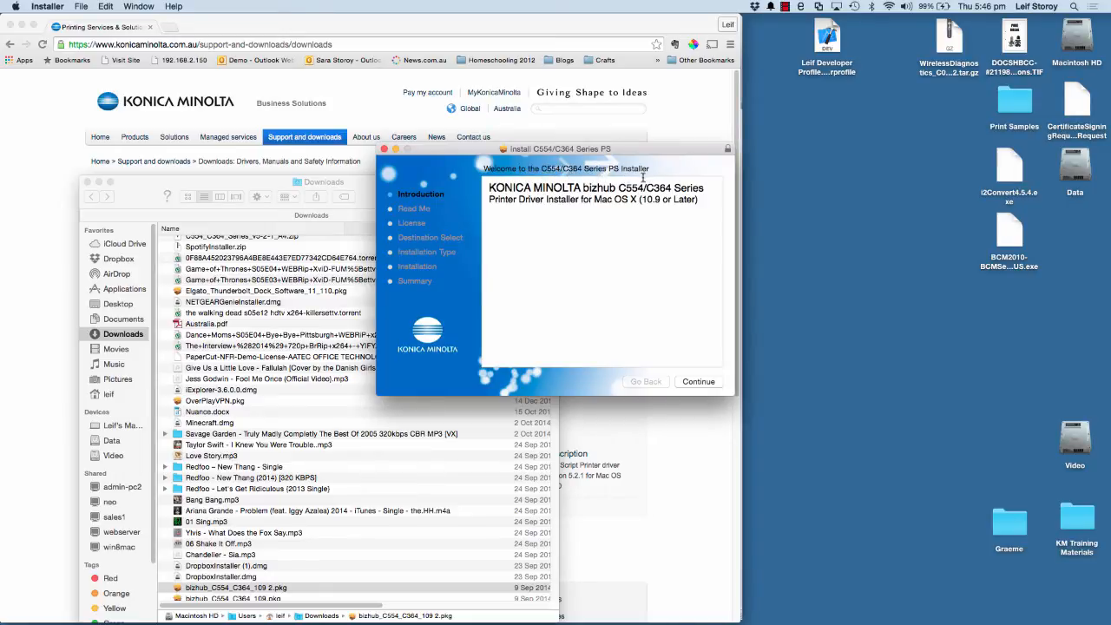
left_click(697, 381)
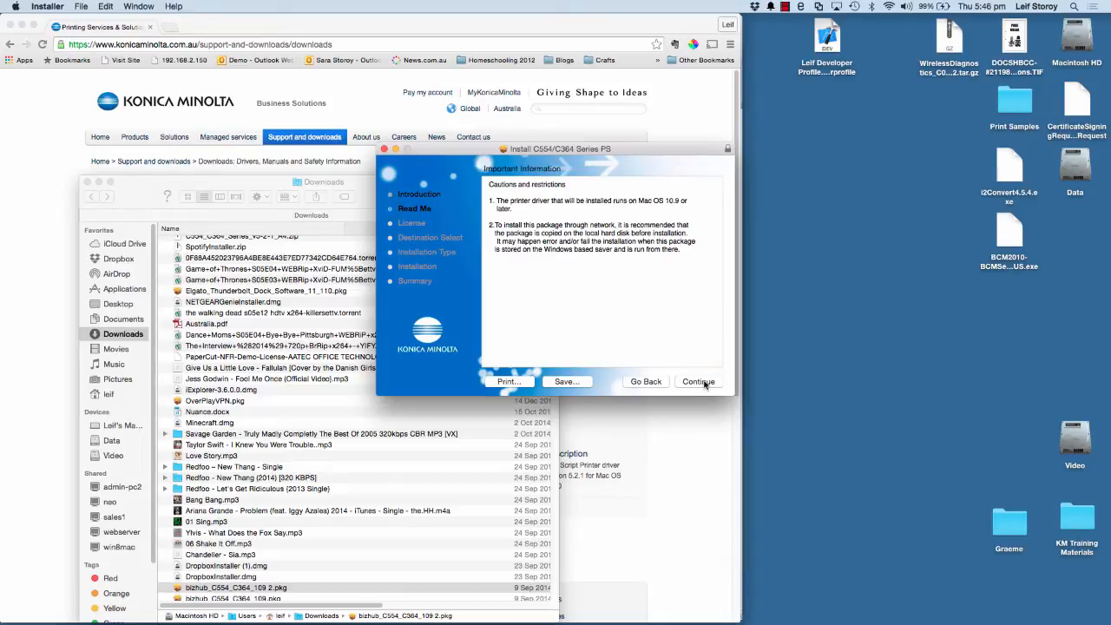
left_click(698, 381)
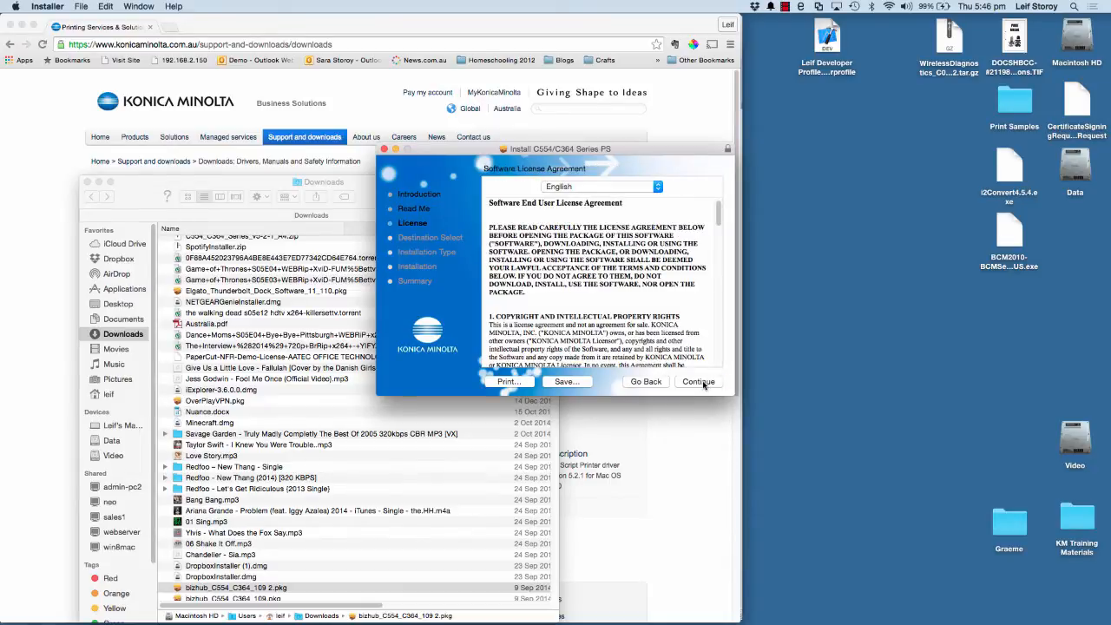
left_click(698, 382)
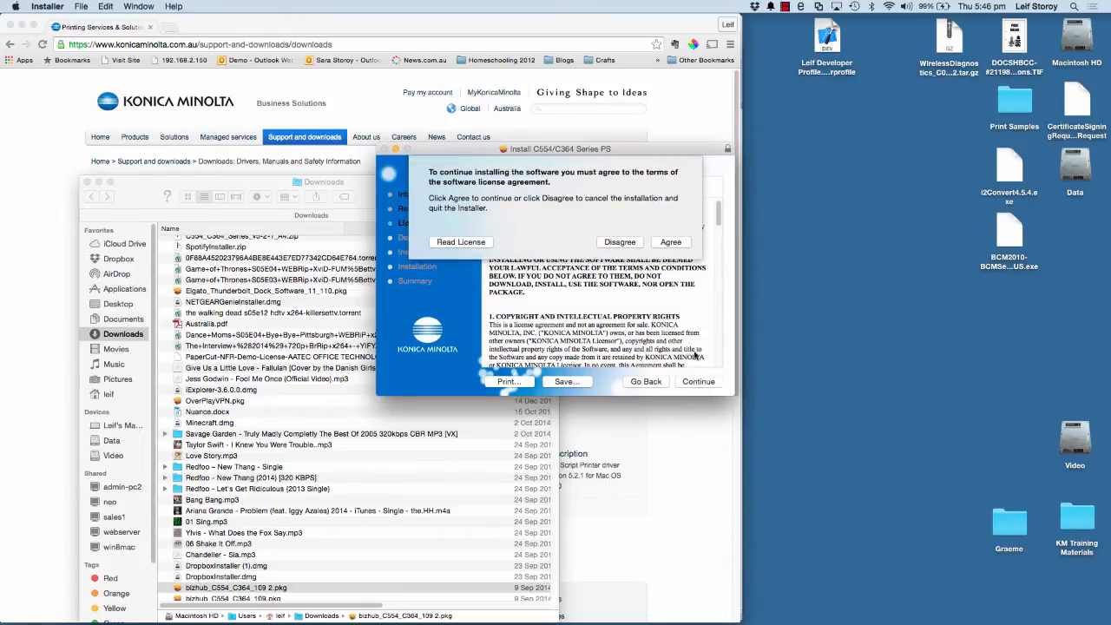
left_click(670, 241)
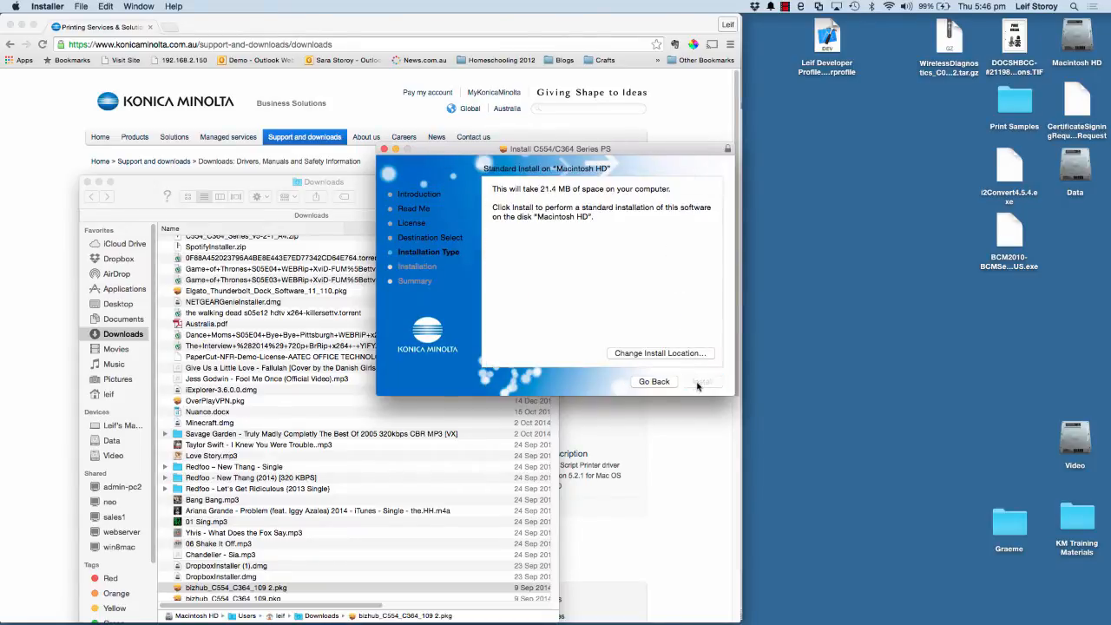
Step: Run the standard install with the administrator password and close the installer on success
left_click(703, 381)
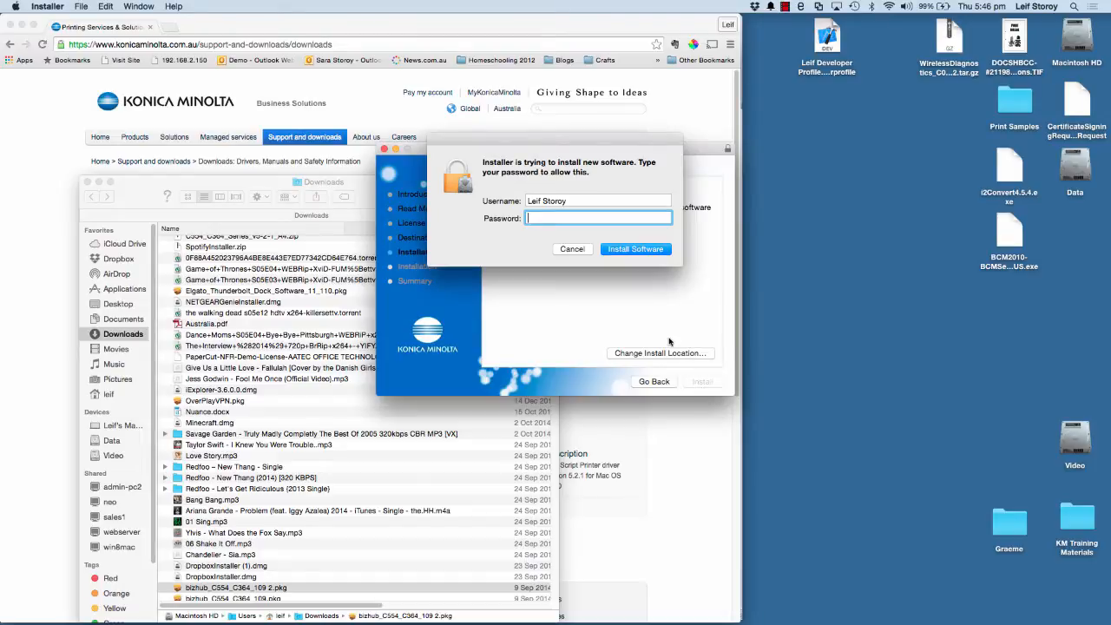
type("••")
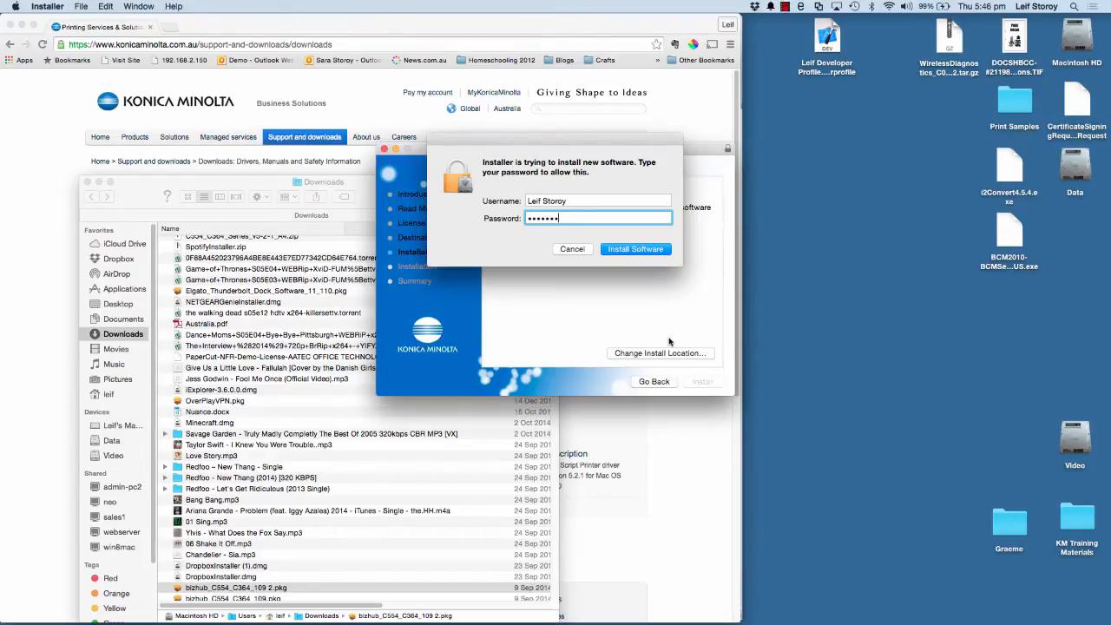
type("•")
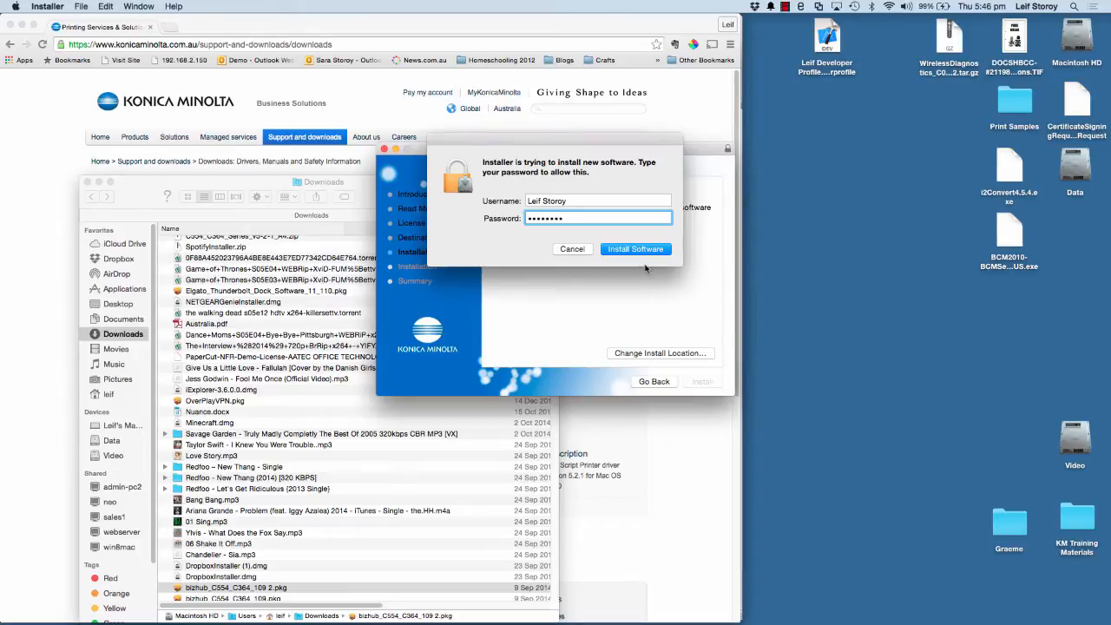
left_click(635, 249)
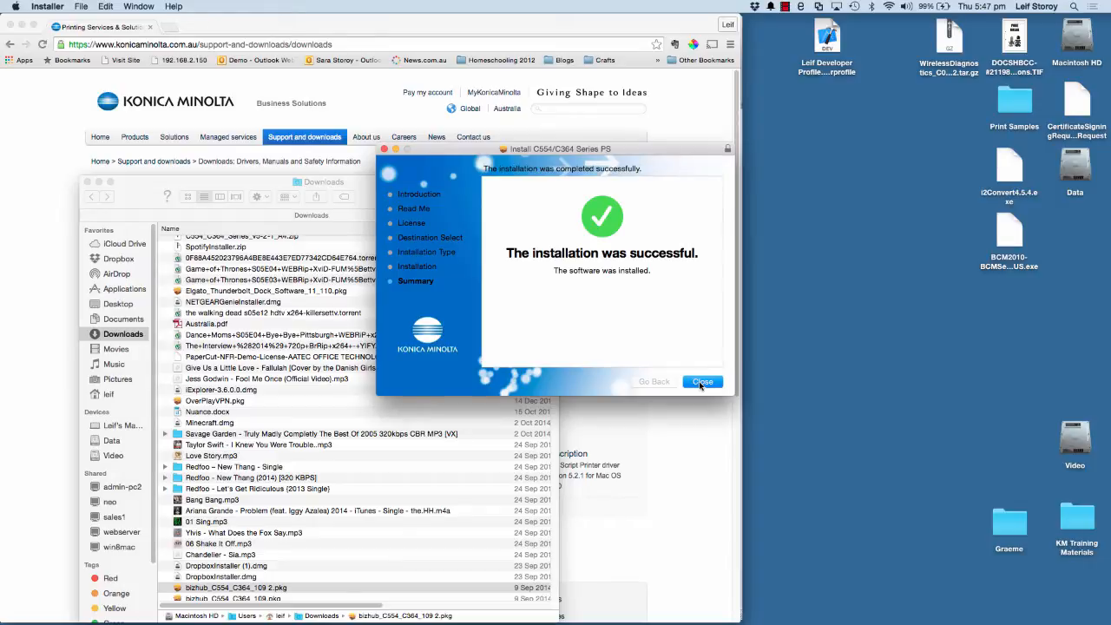
left_click(702, 381)
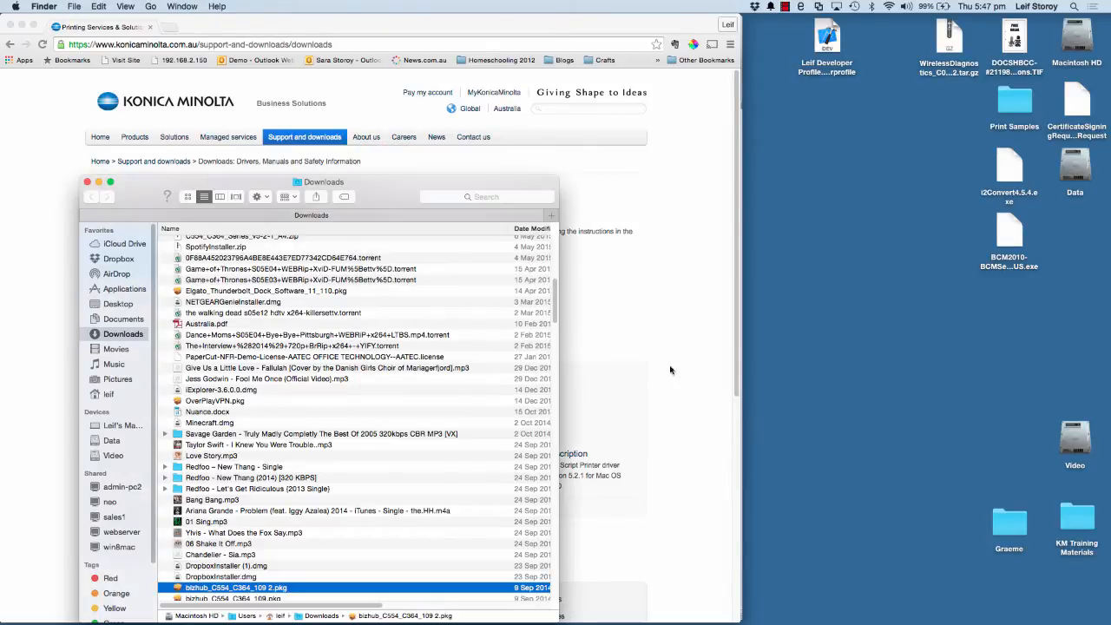
Step: Open Printers & Scanners in System Preferences from the Apple menu
left_click(15, 6)
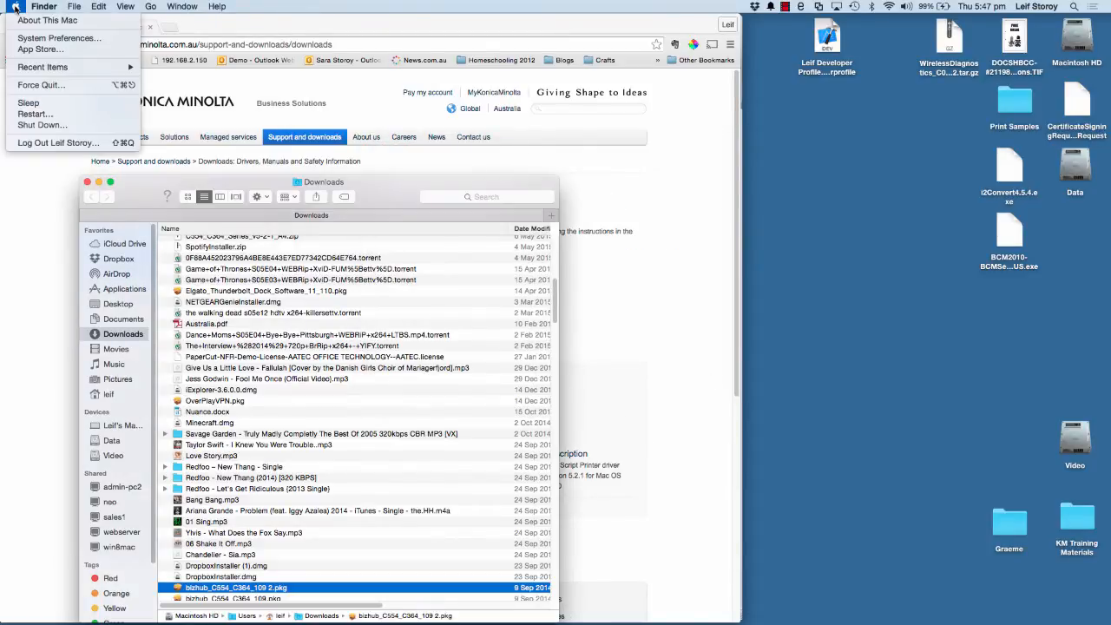
mouse_move(59, 38)
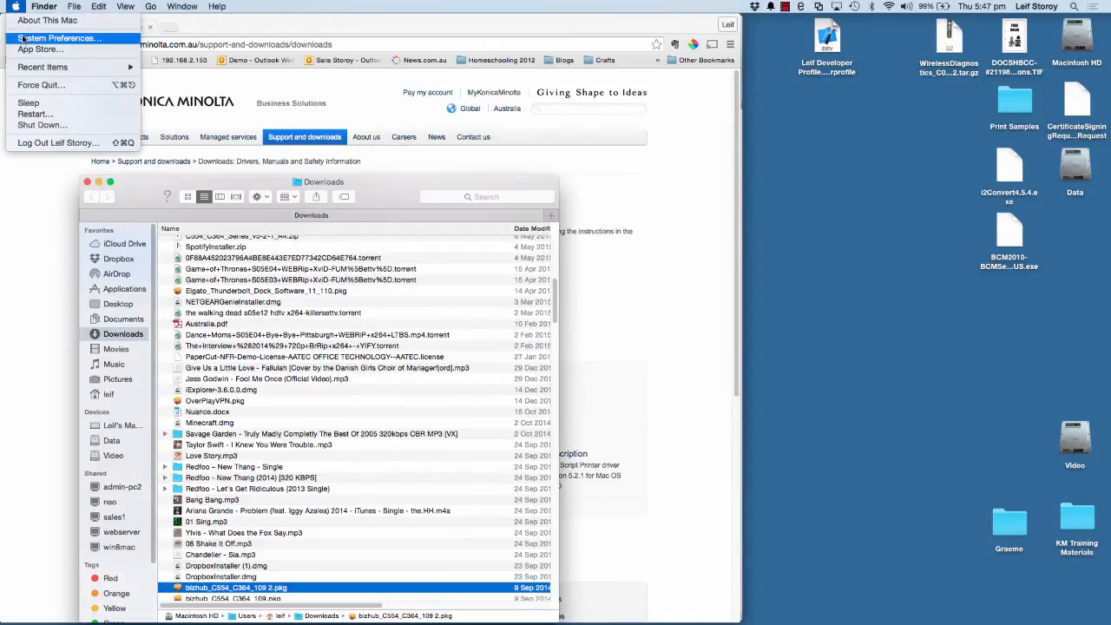
left_click(59, 37)
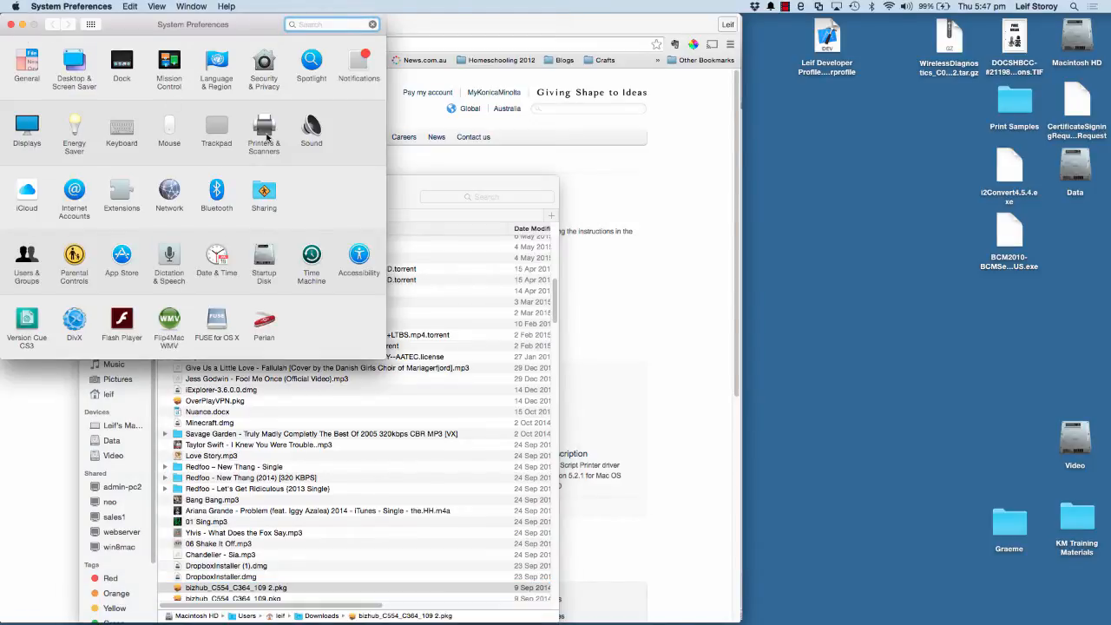
left_click(264, 130)
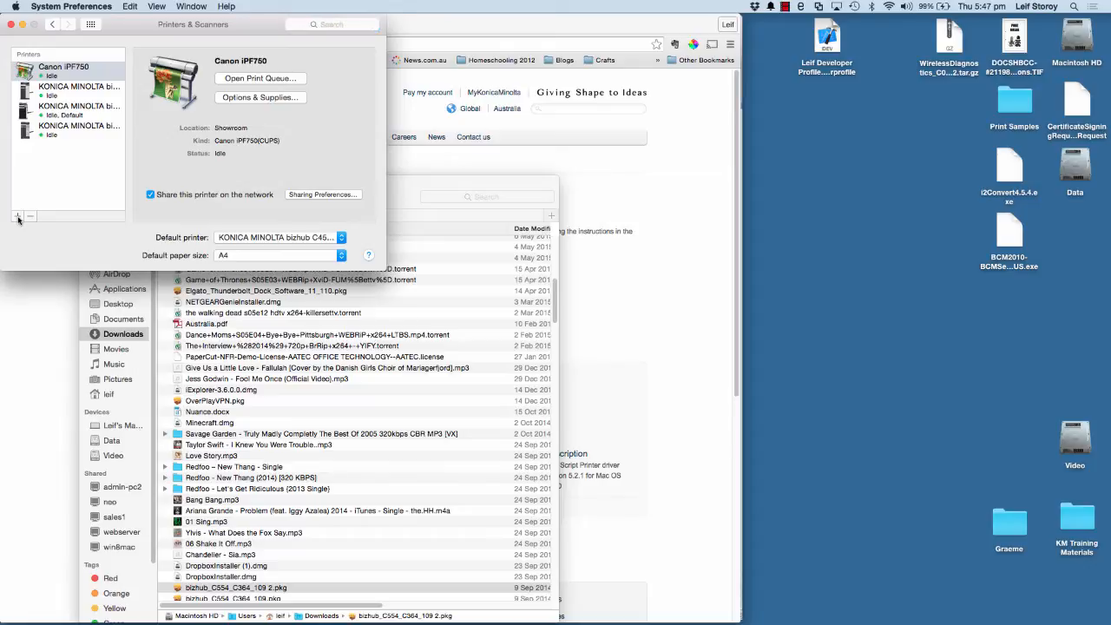
Step: Choose the KONICA MINOLTA bizhub C224e Showroom printer and shorten its name
left_click(17, 216)
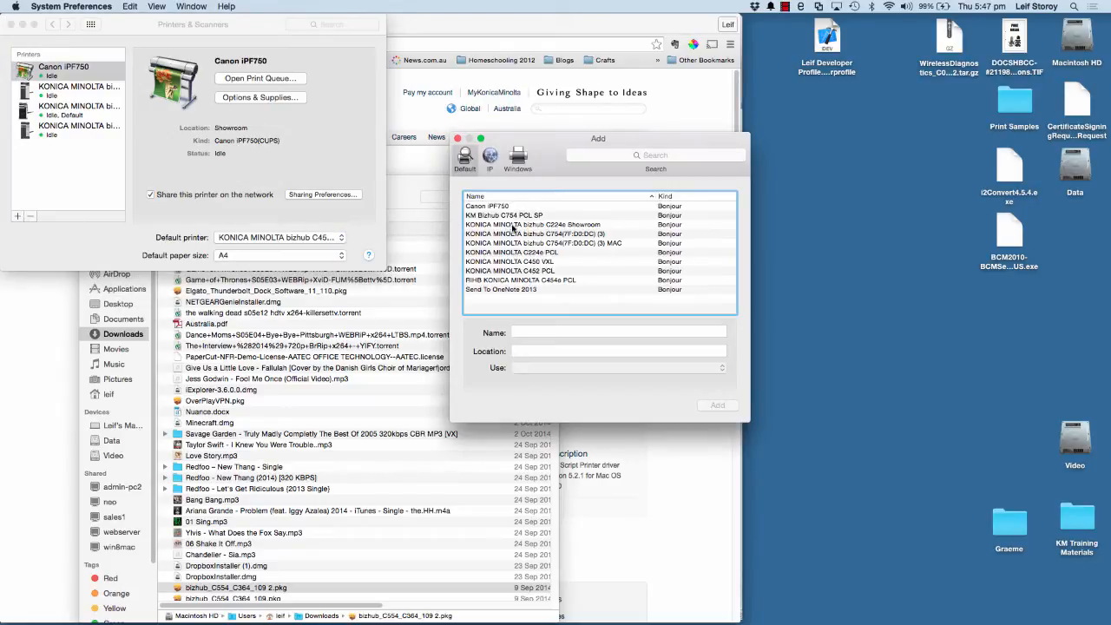
left_click(533, 224)
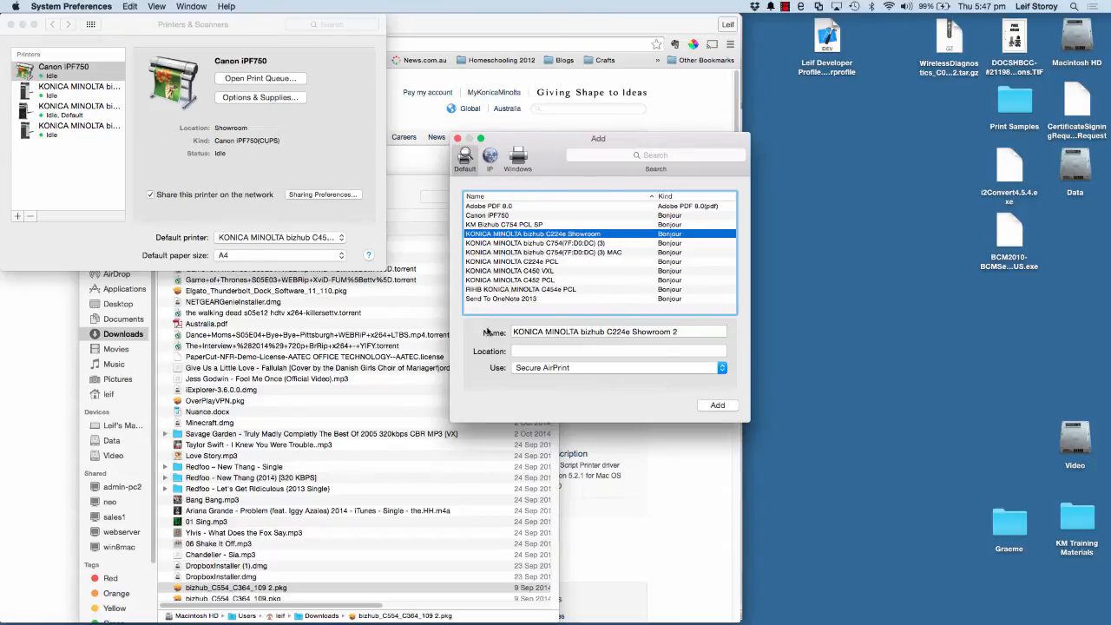
left_click(618, 331)
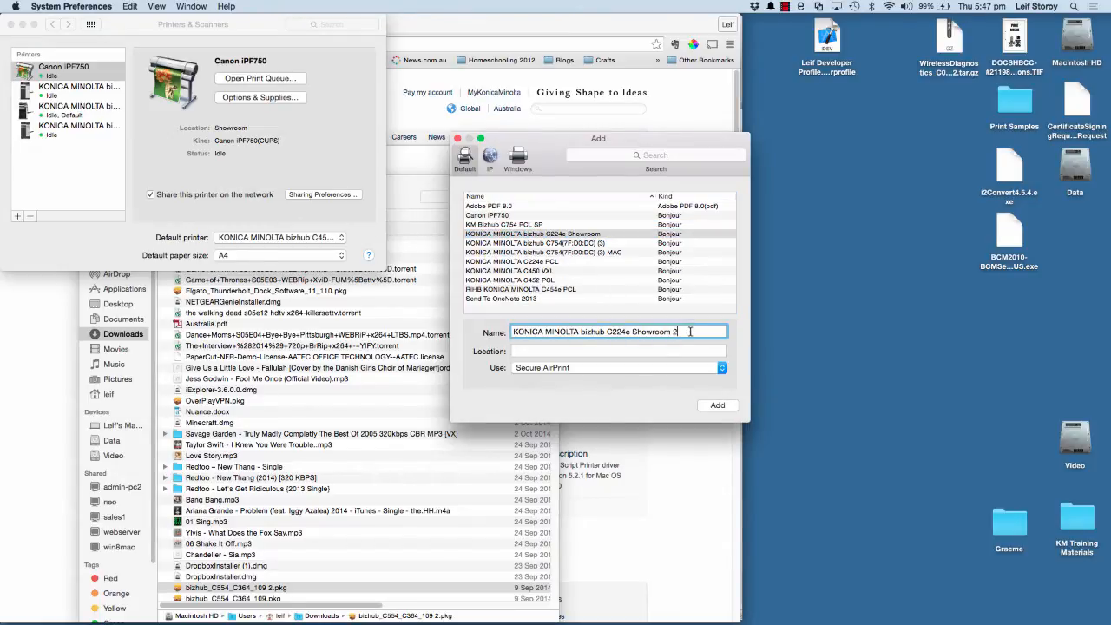
key("backspace")
type("P")
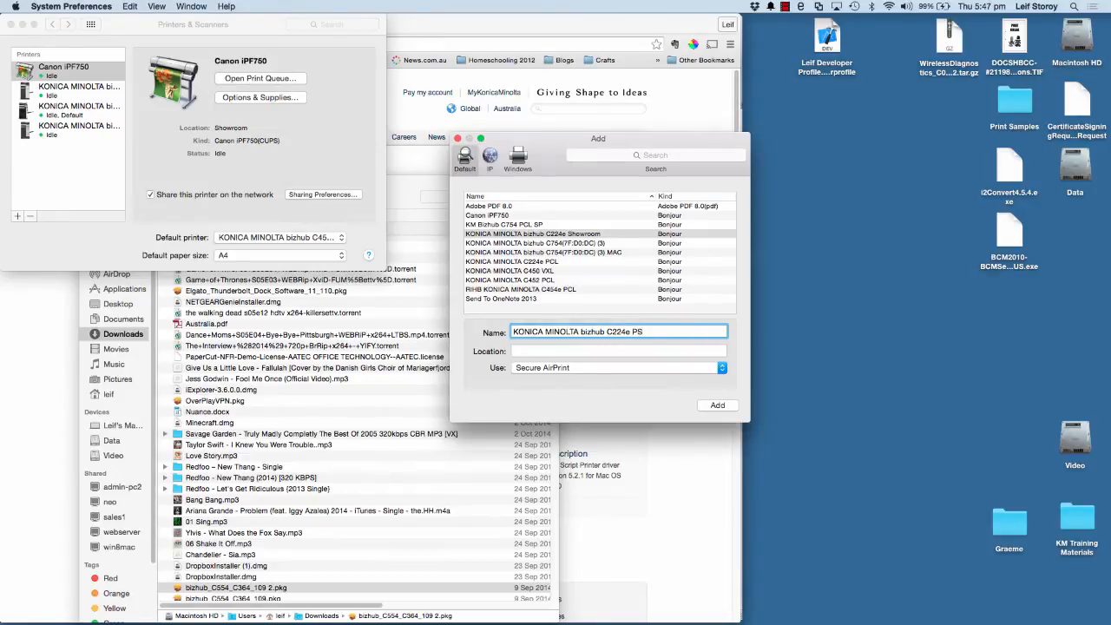
Step: Set the location to Showroom and use the KONICA MINOLTA C224e PS driver
left_click(618, 351)
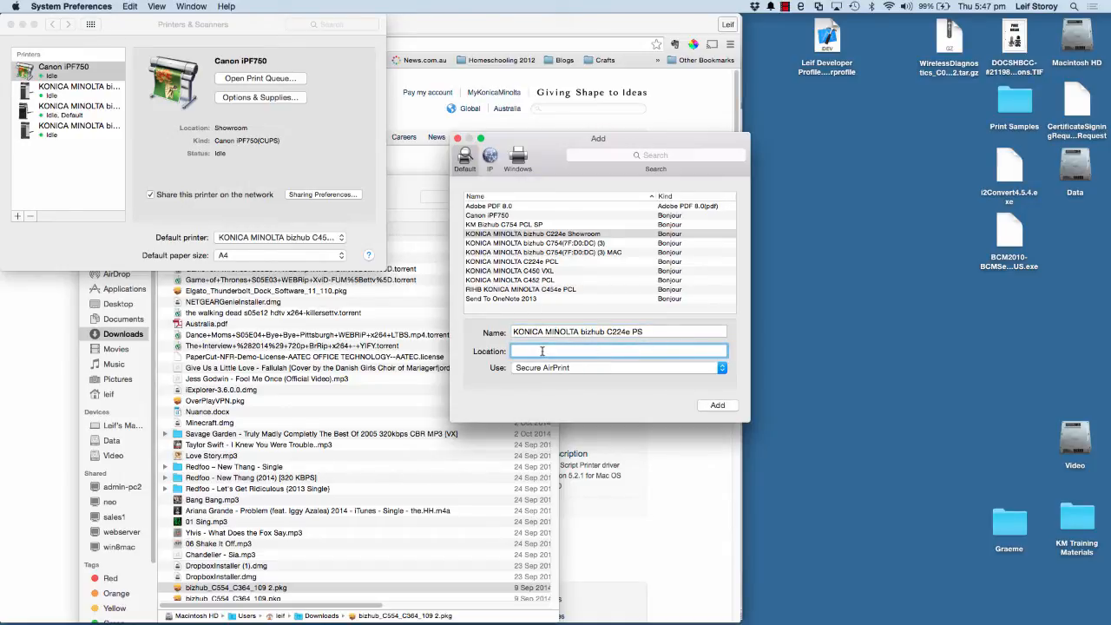
type("Showroom")
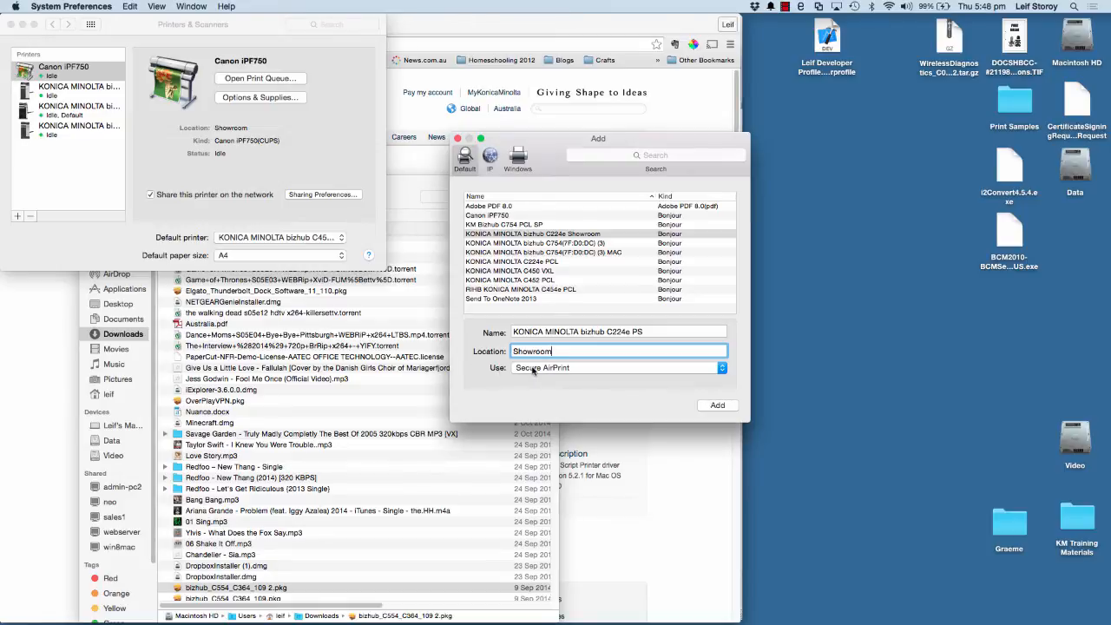
left_click(618, 367)
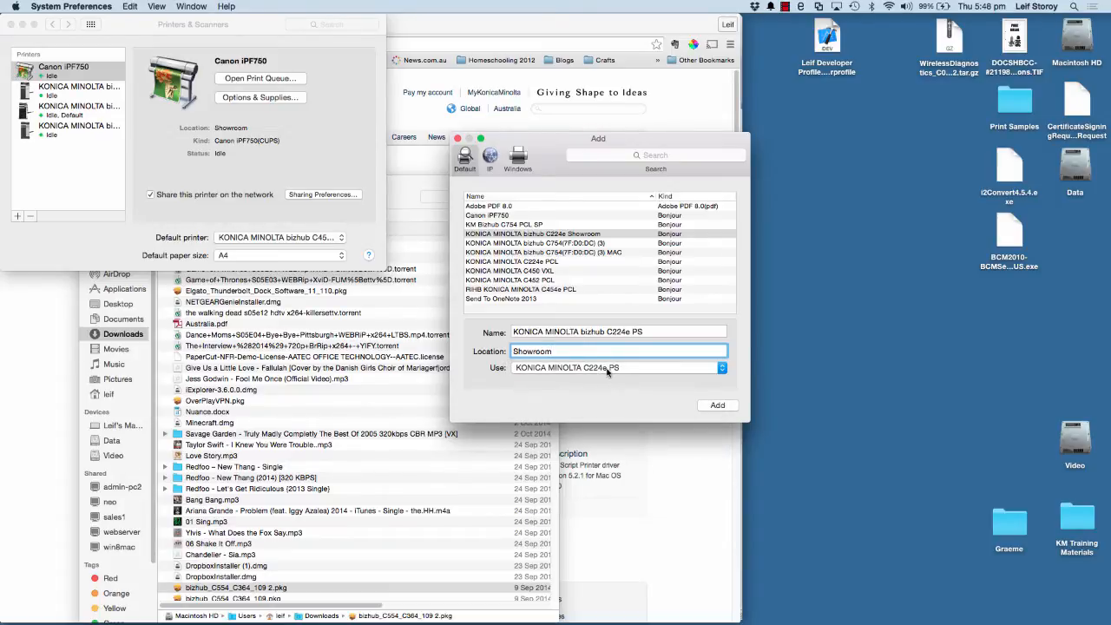
left_click(618, 367)
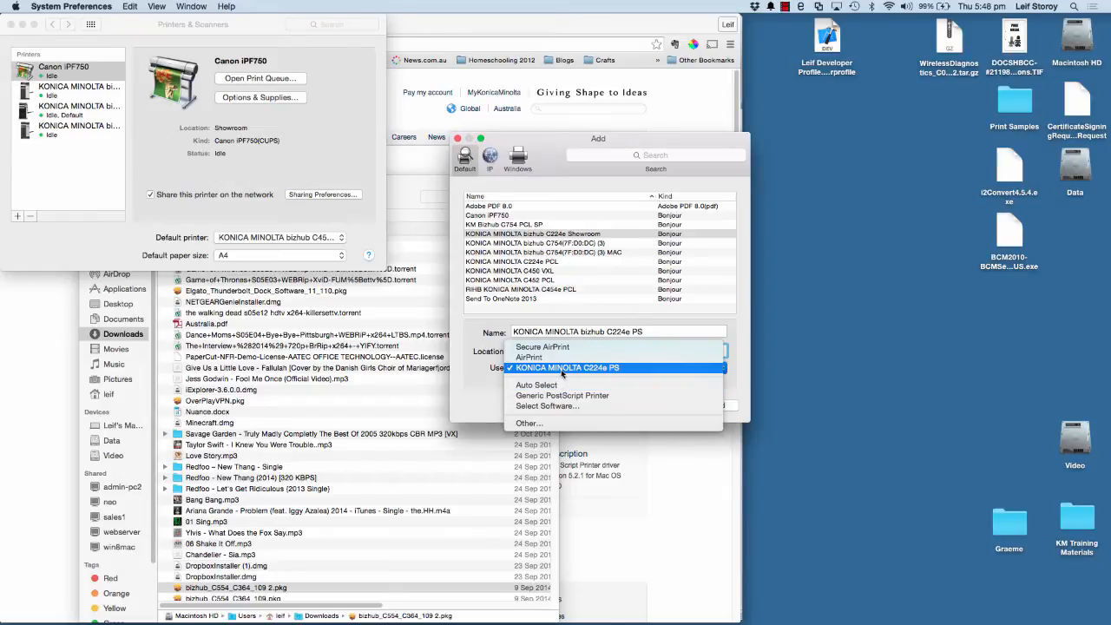
left_click(566, 367)
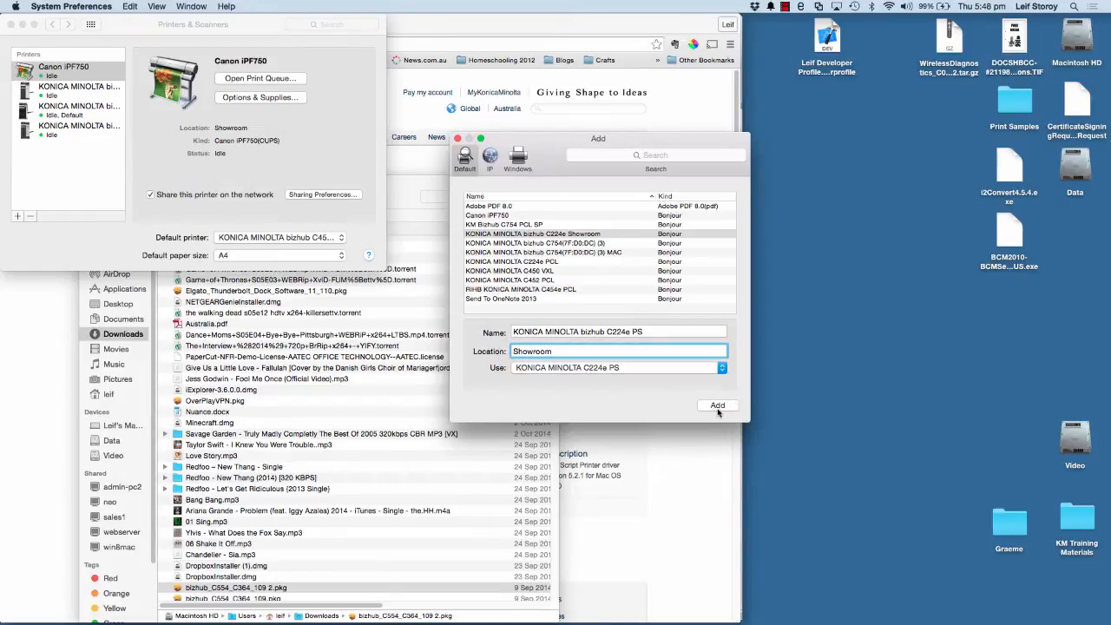
Step: Add the printer and leave the paper source unit at None
left_click(717, 405)
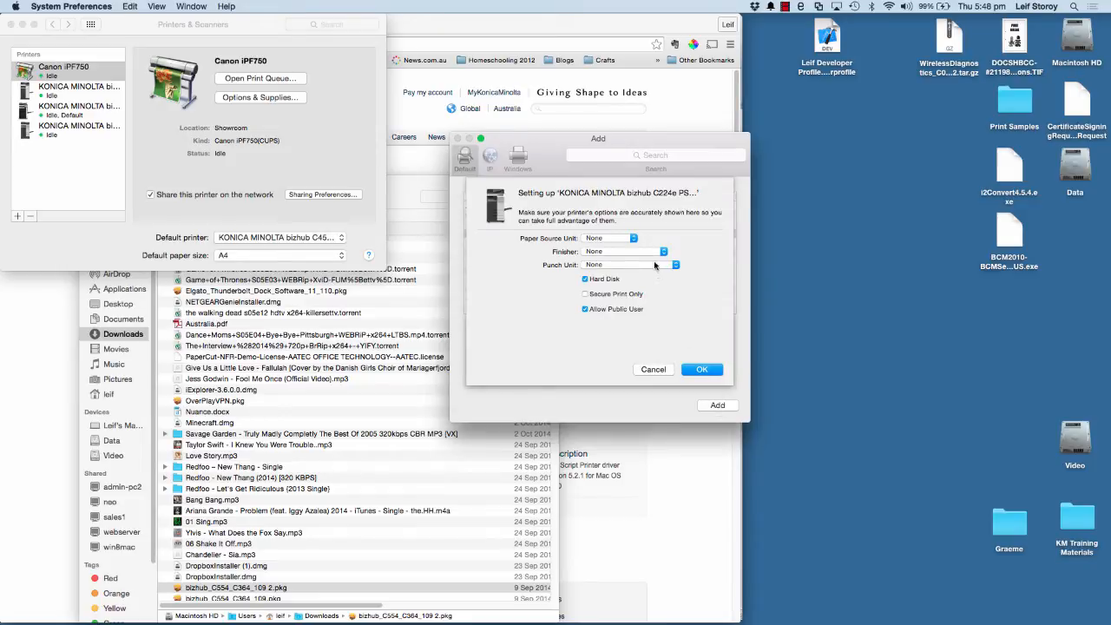
mouse_move(580, 238)
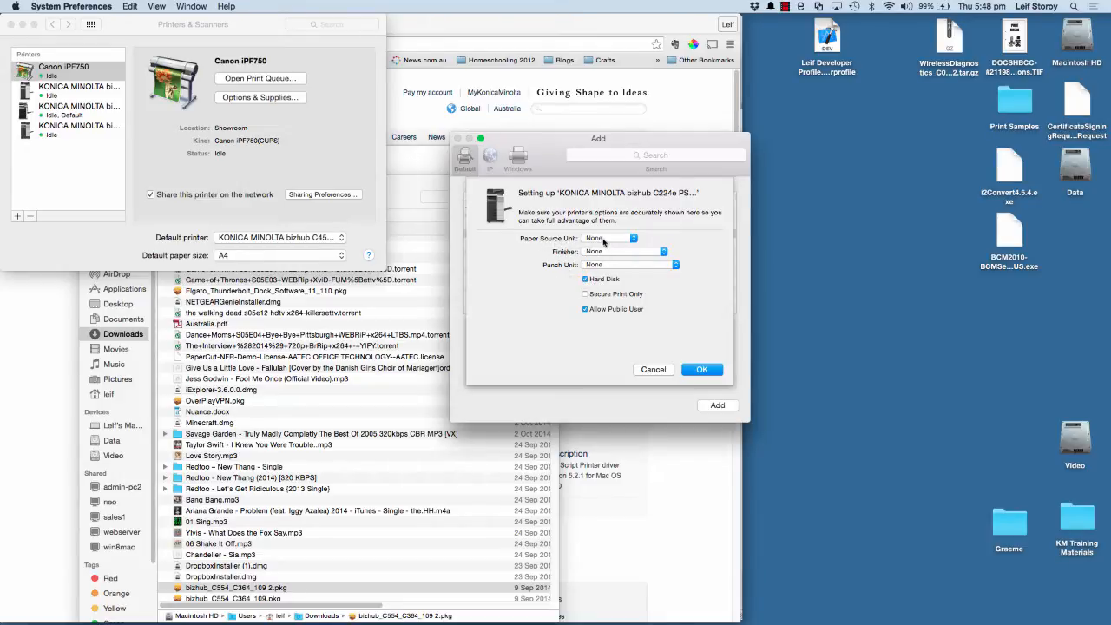
left_click(612, 238)
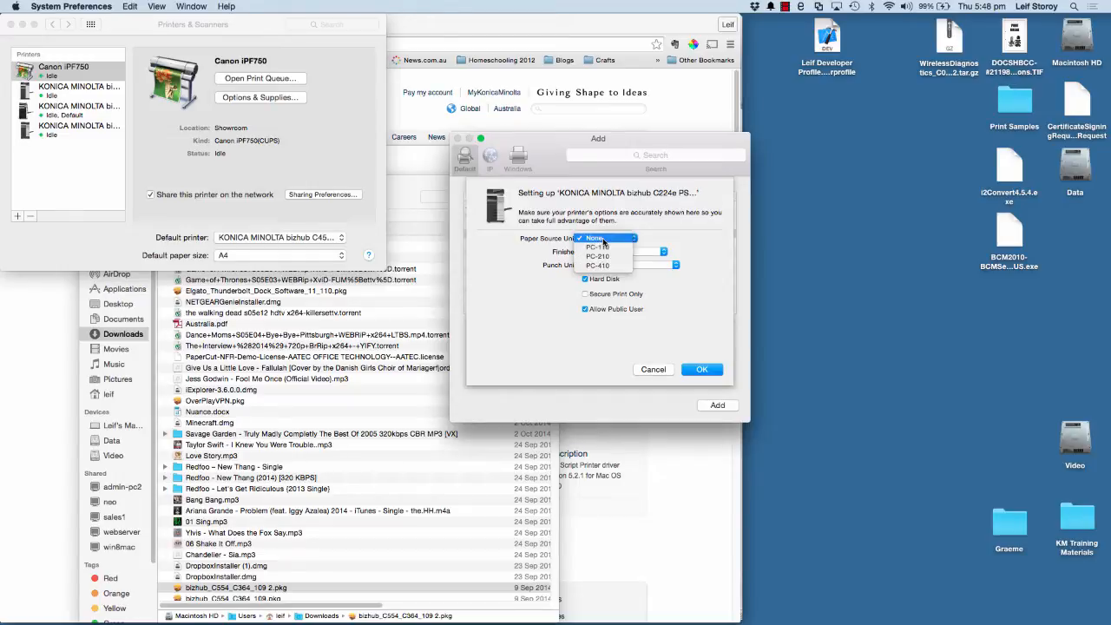
left_click(598, 255)
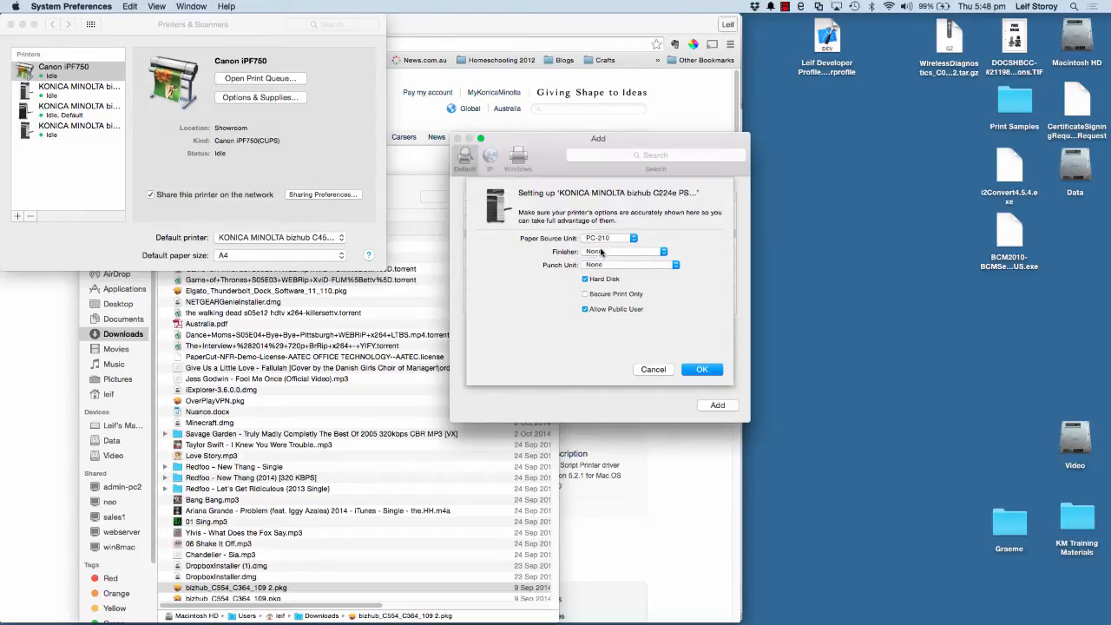
left_click(612, 237)
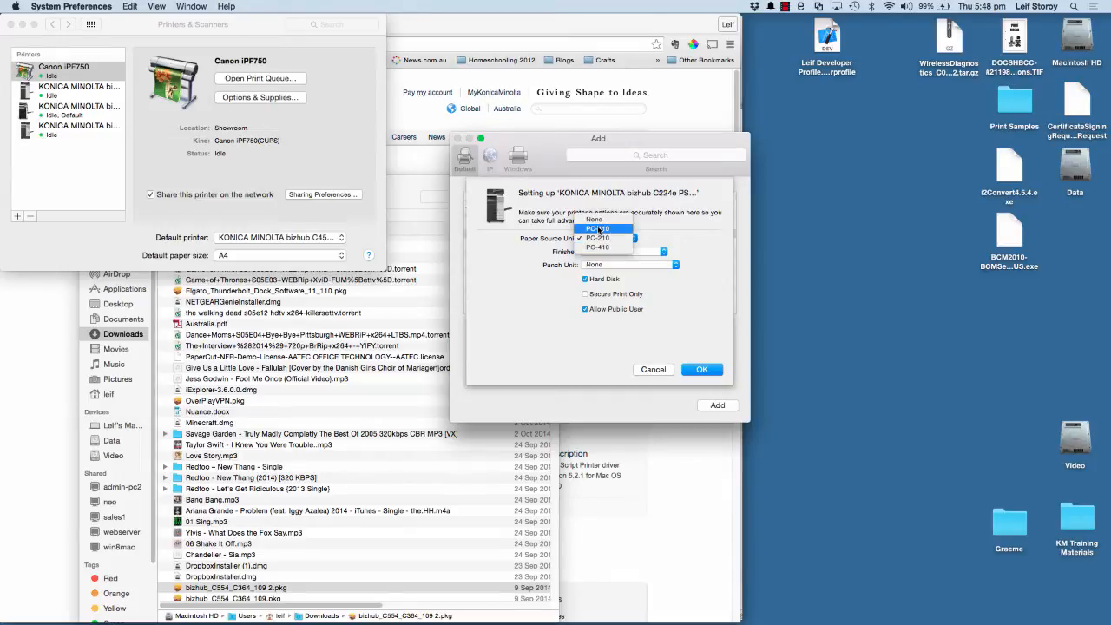
left_click(595, 219)
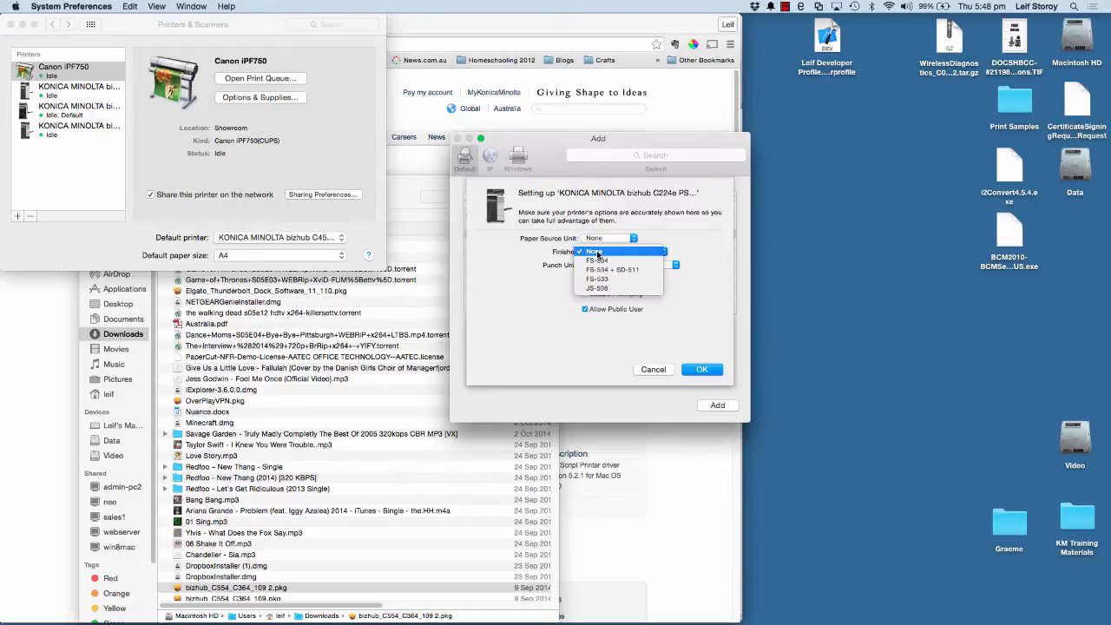
mouse_move(612, 269)
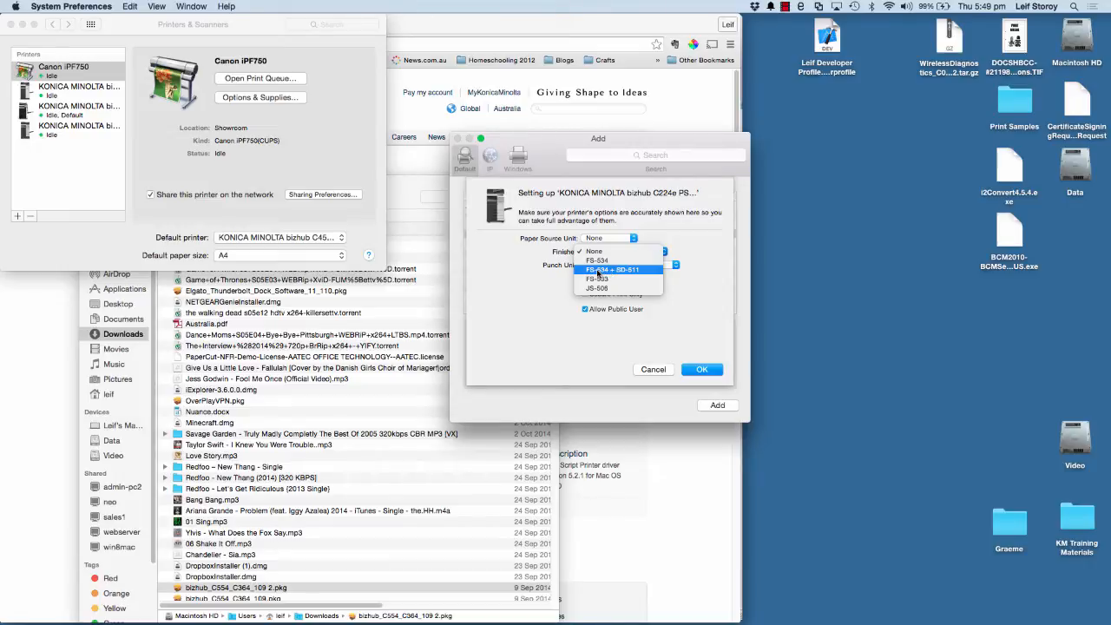
Step: Set finisher FS-534 + SD-511, no punch unit, Hard Disk ticked, and confirm
left_click(614, 269)
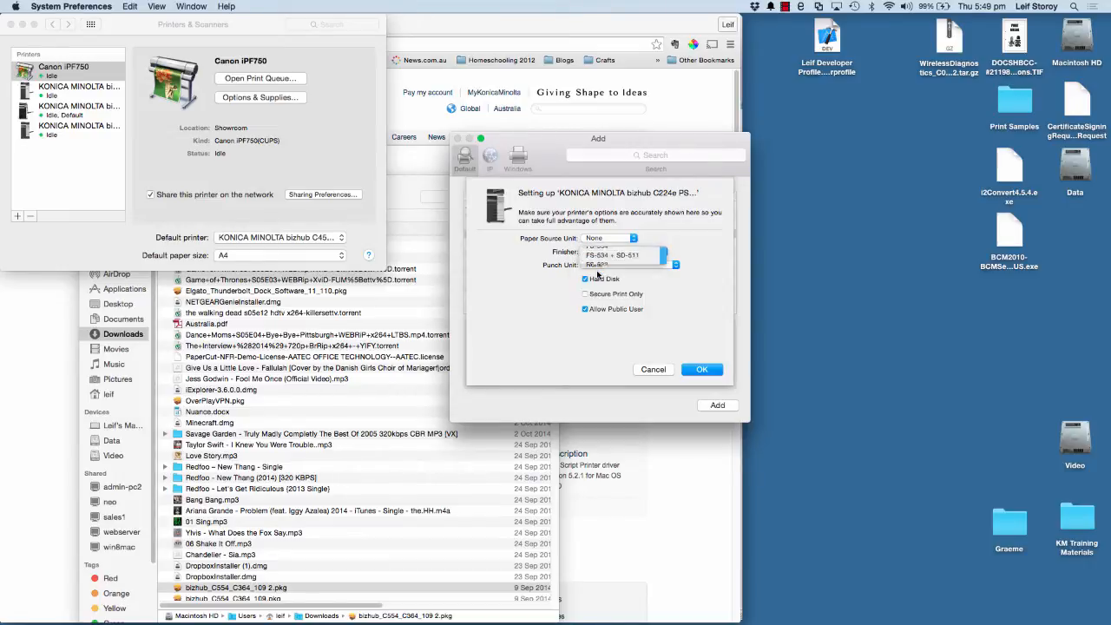
left_click(612, 251)
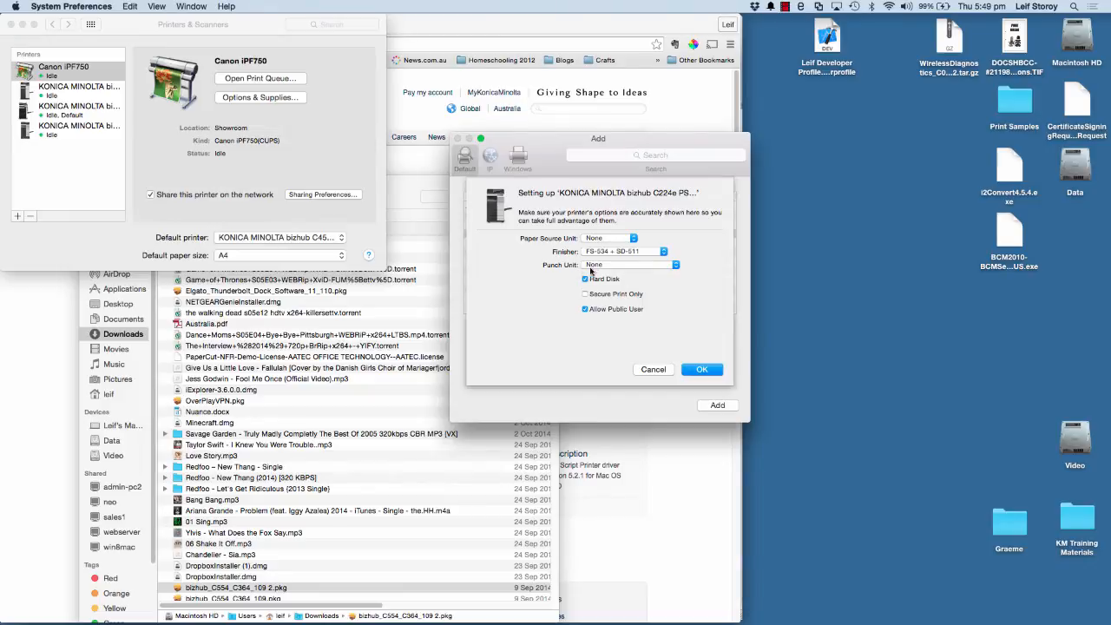
left_click(630, 265)
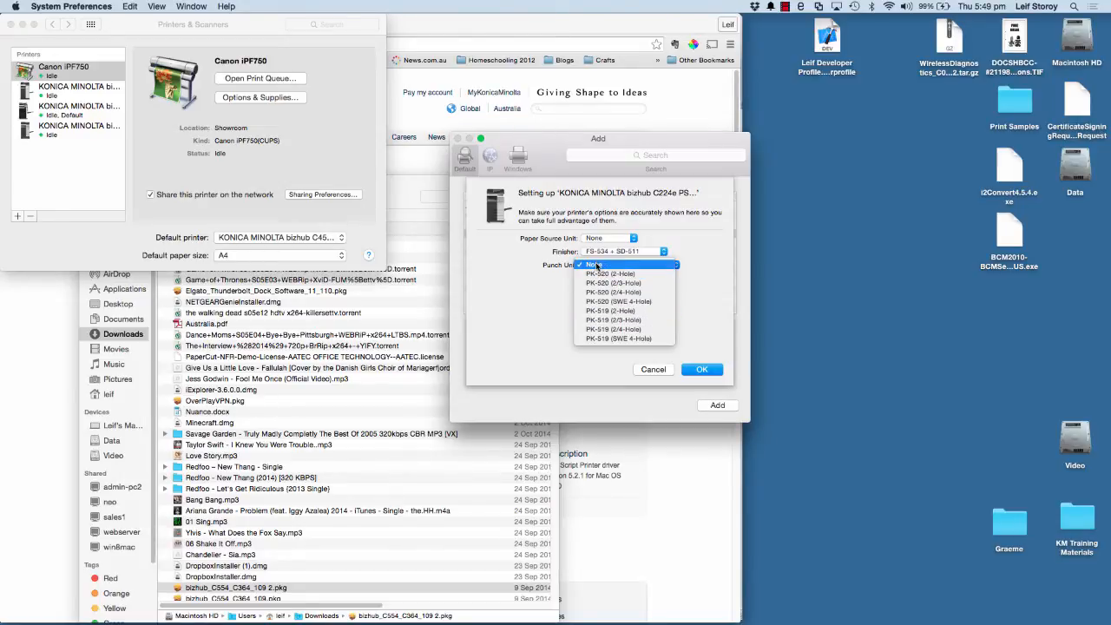
left_click(594, 265)
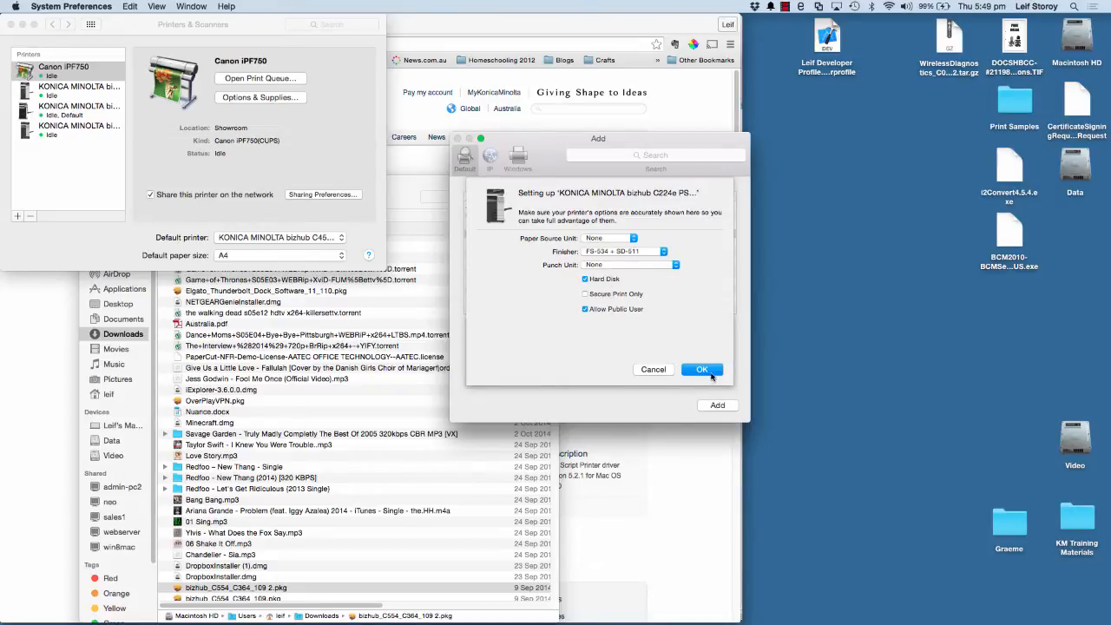
left_click(701, 369)
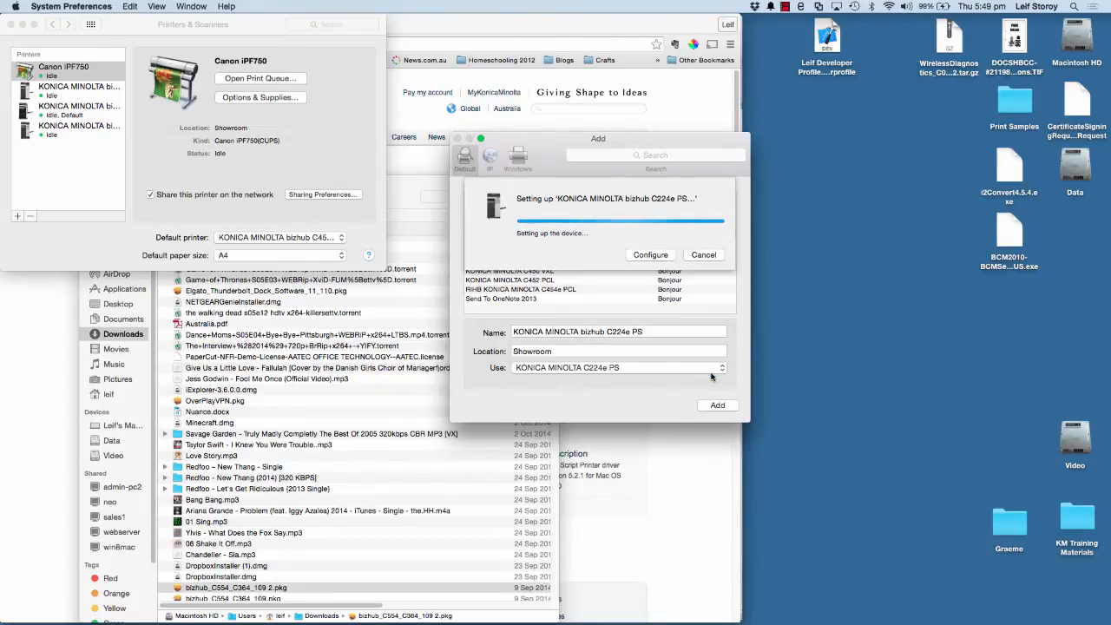
Step: Once the bizhub C224e PS setup finishes, bring the Word document to the front
left_click(717, 405)
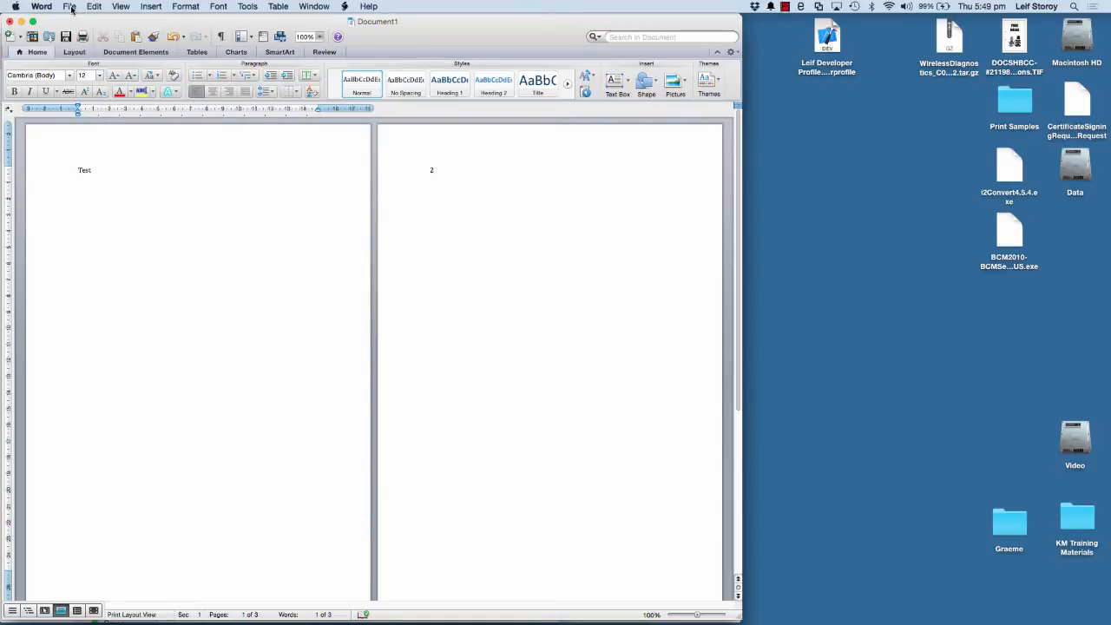
Step: In Word's Print dialog, pick KONICA MINOLTA bizhub C224e PS and list its option panels
left_click(69, 7)
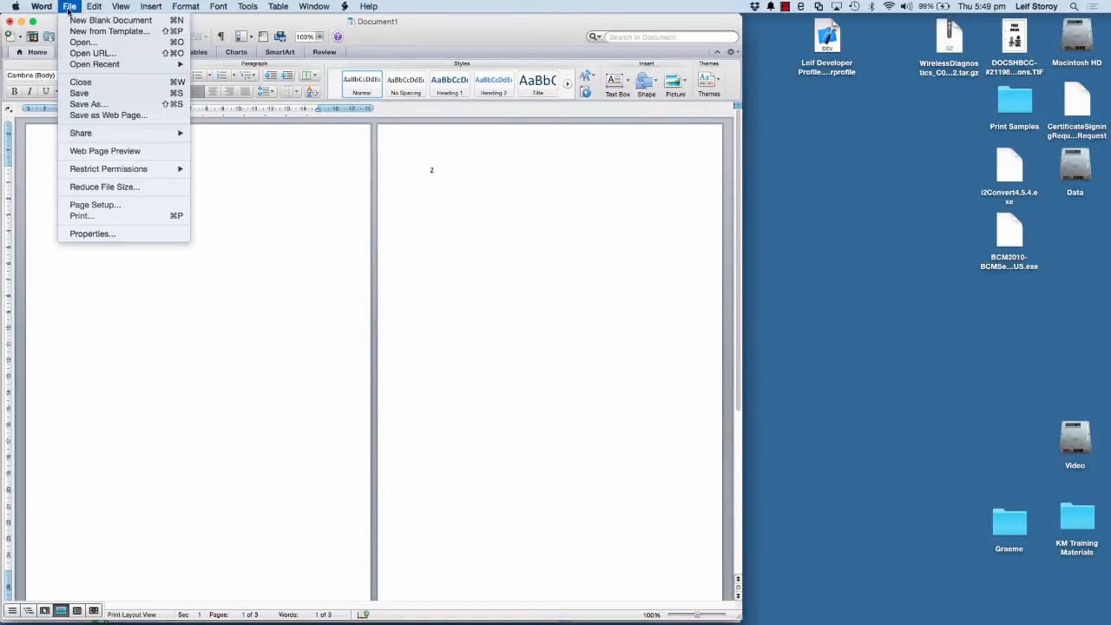
mouse_move(105, 187)
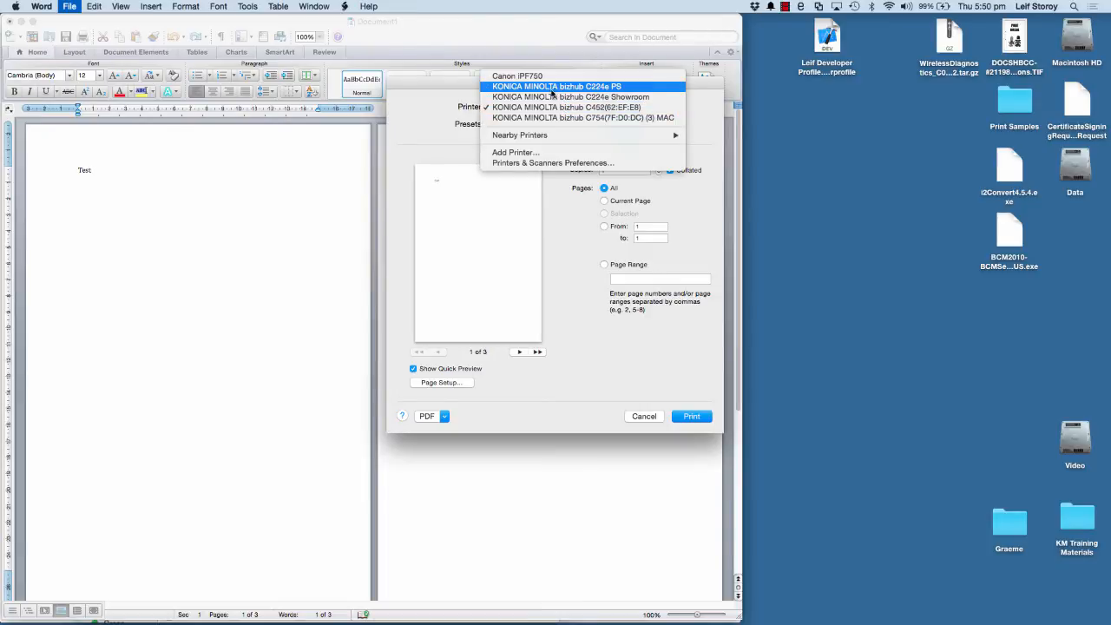
left_click(557, 86)
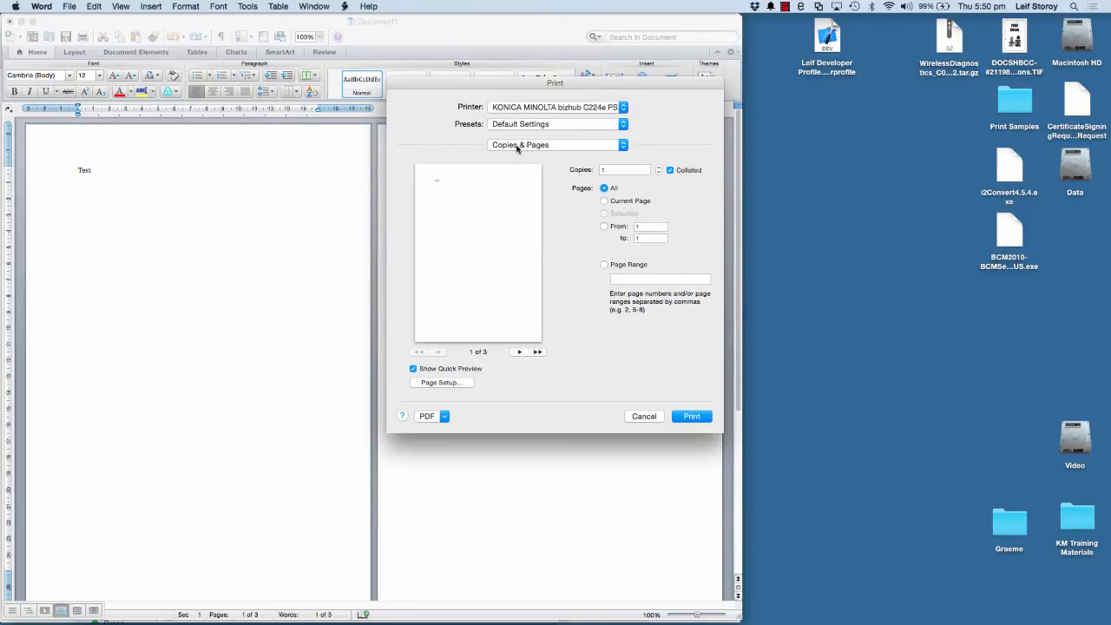
left_click(555, 145)
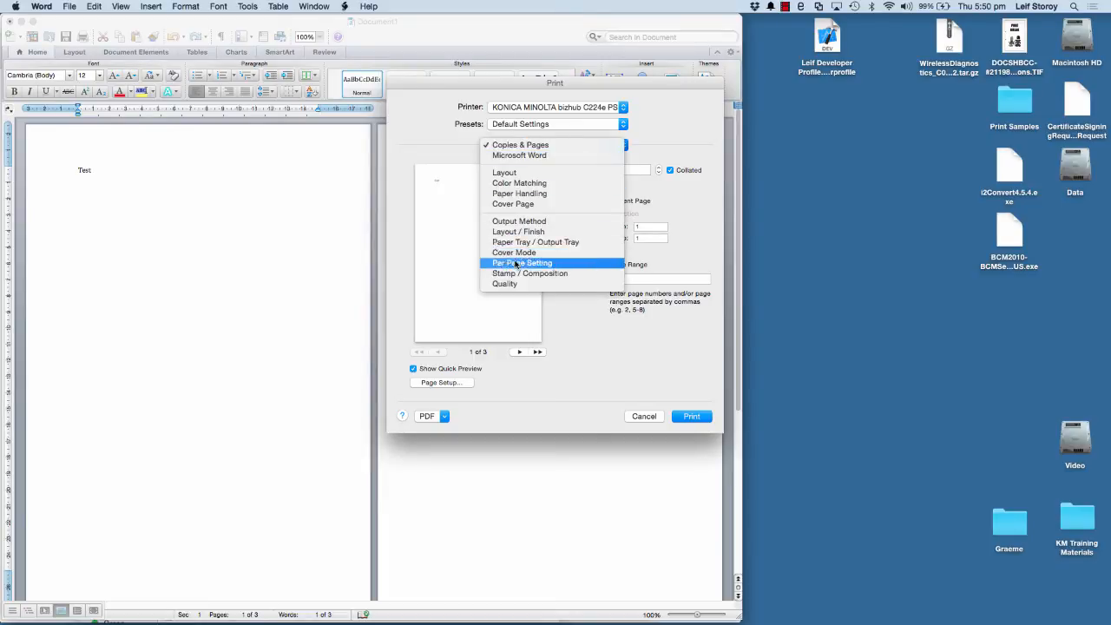
mouse_move(519, 221)
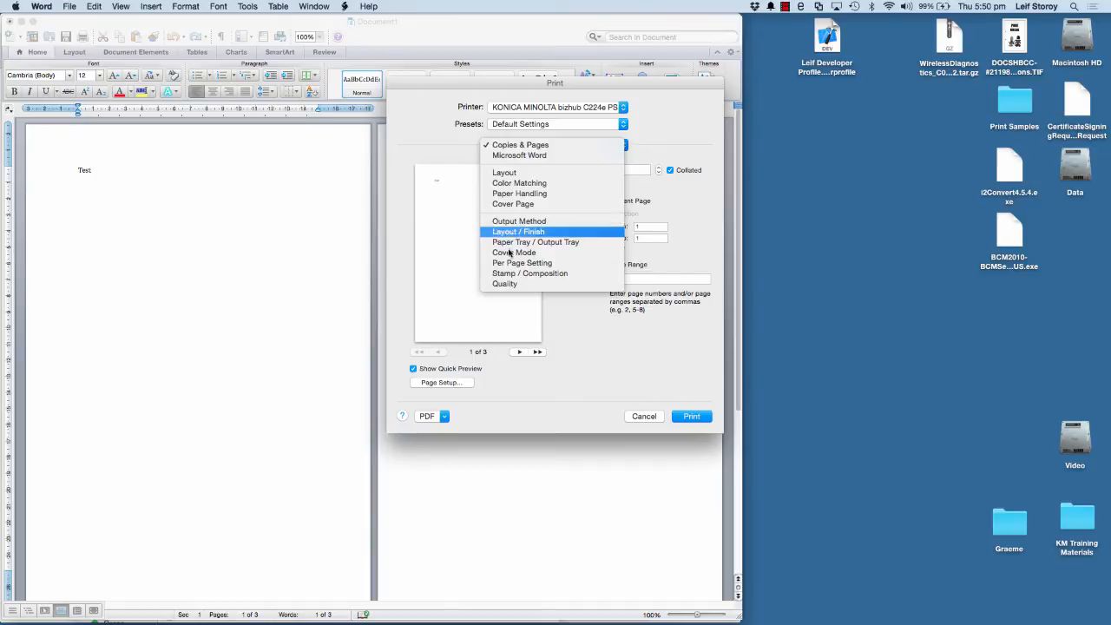
mouse_move(519, 221)
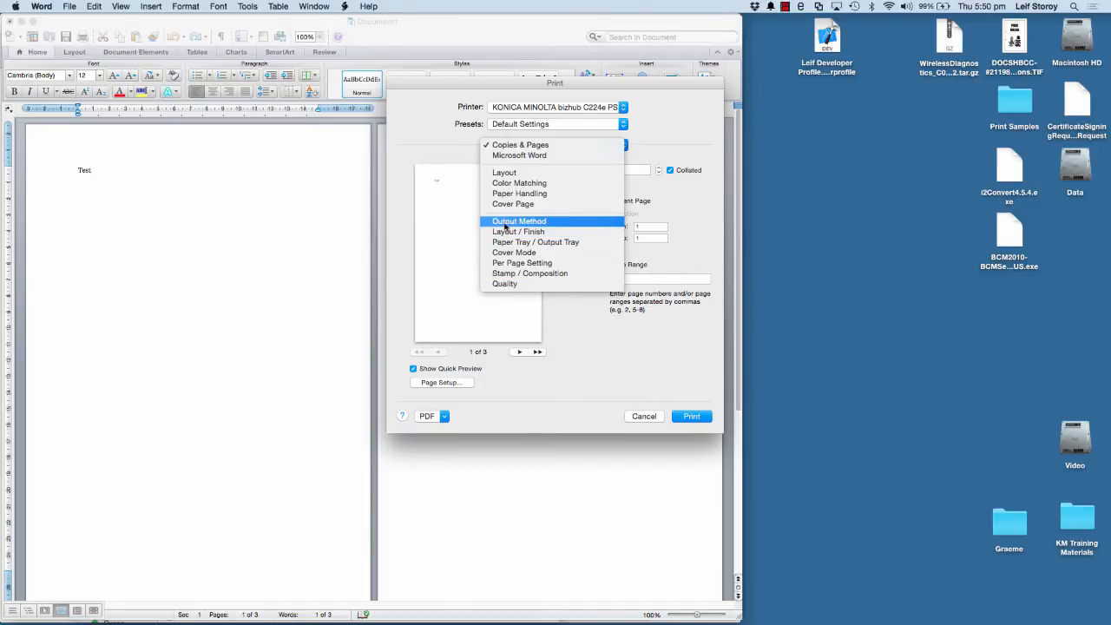
mouse_move(514, 252)
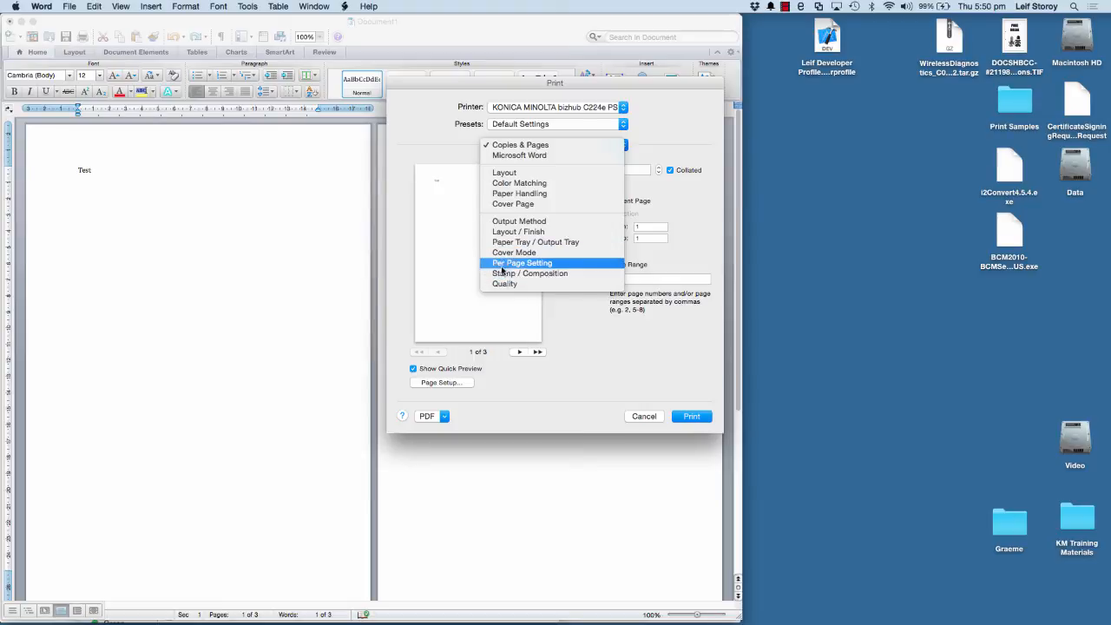
mouse_move(518, 221)
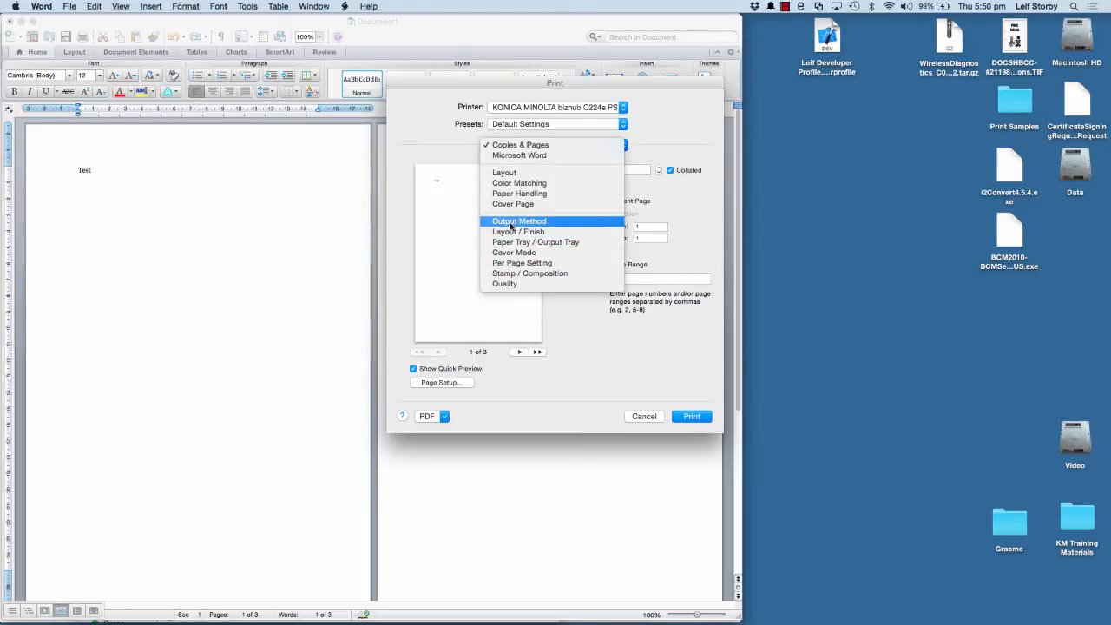
Step: Review the Output Method options and keep Print as the output method
left_click(518, 220)
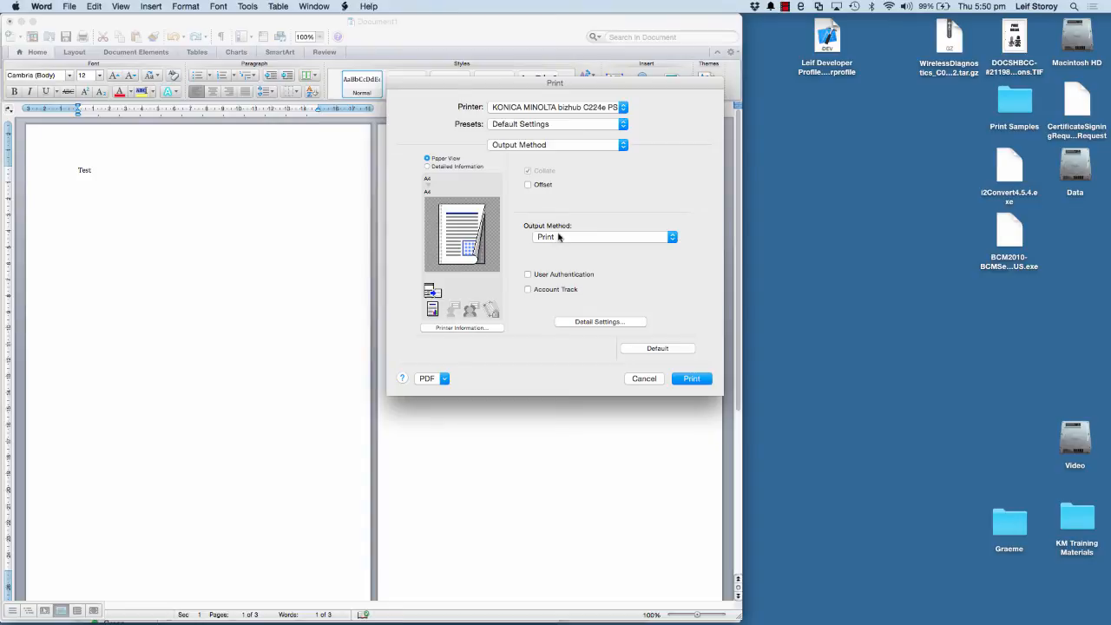
left_click(602, 237)
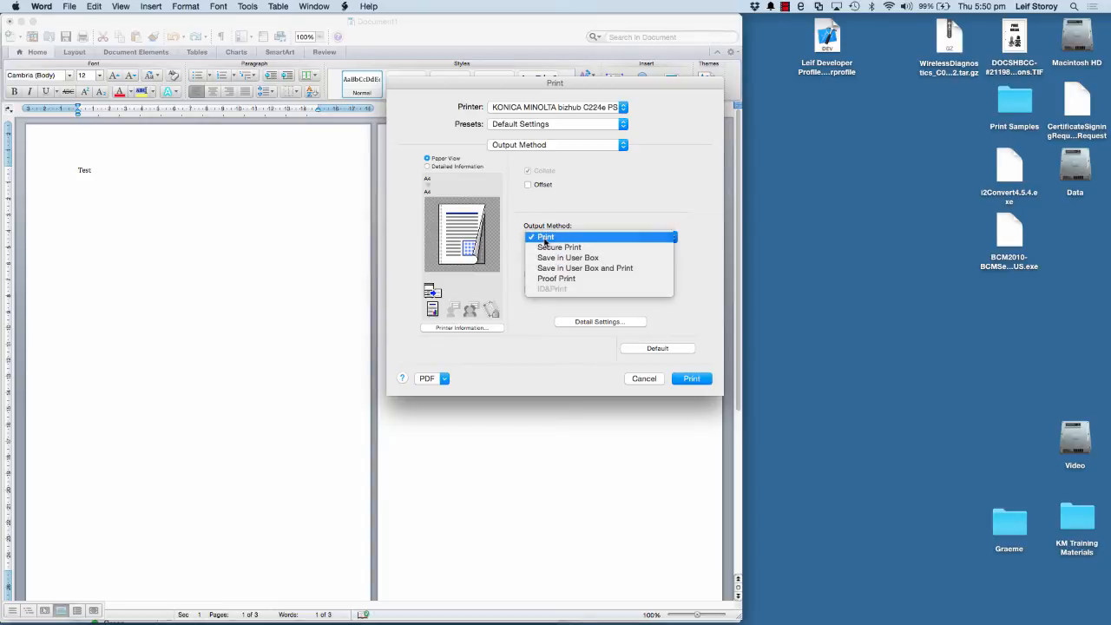
left_click(545, 236)
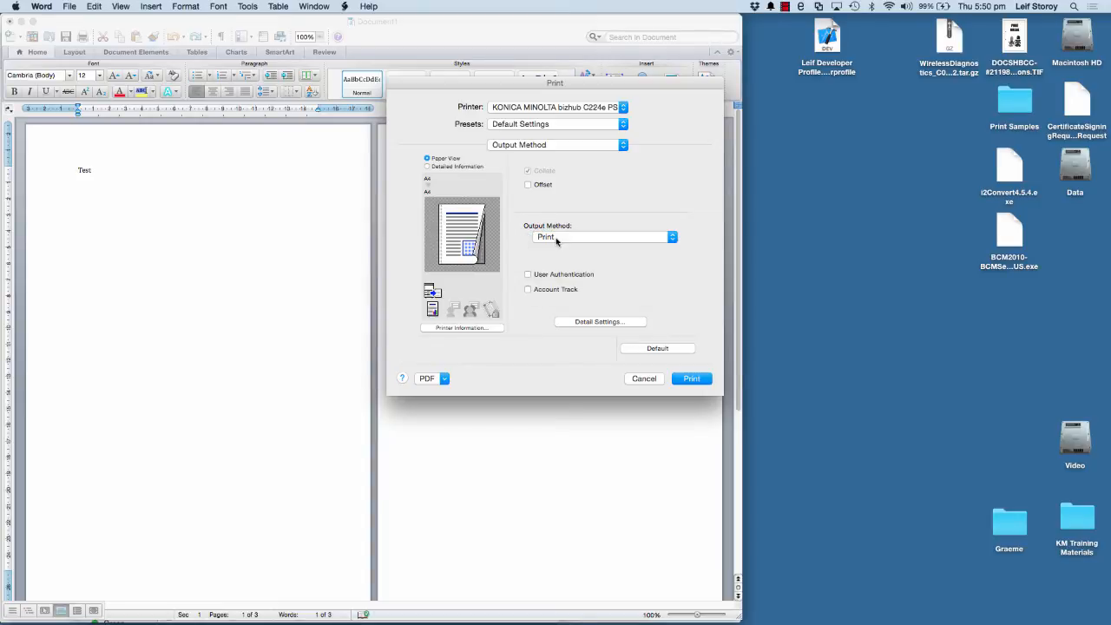
mouse_move(552, 255)
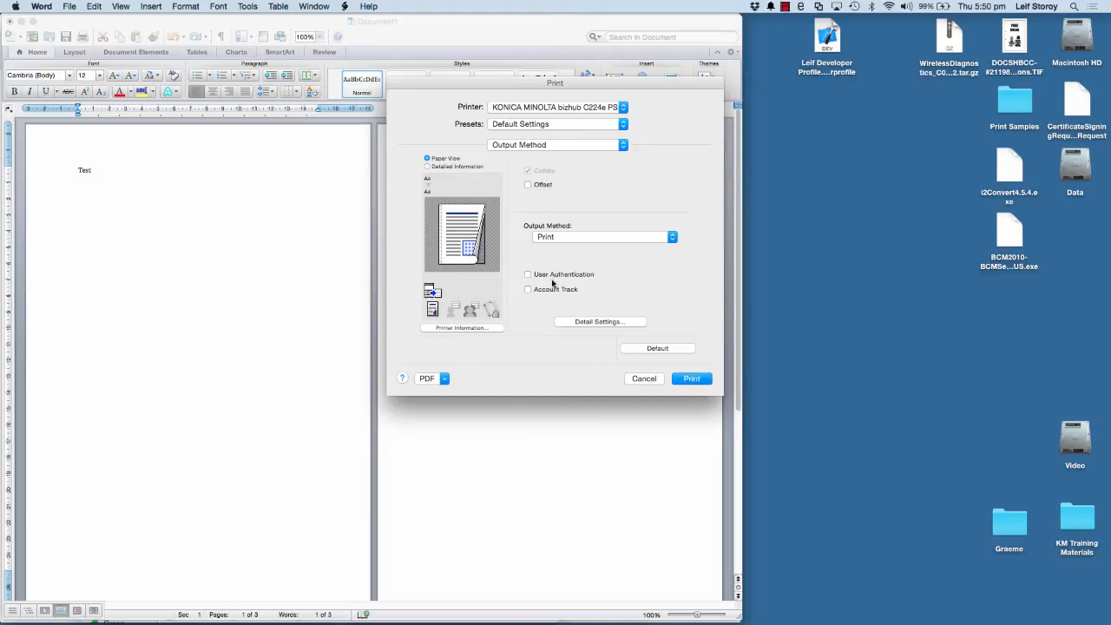
Step: Keep 2-Sided, Left Bind printing in Layout / Finish, leaving stapling unchanged
left_click(556, 144)
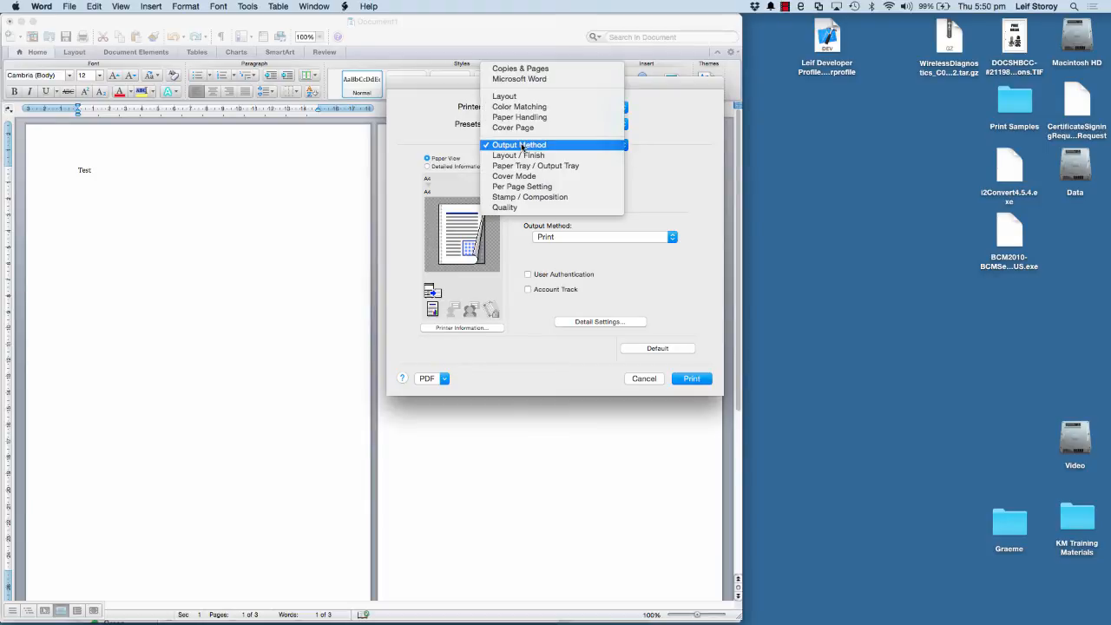
left_click(518, 155)
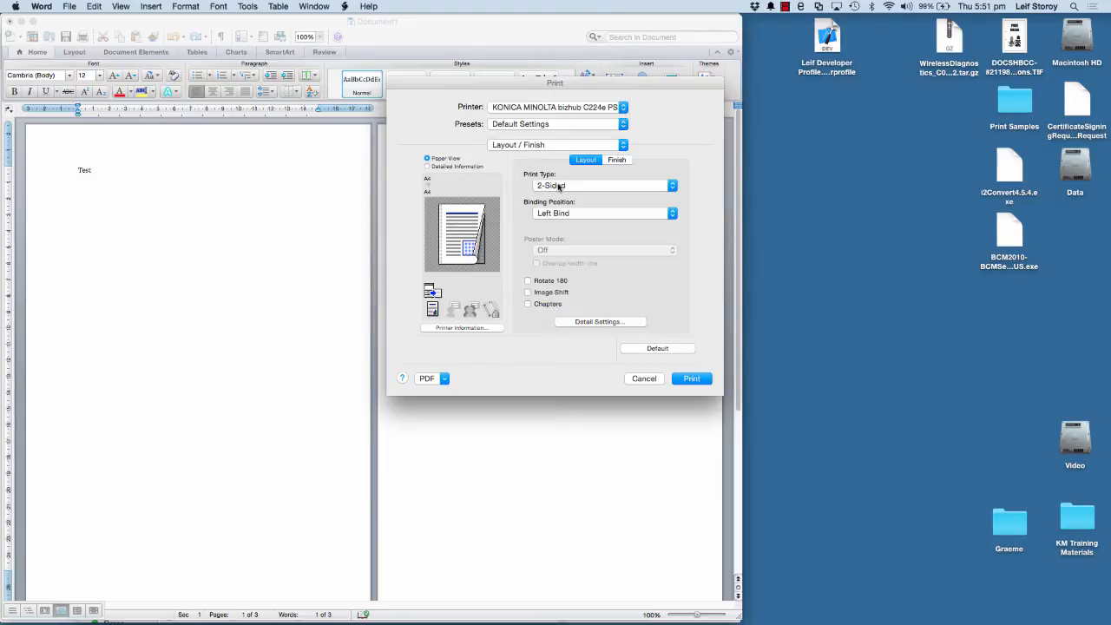
left_click(603, 186)
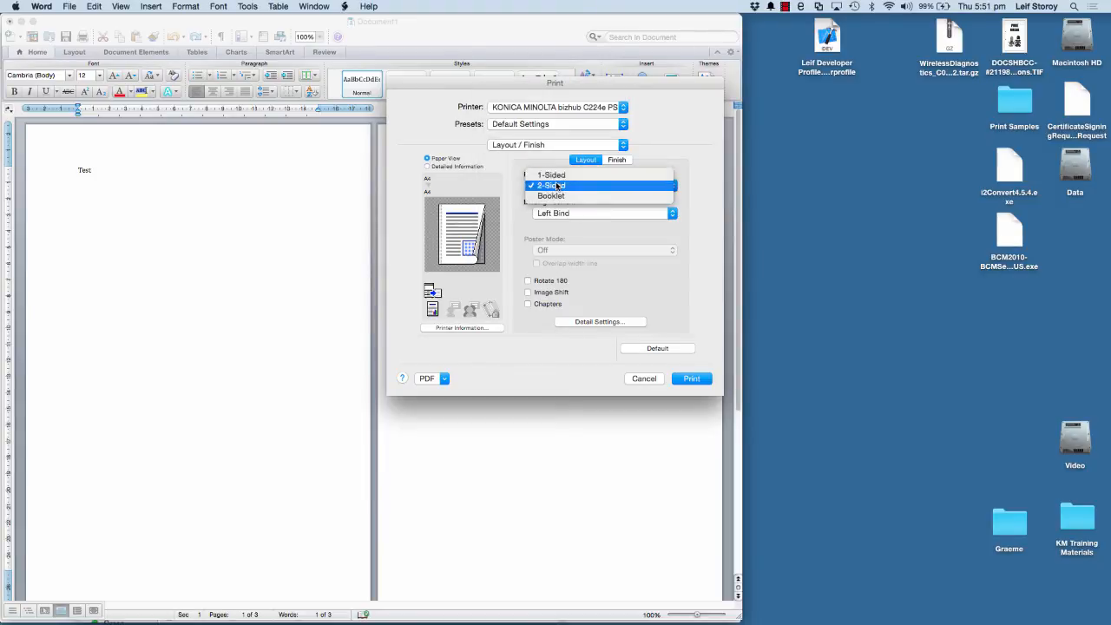
left_click(551, 185)
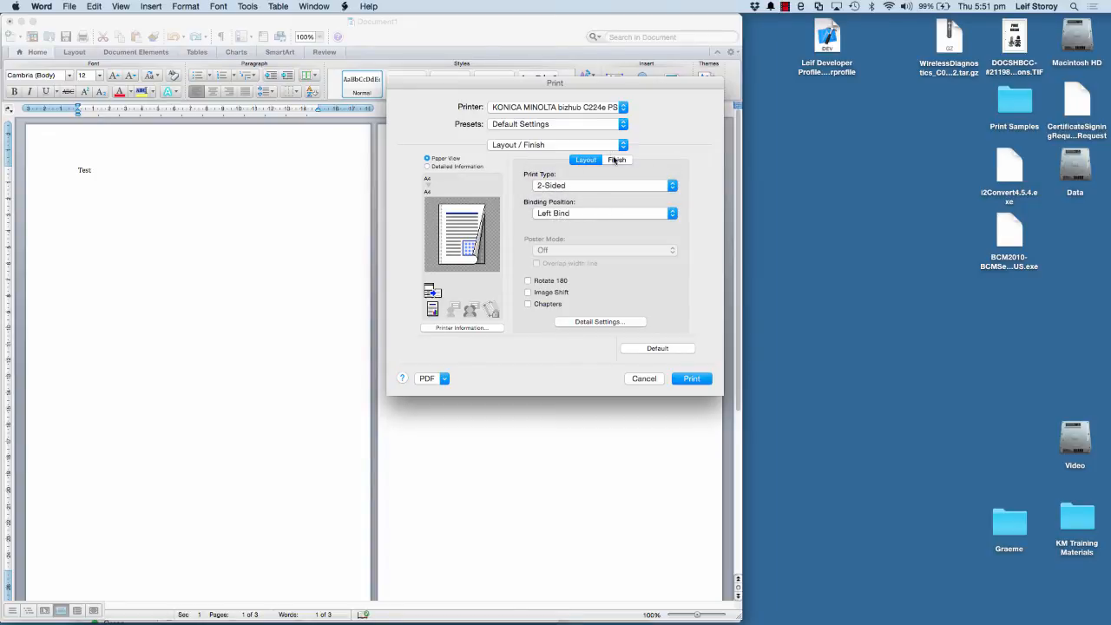
left_click(616, 160)
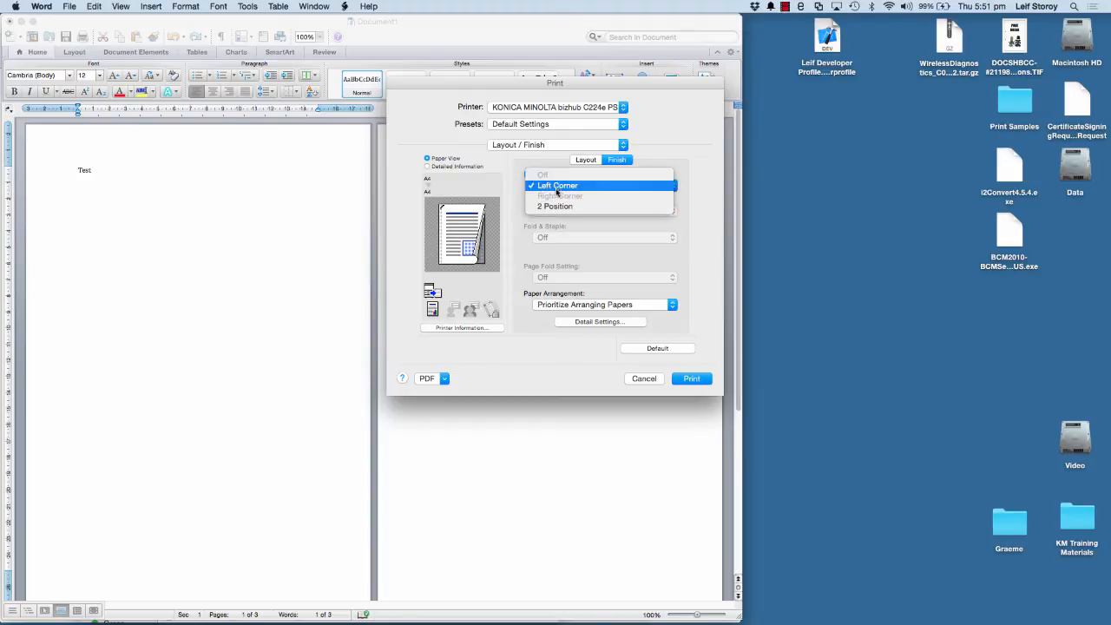
left_click(558, 184)
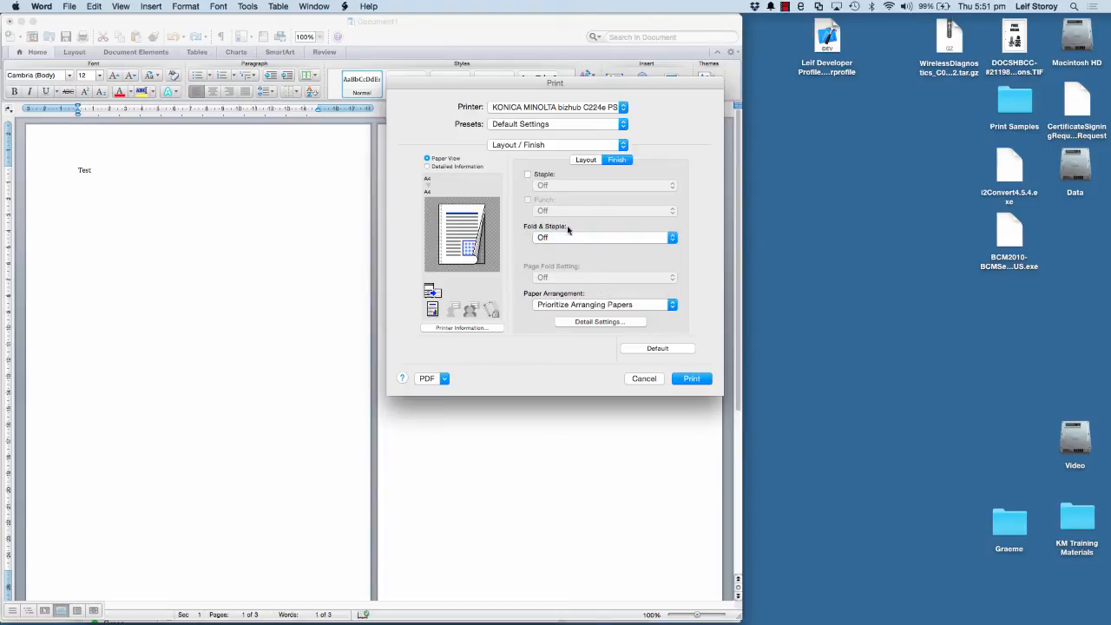
left_click(557, 144)
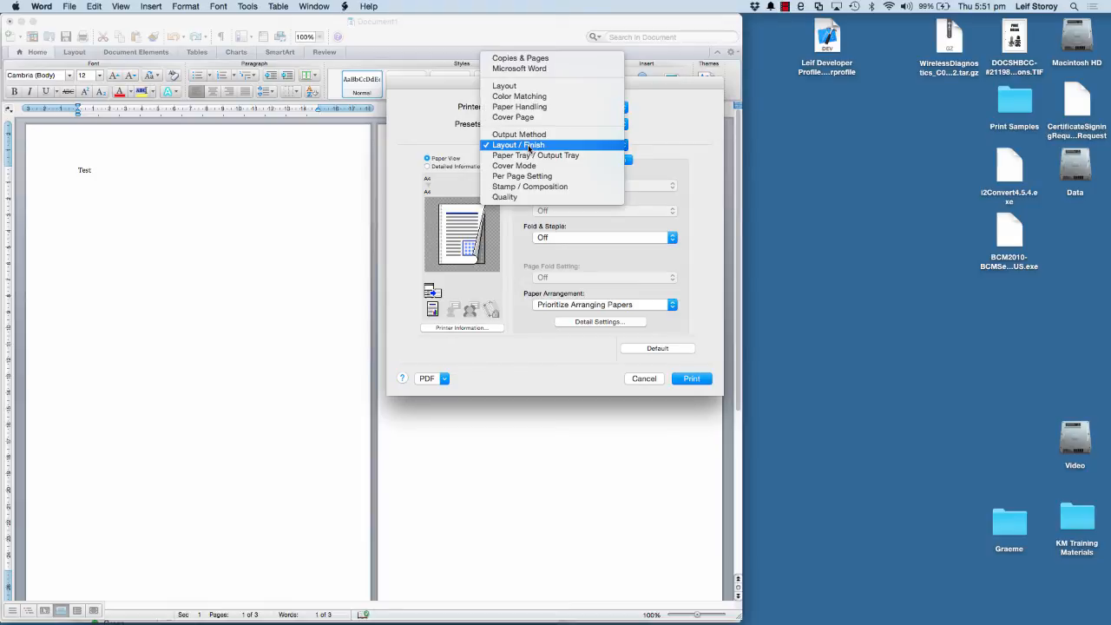
left_click(535, 155)
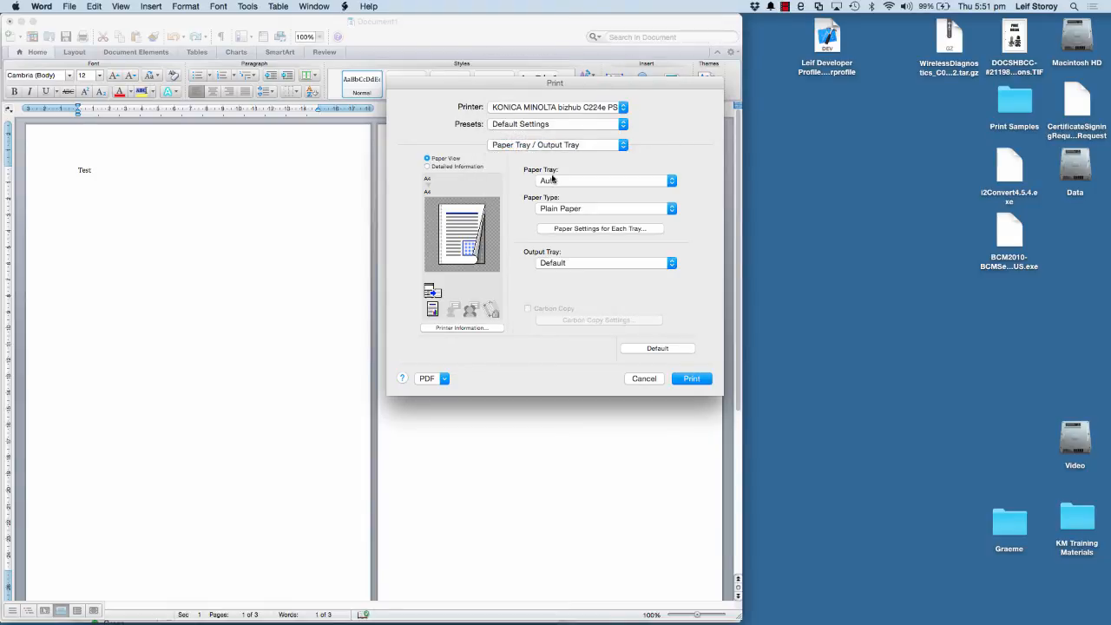
left_click(605, 181)
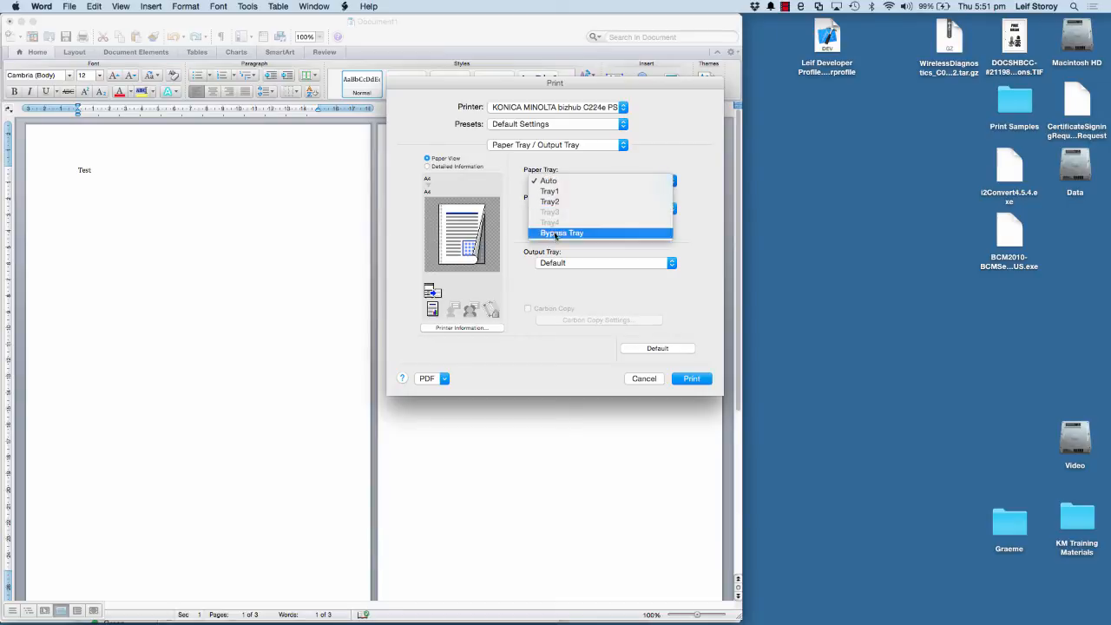
left_click(548, 180)
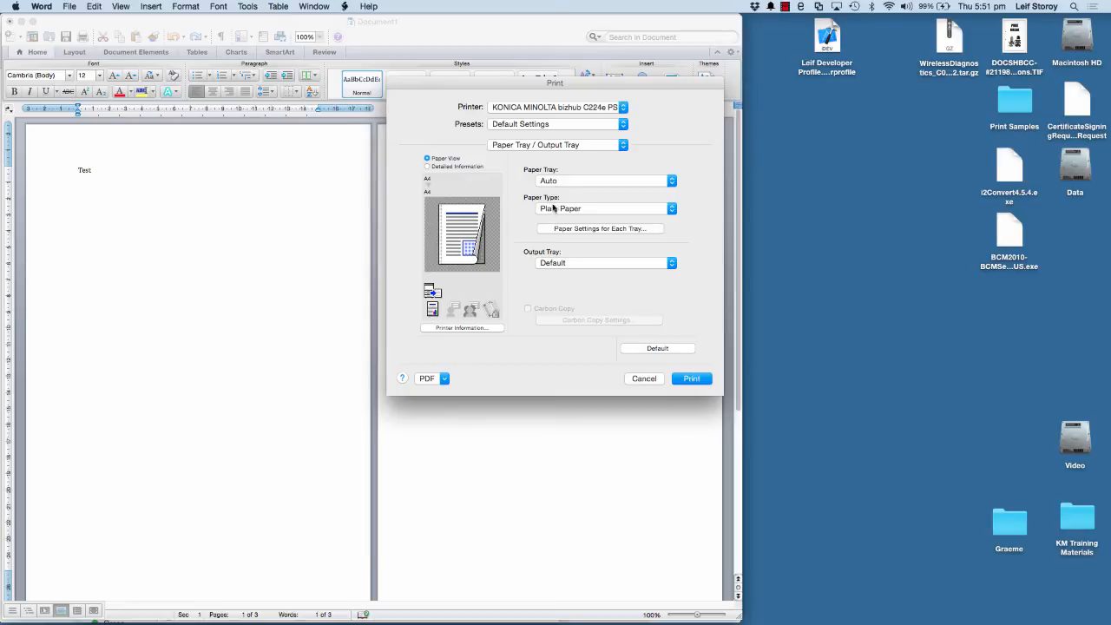
left_click(605, 208)
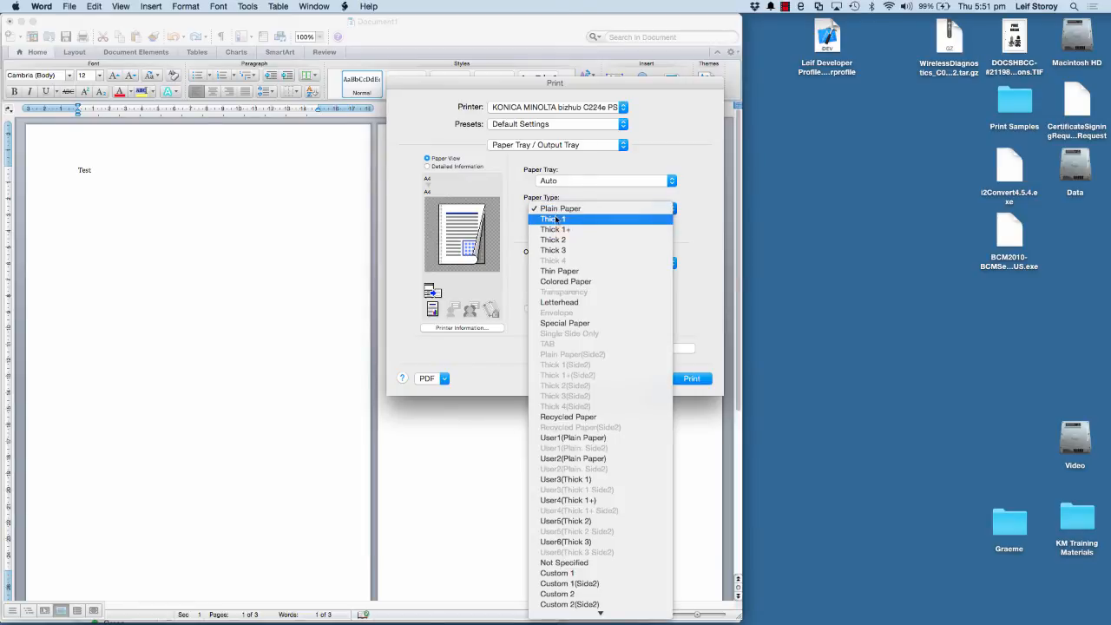
left_click(559, 209)
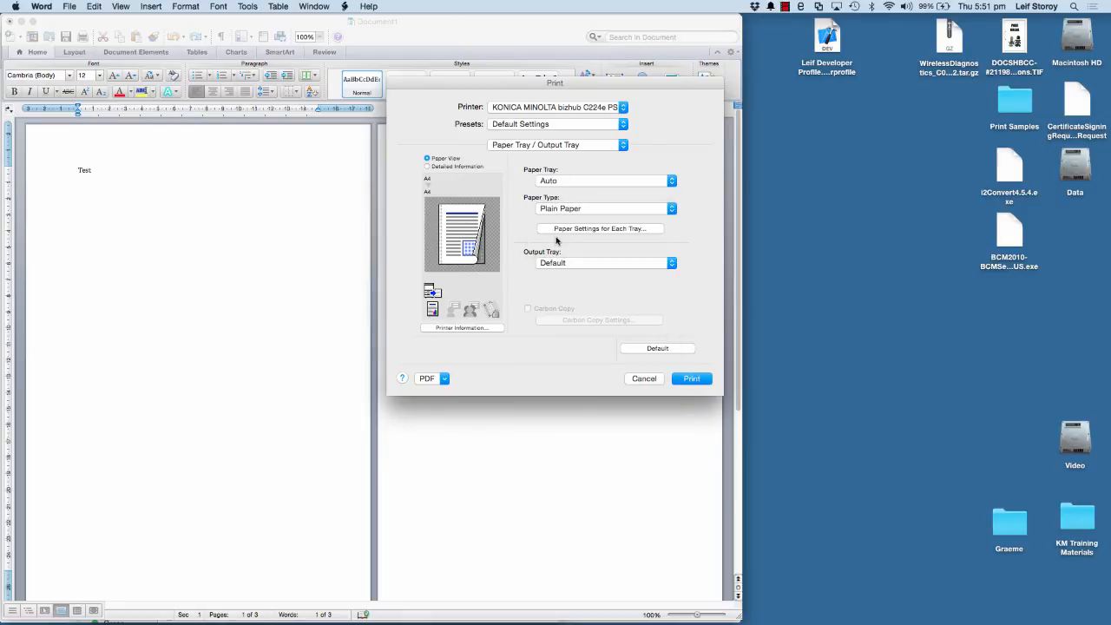
left_click(605, 263)
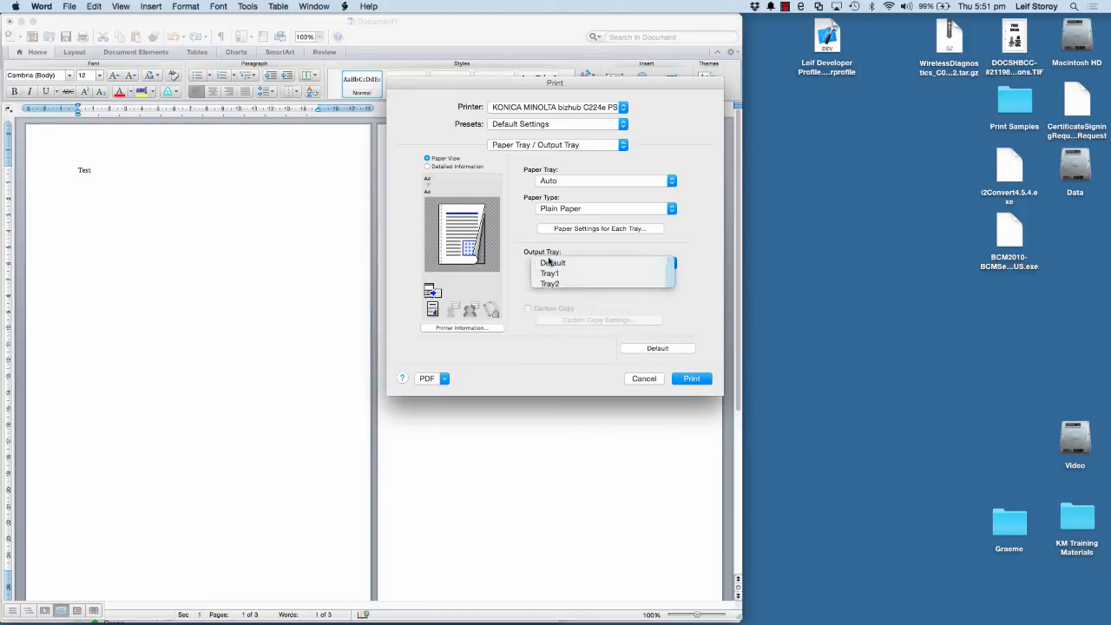
left_click(556, 145)
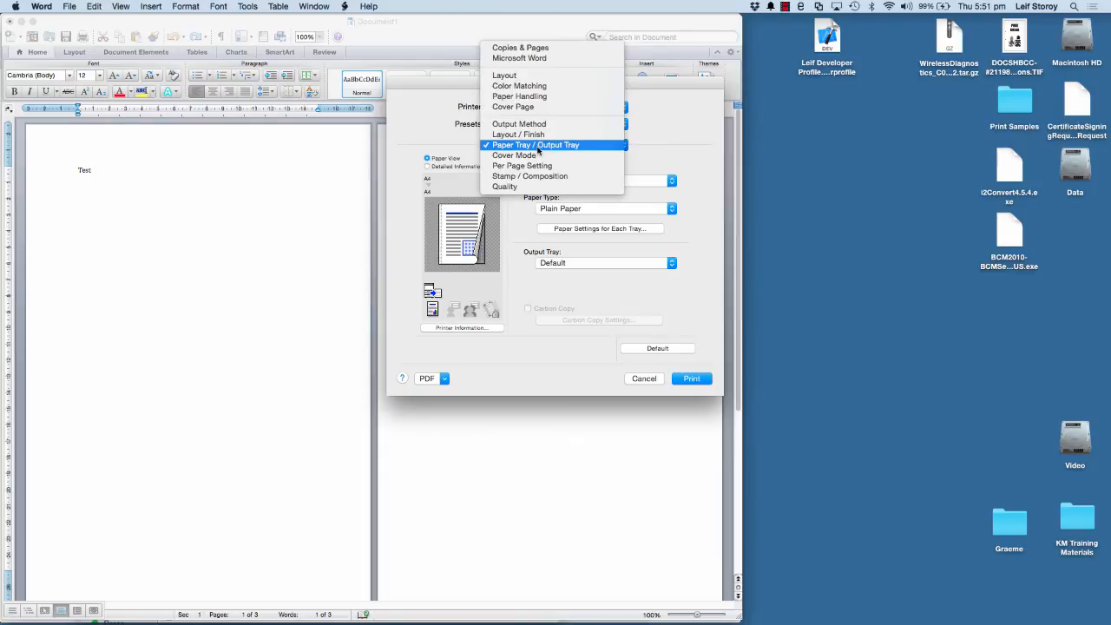
Step: Step through the Cover Mode, Per Page Setting and Stamp / Composition panels
left_click(514, 154)
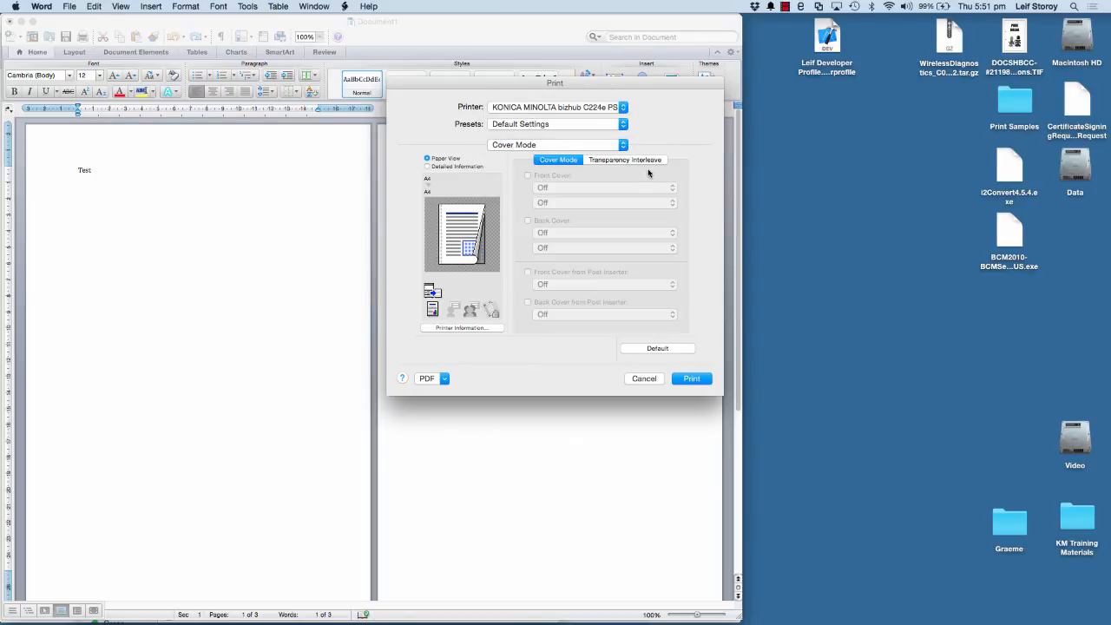
mouse_move(537, 198)
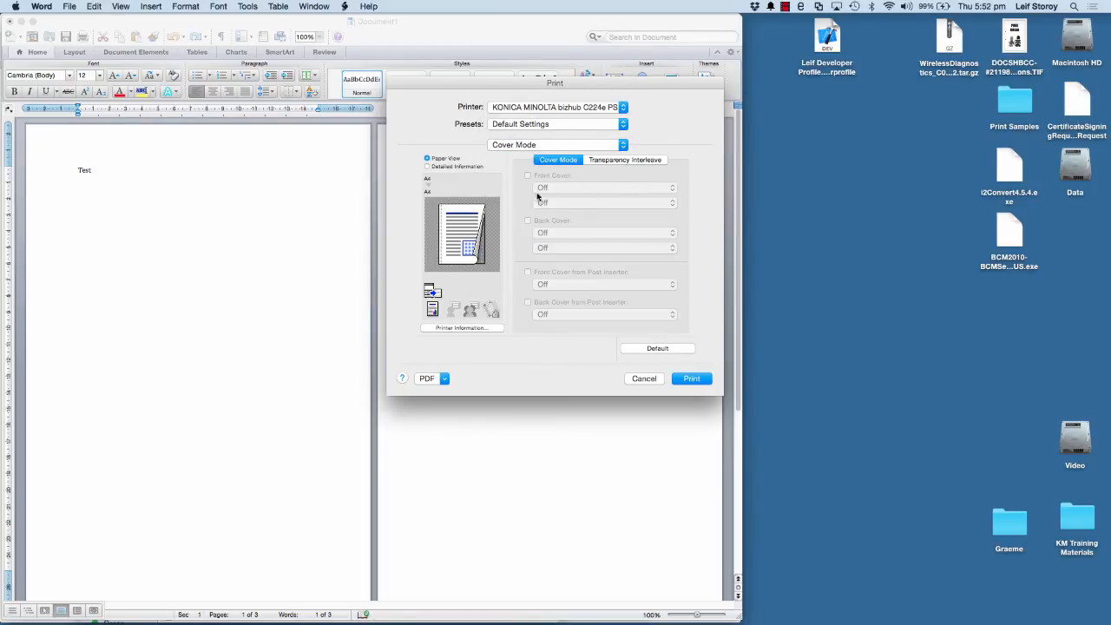
left_click(555, 144)
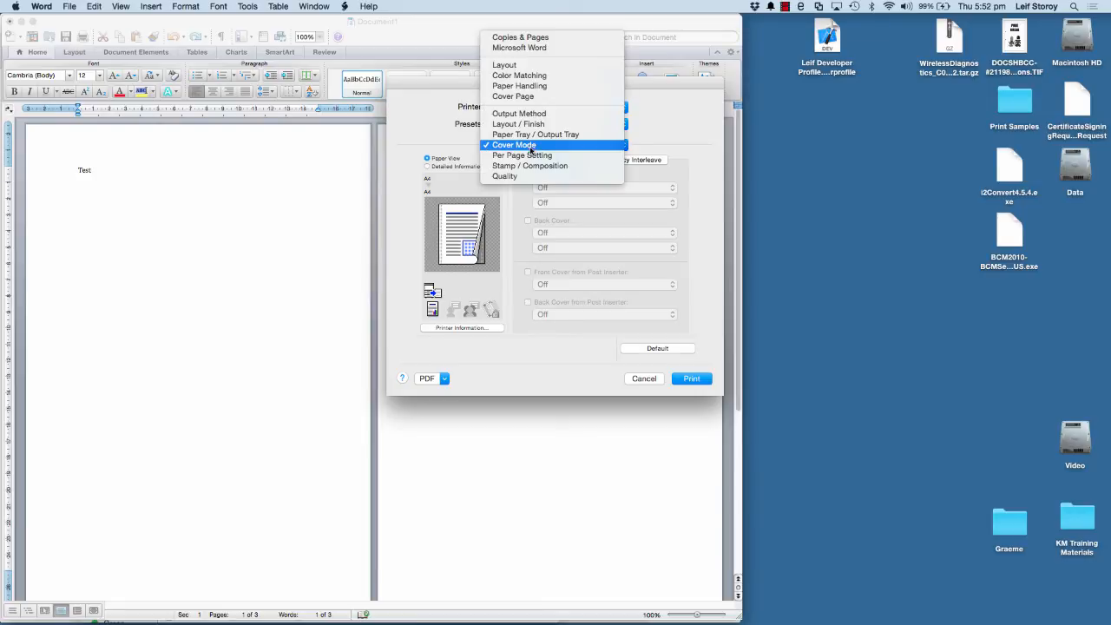
left_click(521, 156)
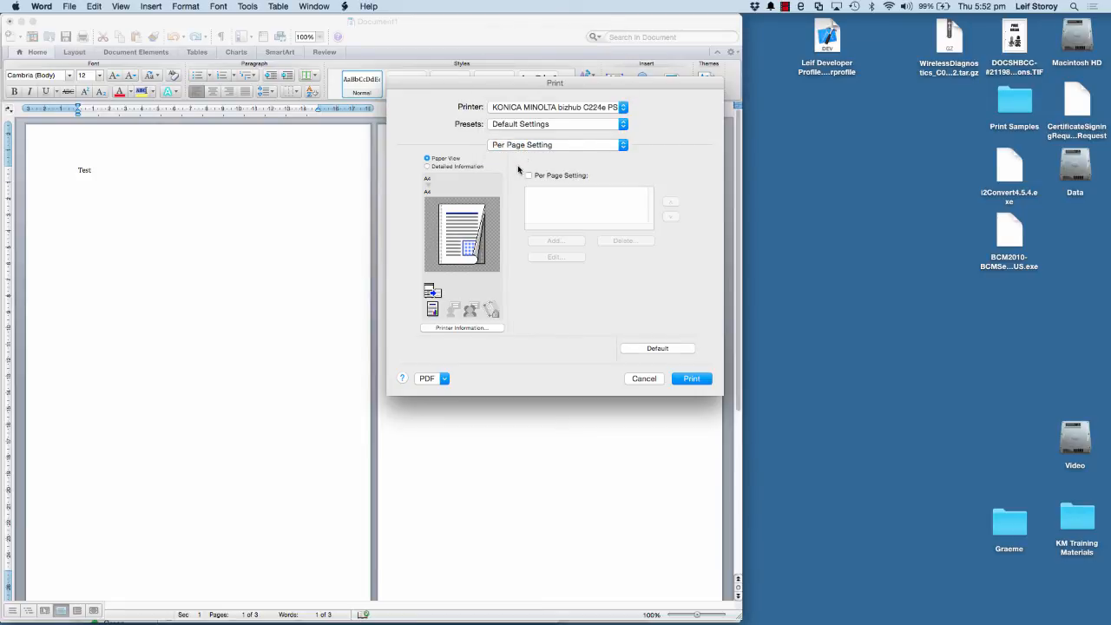
mouse_move(565, 167)
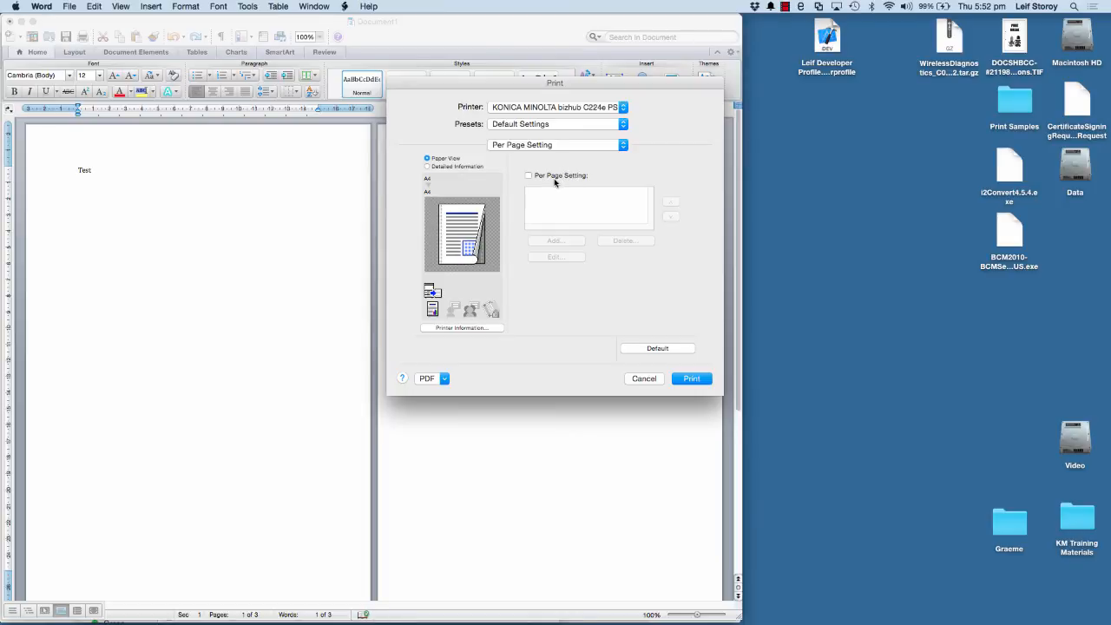
mouse_move(519, 180)
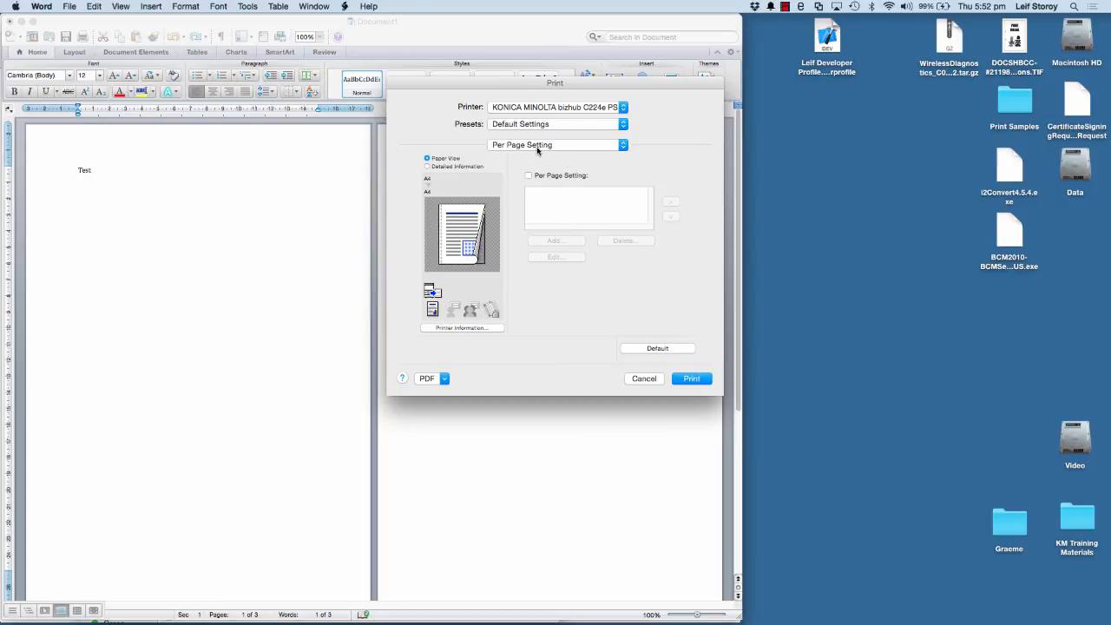
left_click(557, 144)
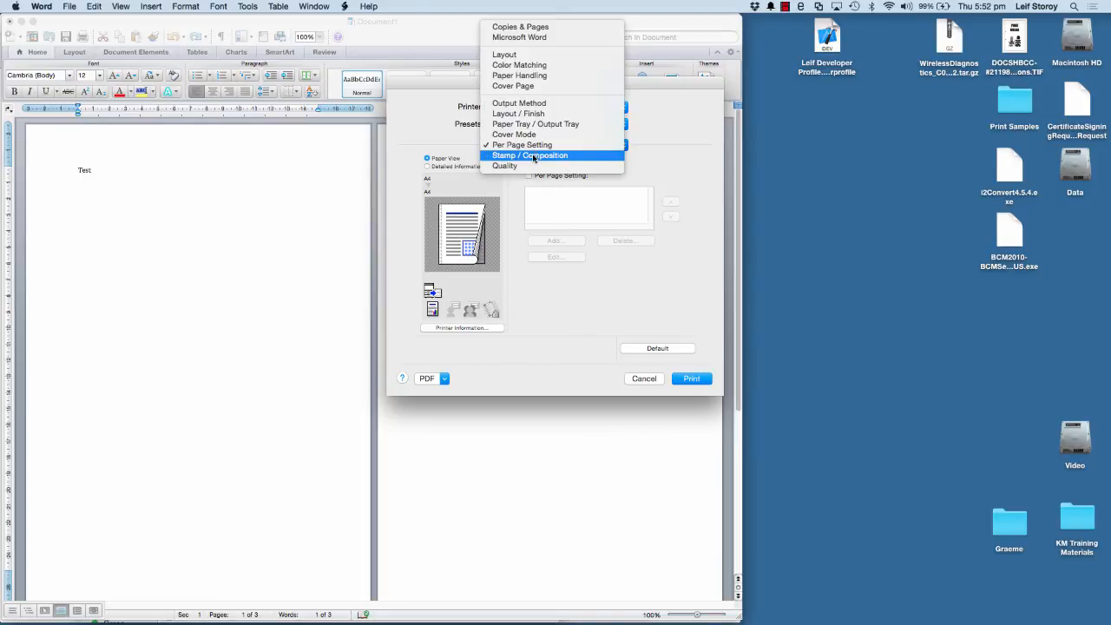
left_click(529, 155)
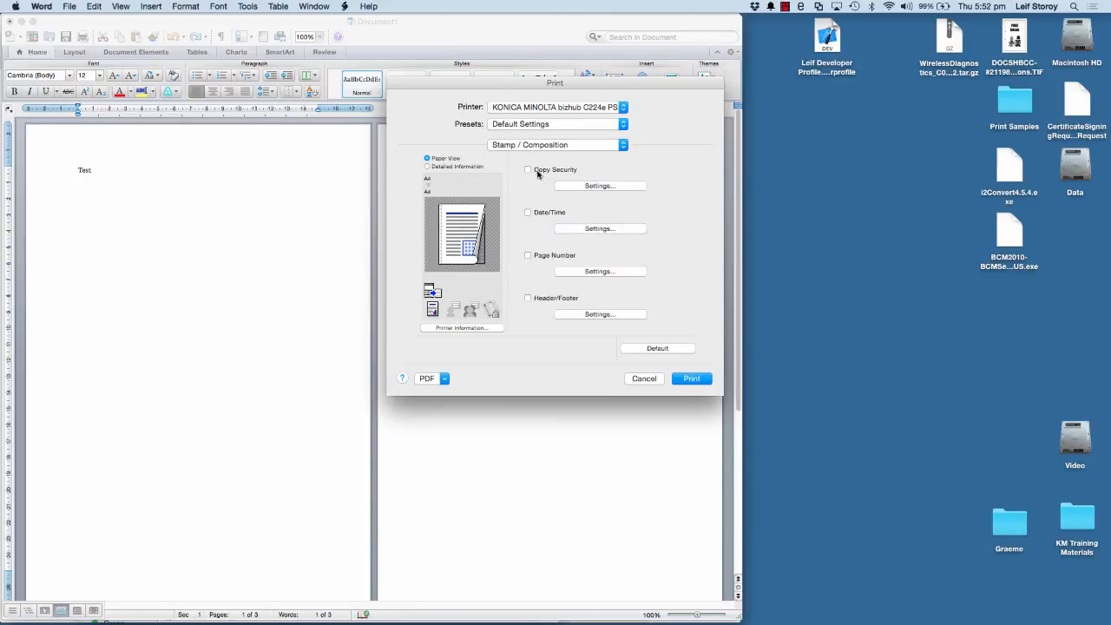
mouse_move(561, 244)
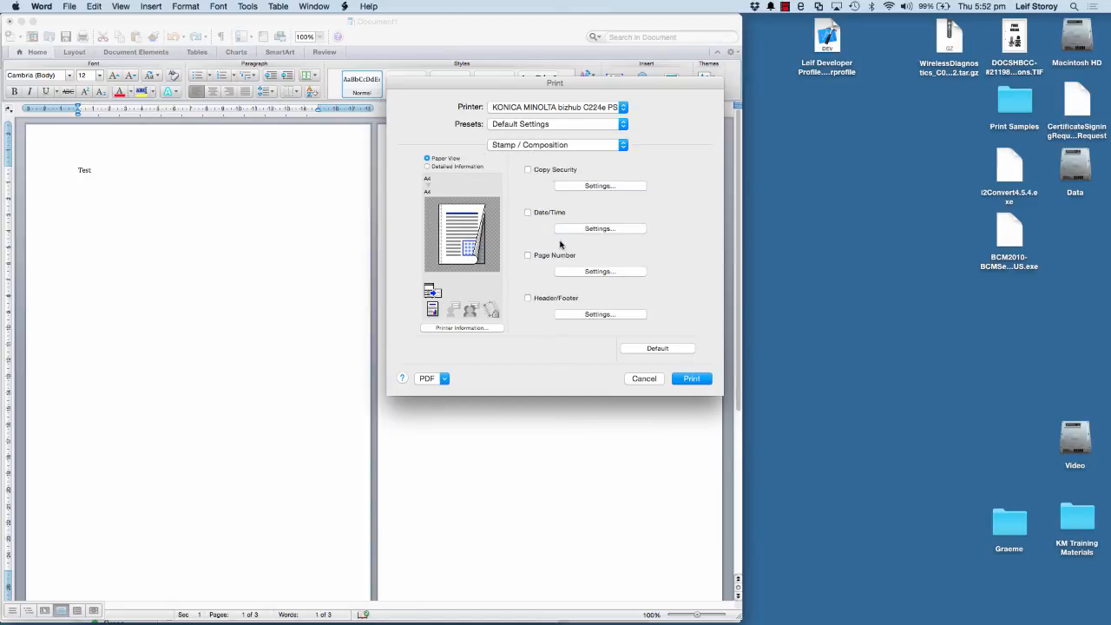
left_click(555, 145)
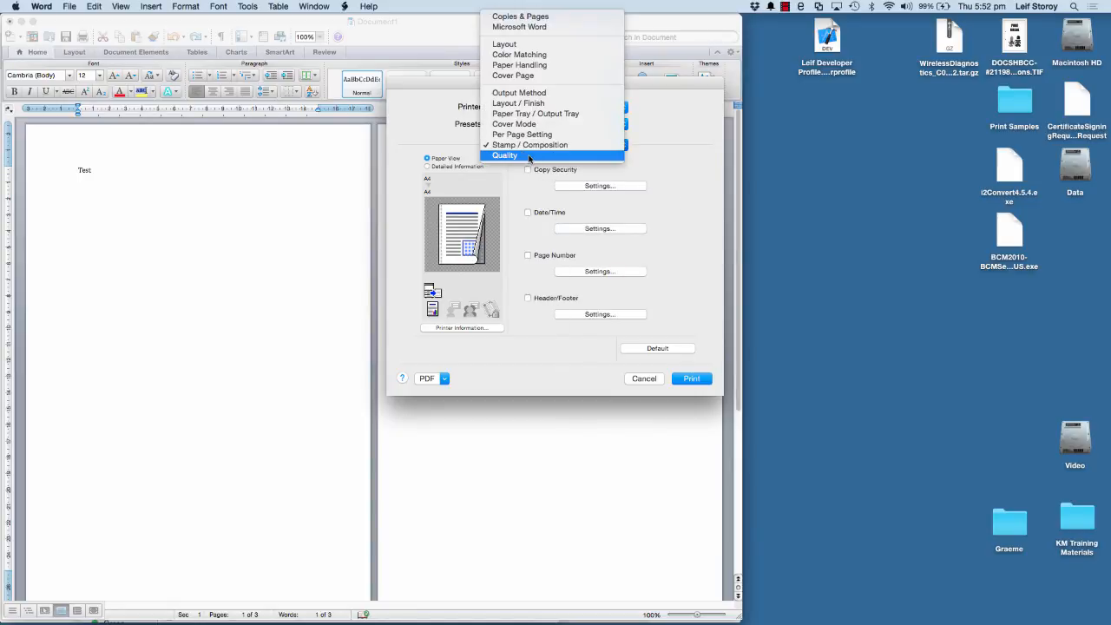
Step: In Quality, switch Select Color to Gray Scale and back to Auto Color, then print
left_click(505, 155)
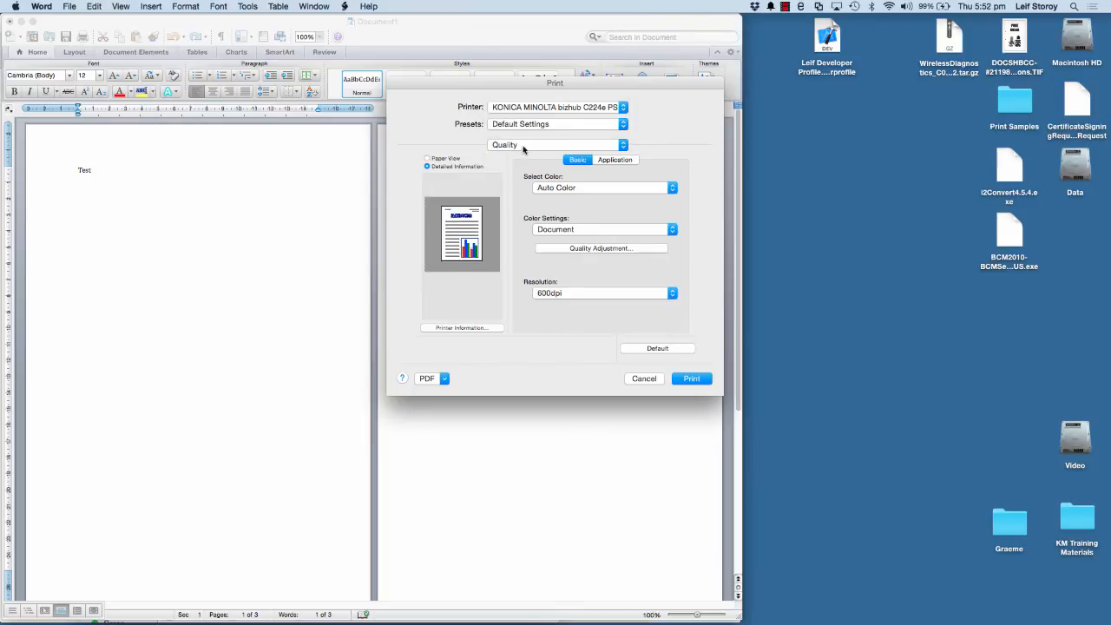
mouse_move(547, 149)
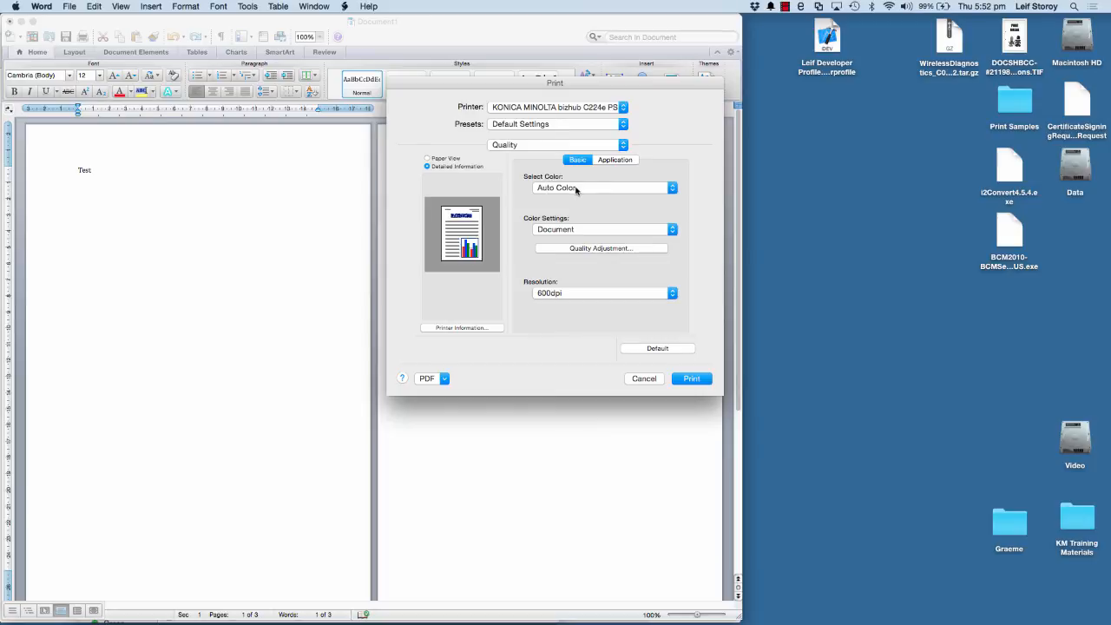
mouse_move(561, 269)
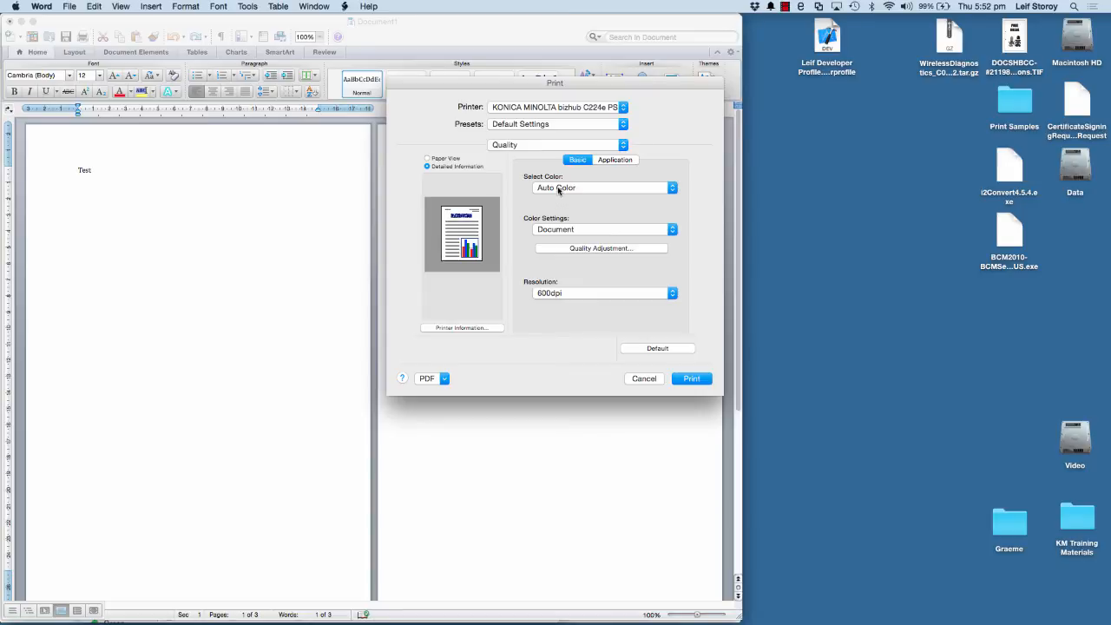
mouse_move(552, 189)
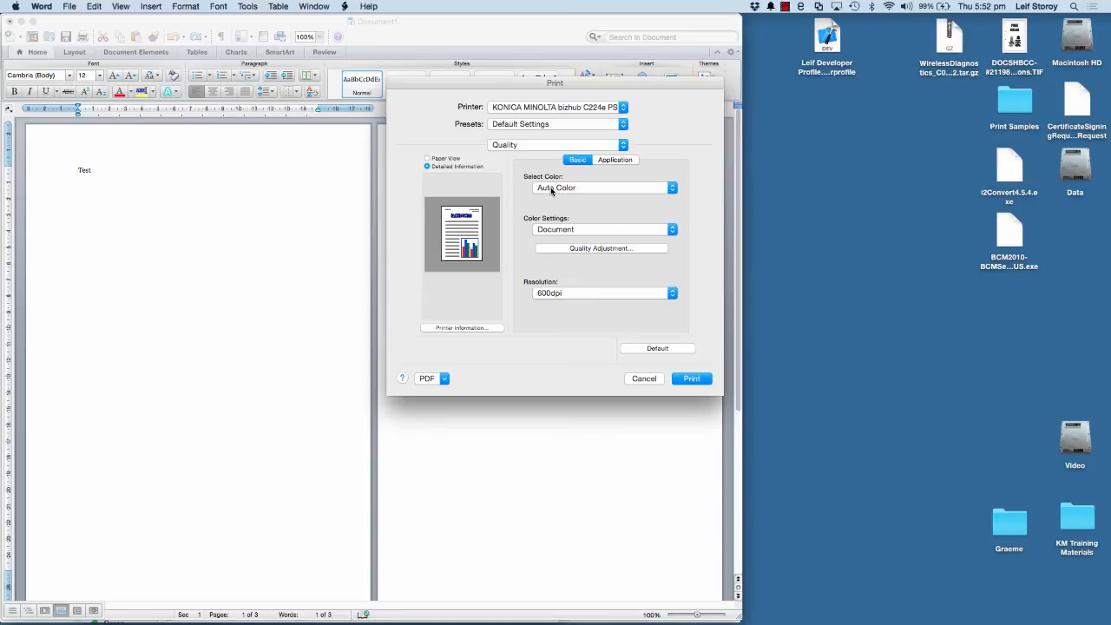
left_click(603, 188)
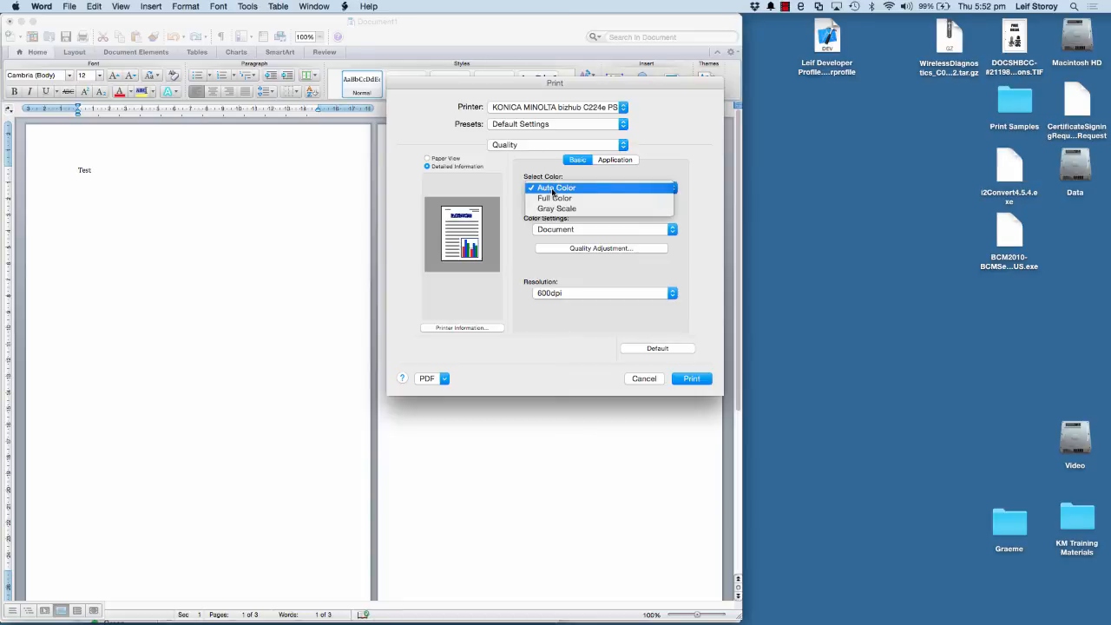
left_click(556, 208)
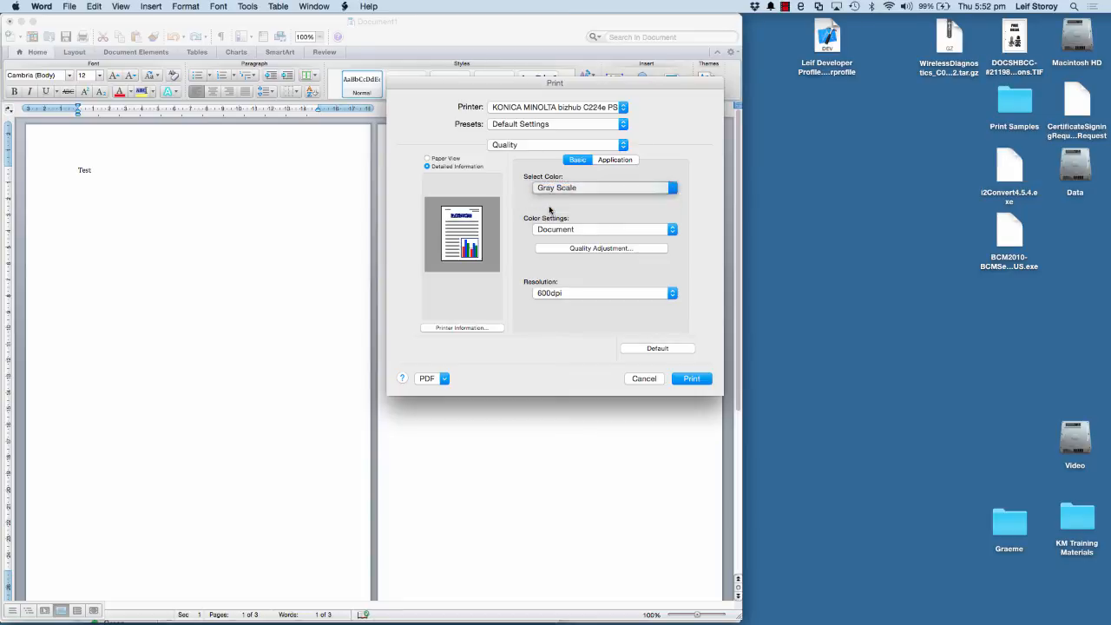
left_click(601, 188)
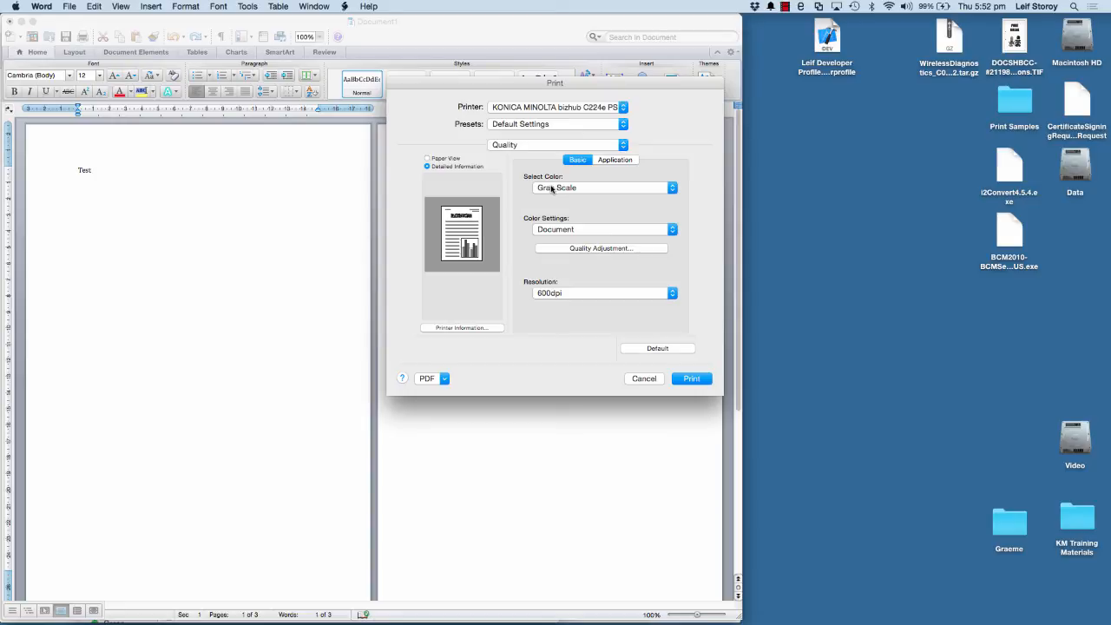
left_click(603, 187)
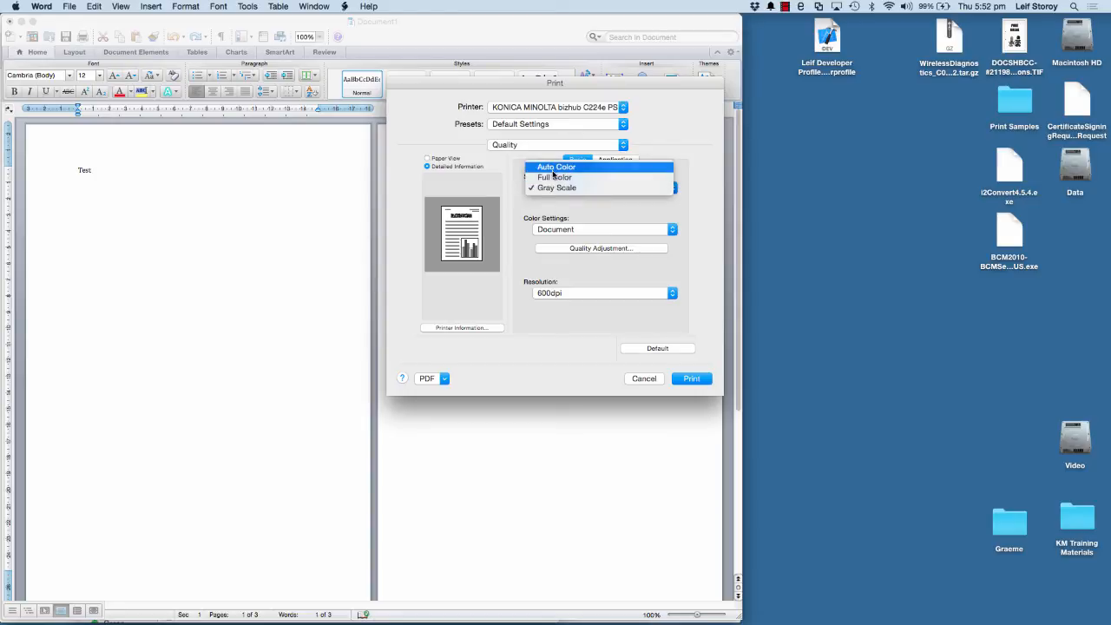
left_click(556, 166)
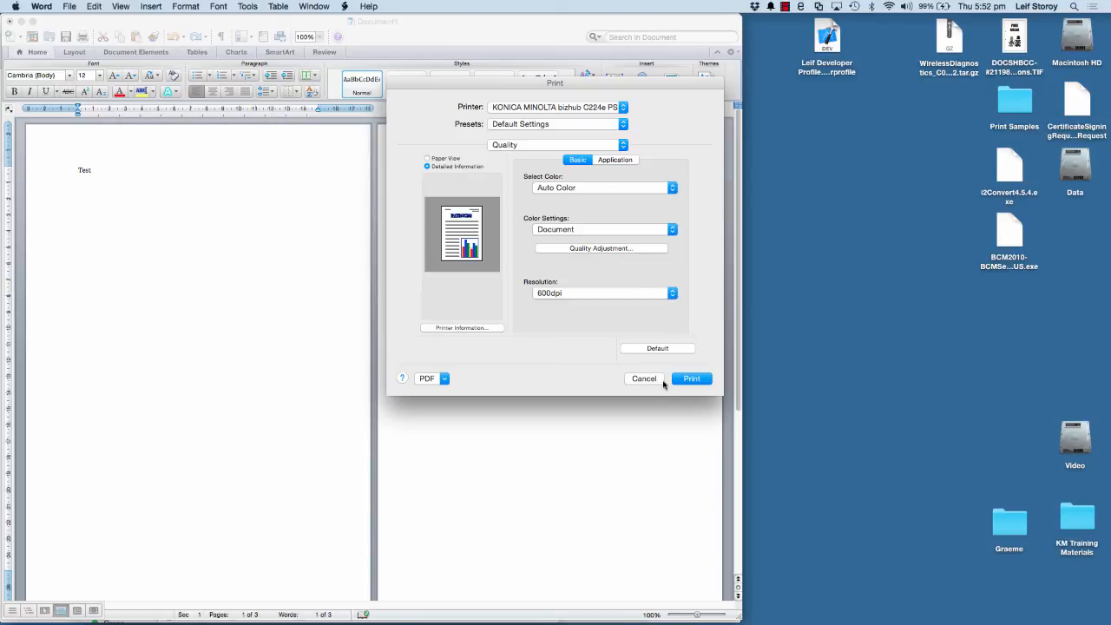
mouse_move(460, 228)
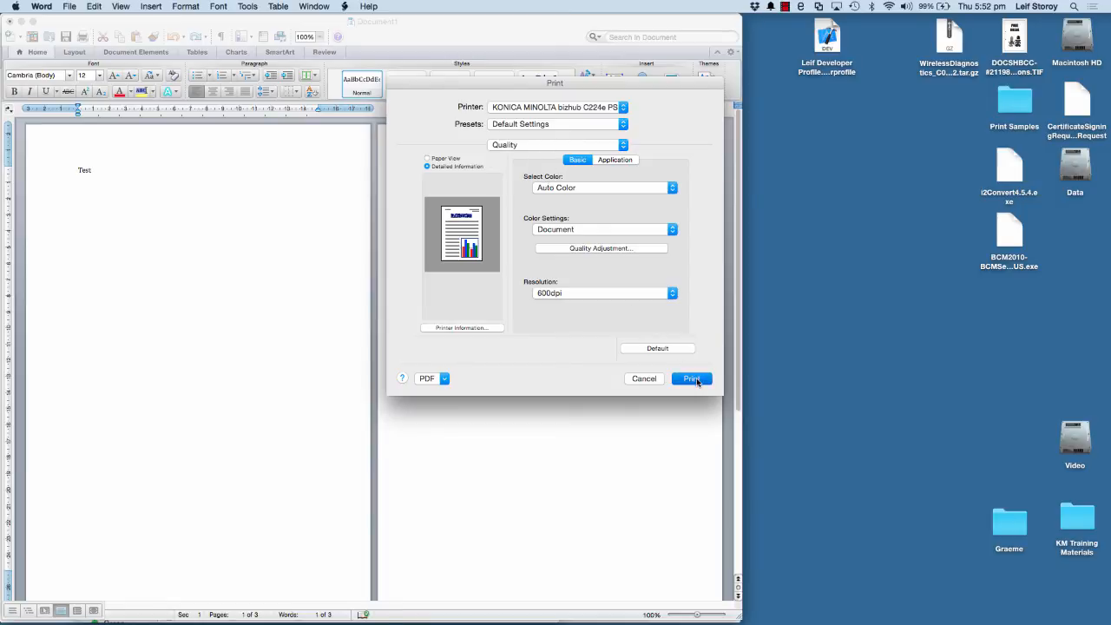
left_click(691, 378)
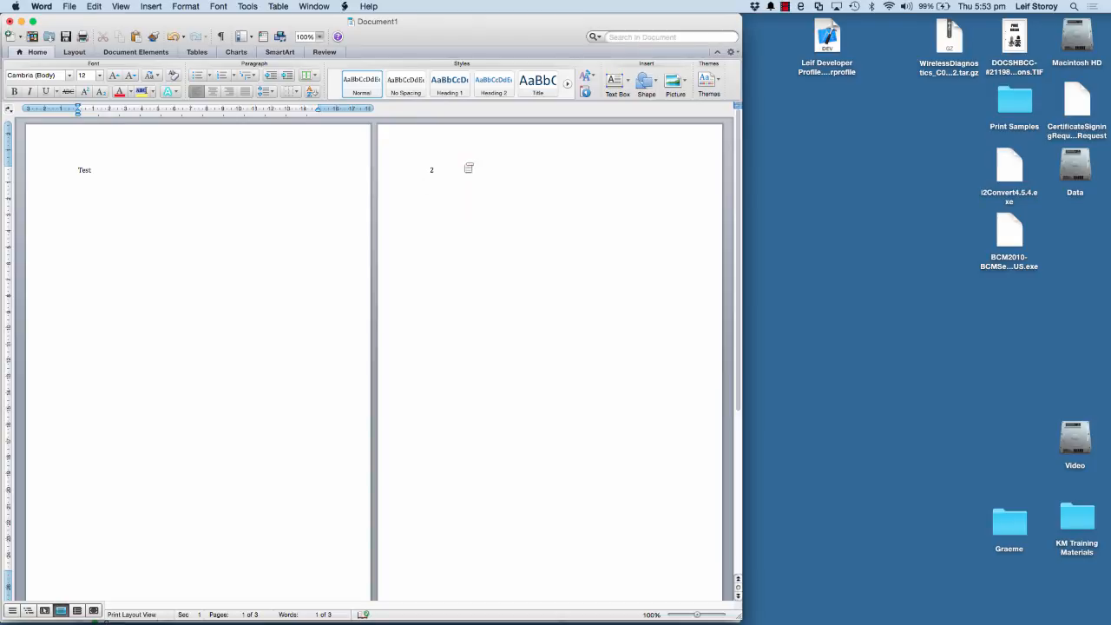